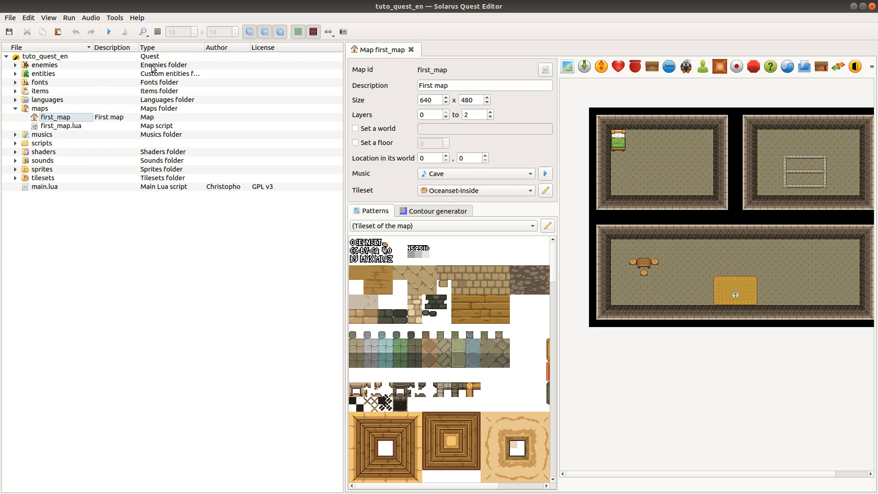
pyautogui.moveTo(153, 68)
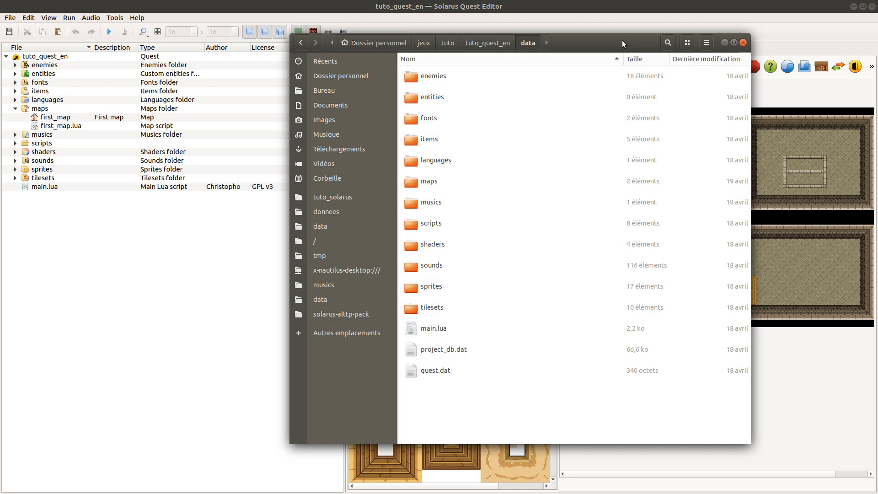
pyautogui.moveTo(531, 59)
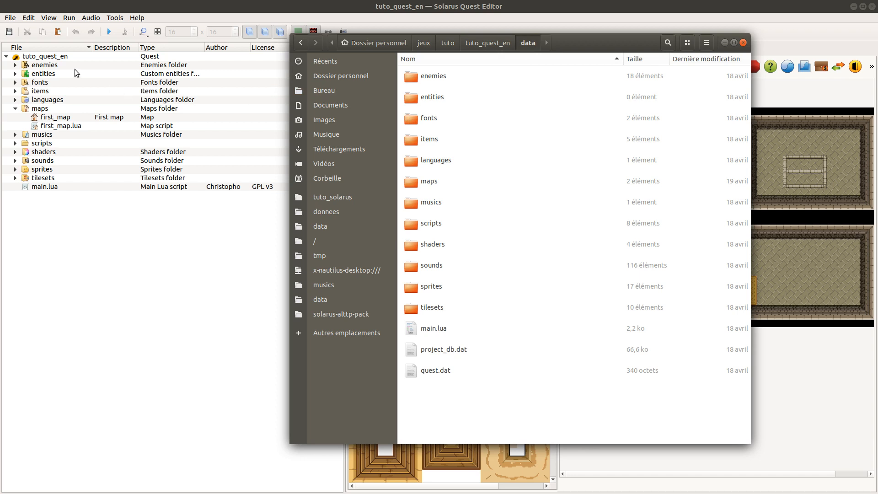
pyautogui.moveTo(62, 61)
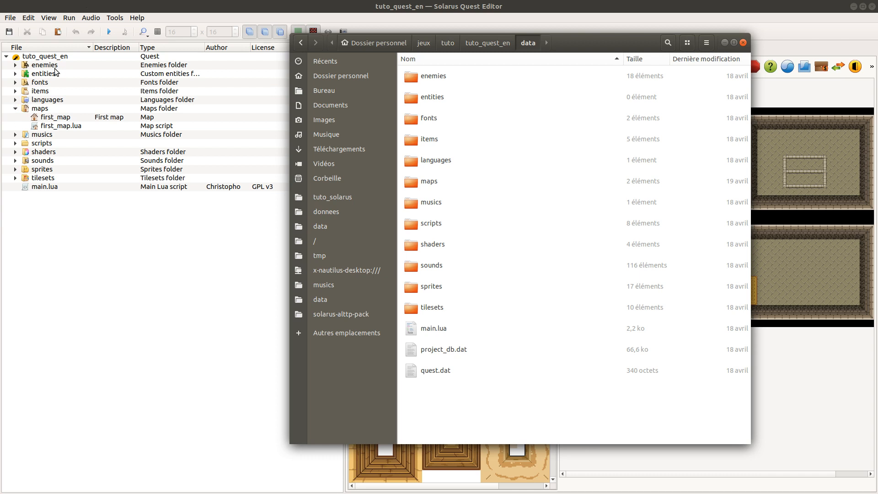
pyautogui.moveTo(85, 56)
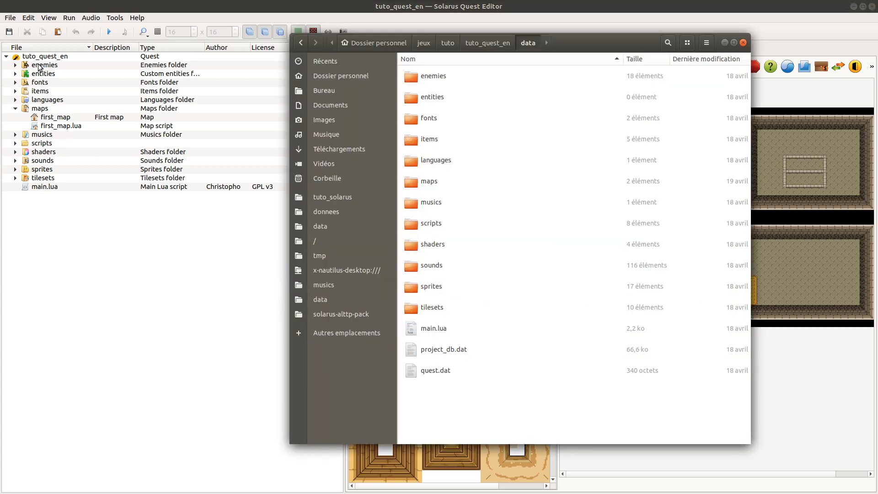
pyautogui.moveTo(89, 119)
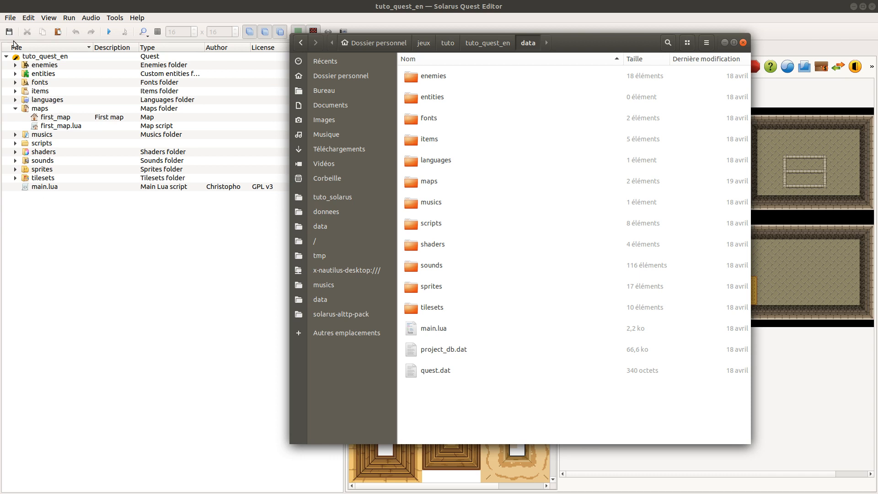
pyautogui.moveTo(66, 129)
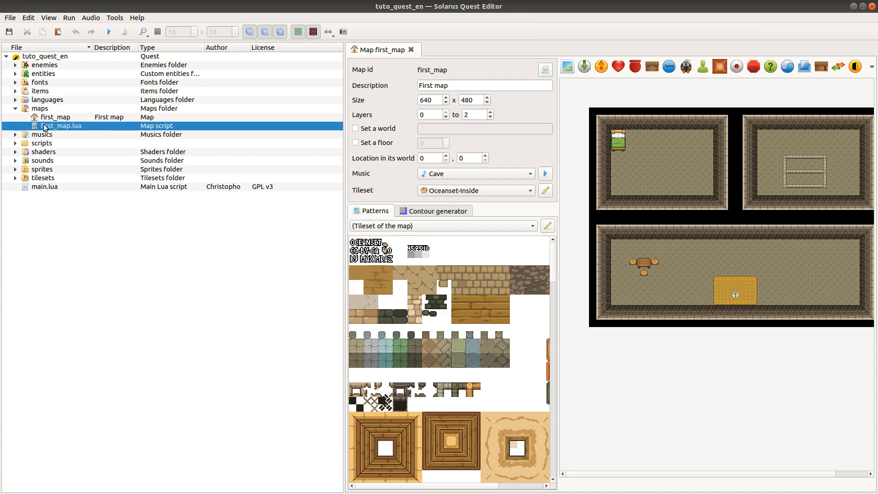
# Open eldran_sword_loading.png from sprites > hero, then collapse the hero folder again.
pyautogui.click(15, 170)
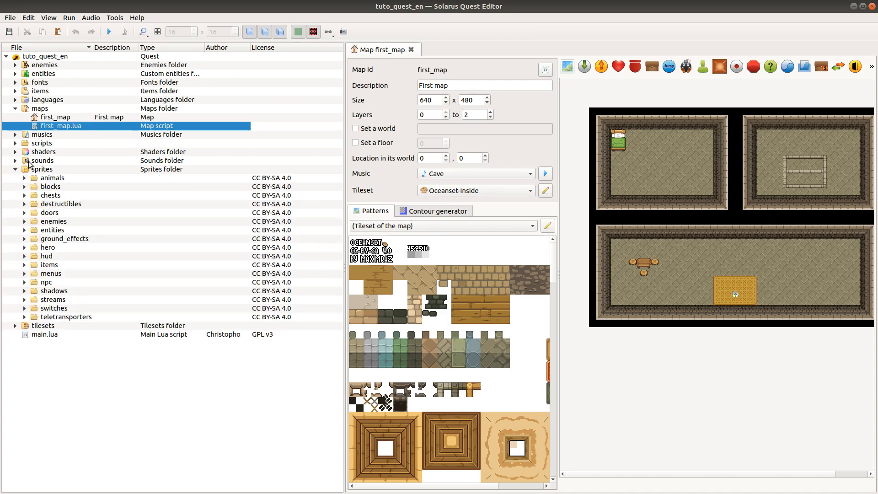
pyautogui.moveTo(29, 273)
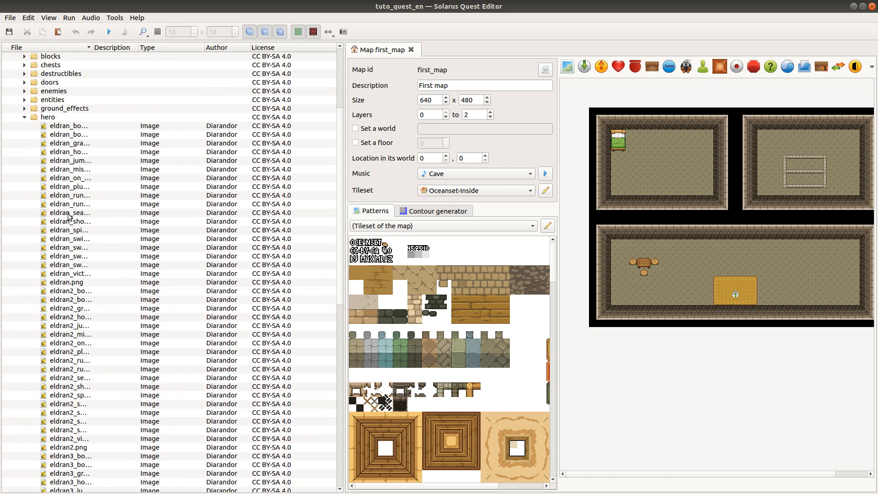
pyautogui.doubleClick(69, 256)
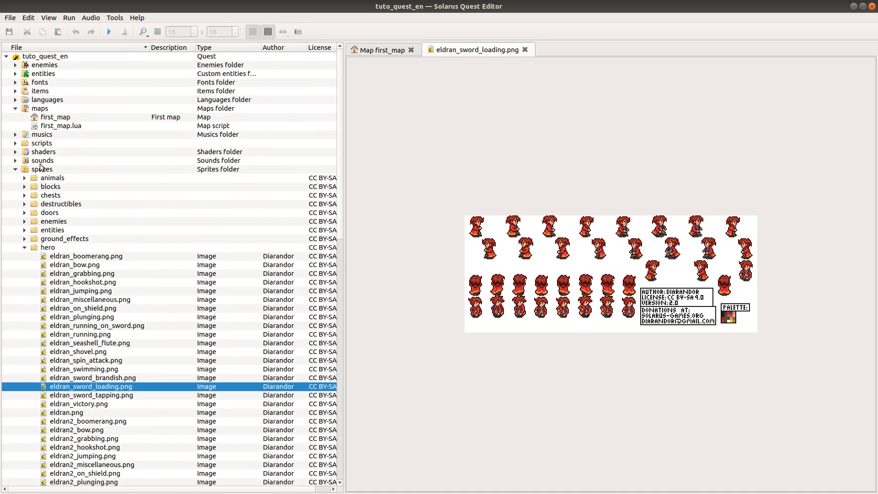
pyautogui.moveTo(74, 200)
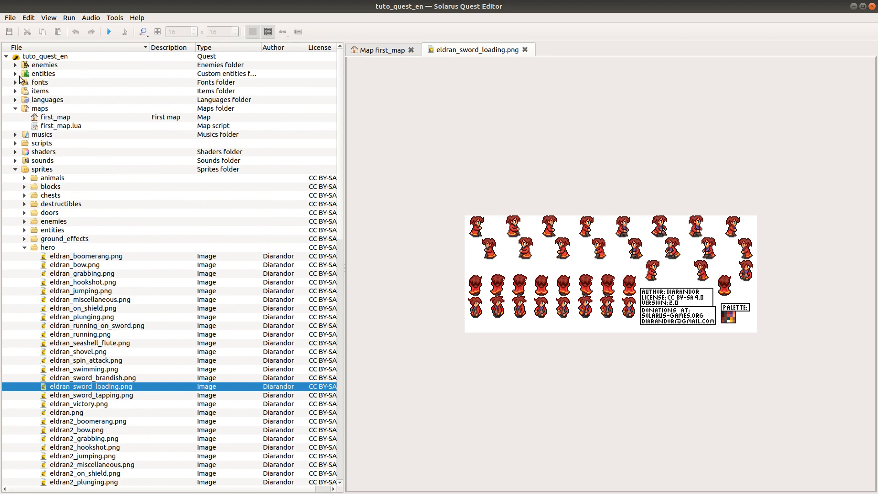
pyautogui.click(56, 117)
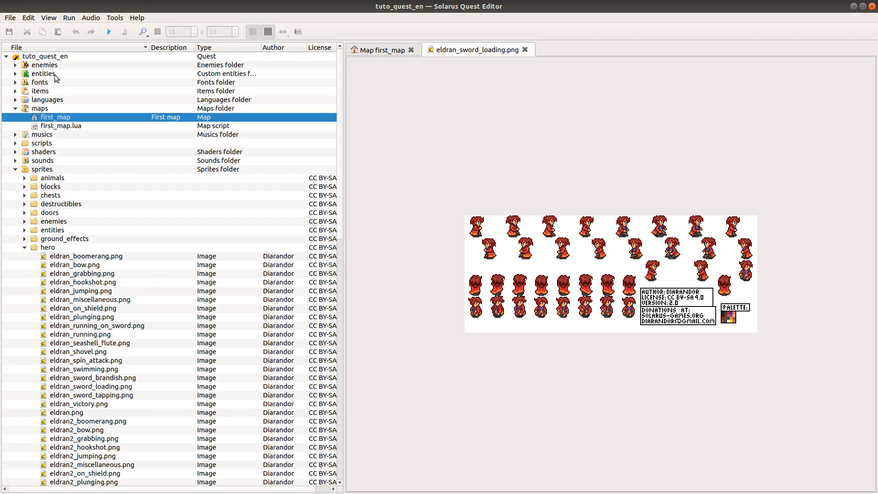
pyautogui.moveTo(79, 77)
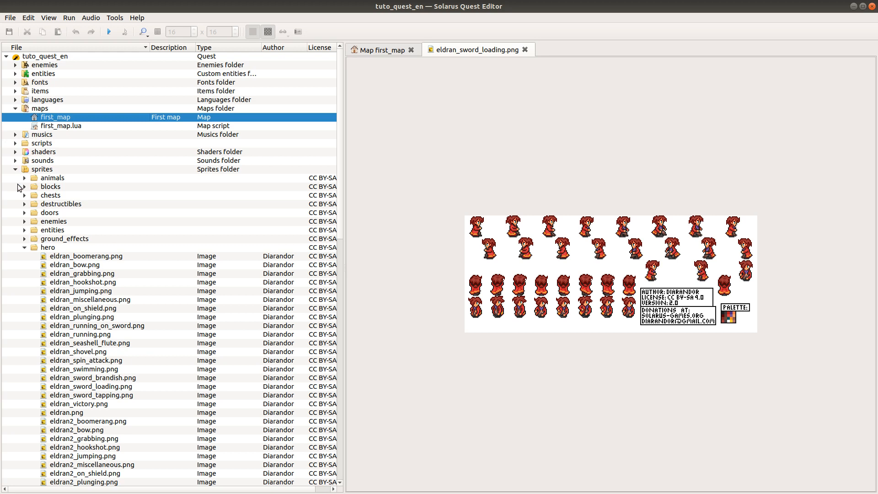
pyautogui.moveTo(17, 171)
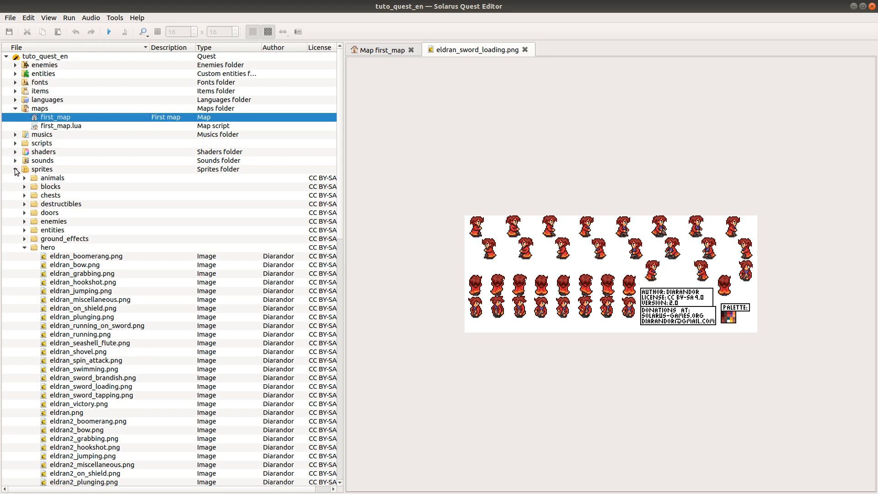
pyautogui.moveTo(76, 280)
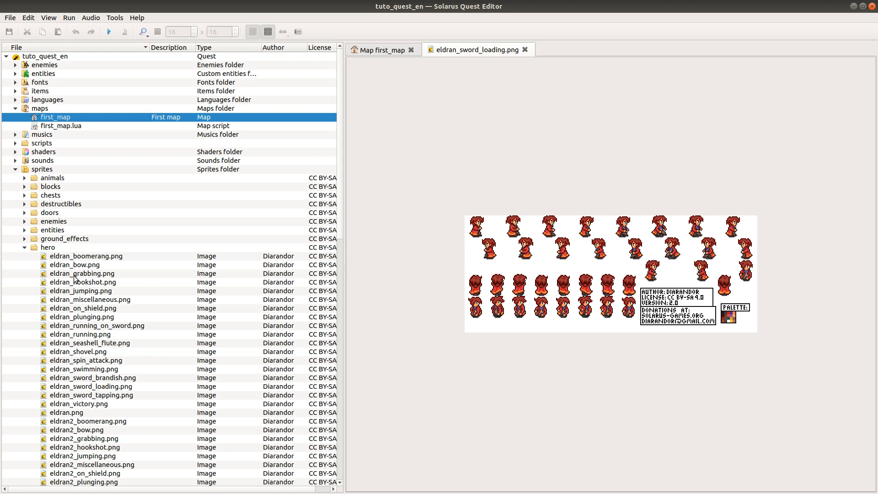
pyautogui.click(24, 247)
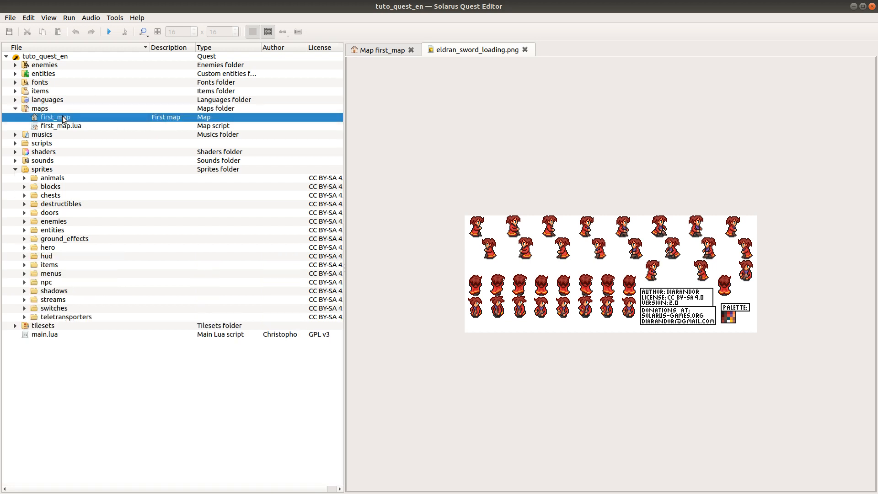
pyautogui.moveTo(56, 117)
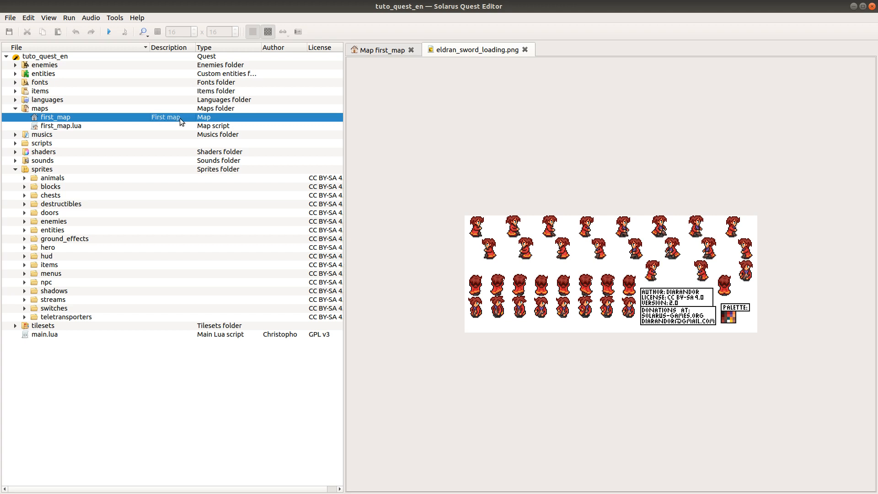
# Abandon a description edit on first_map and return to the Map first_map editor tab.
pyautogui.doubleClick(166, 117)
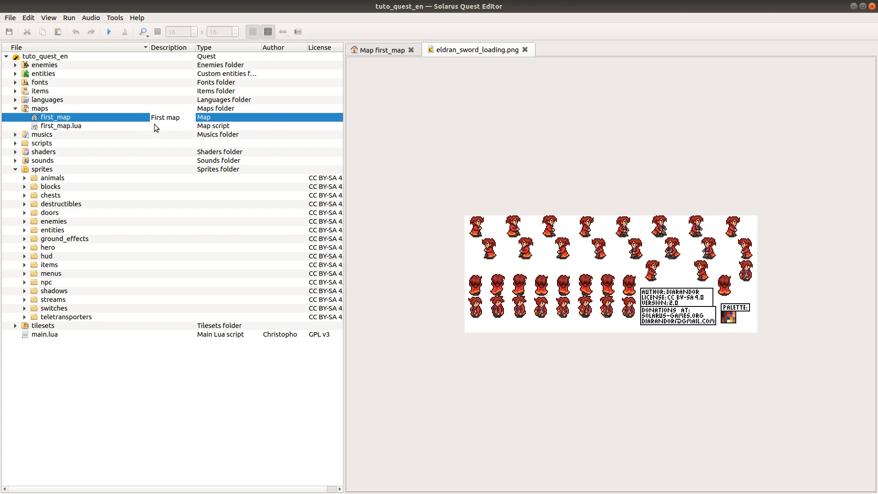
pyautogui.click(46, 99)
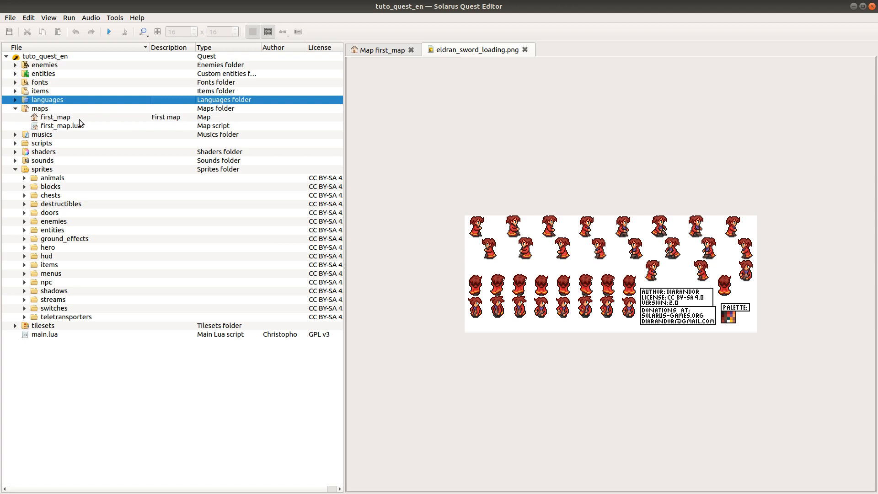
pyautogui.click(56, 116)
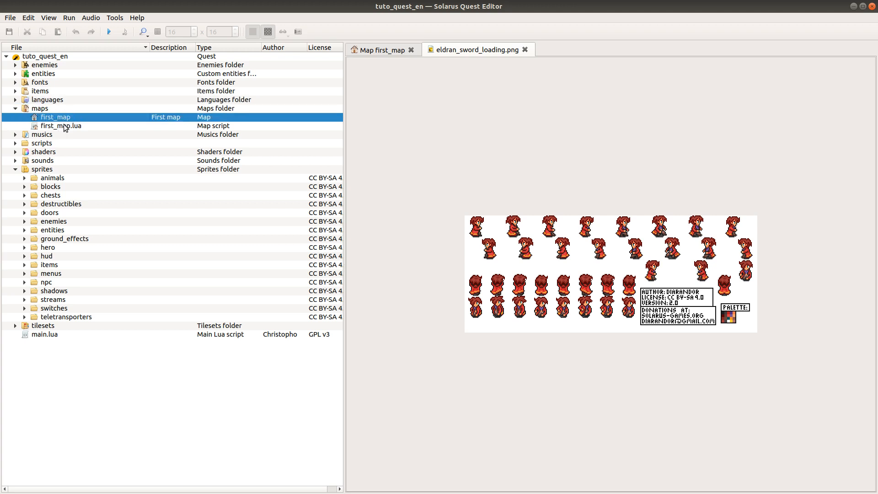
pyautogui.moveTo(75, 125)
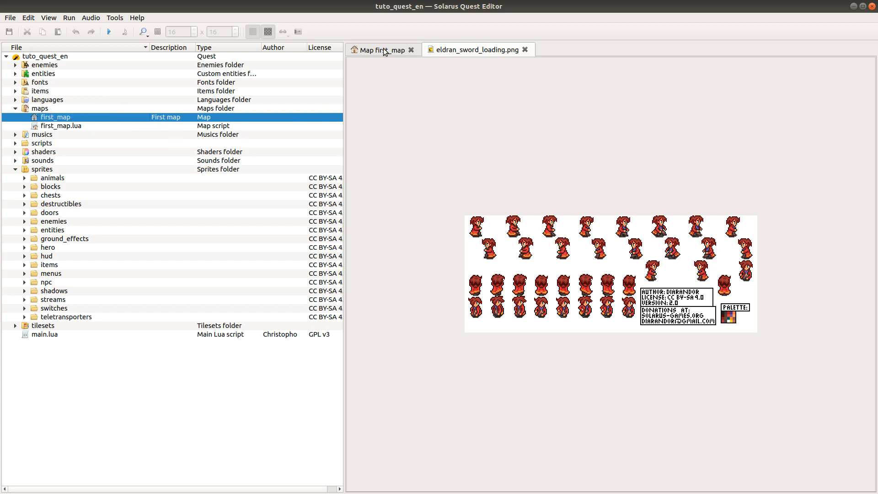
pyautogui.click(379, 50)
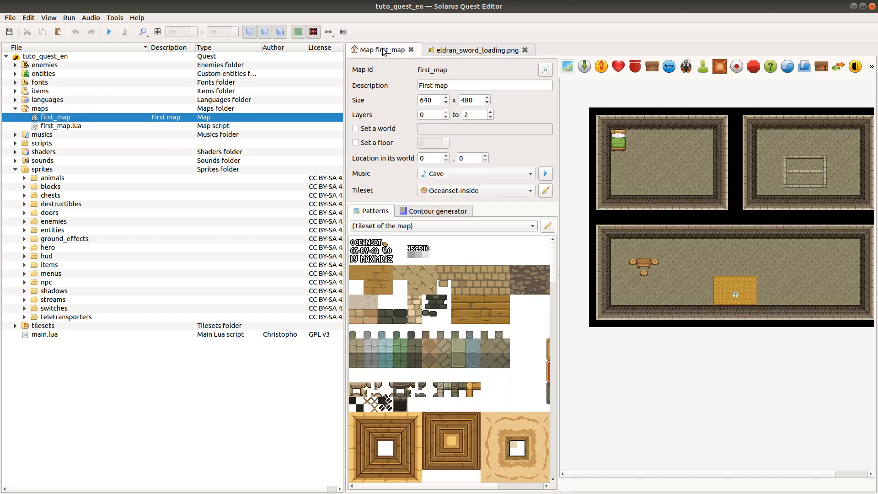
# Open the tunic1 hero sprite from the tree, then close it so only first_map stays open.
pyautogui.click(484, 86)
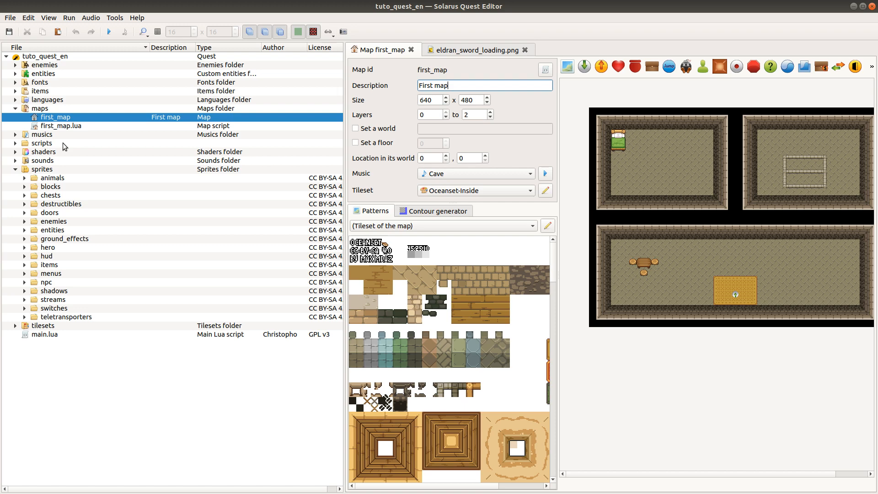
pyautogui.moveTo(40, 211)
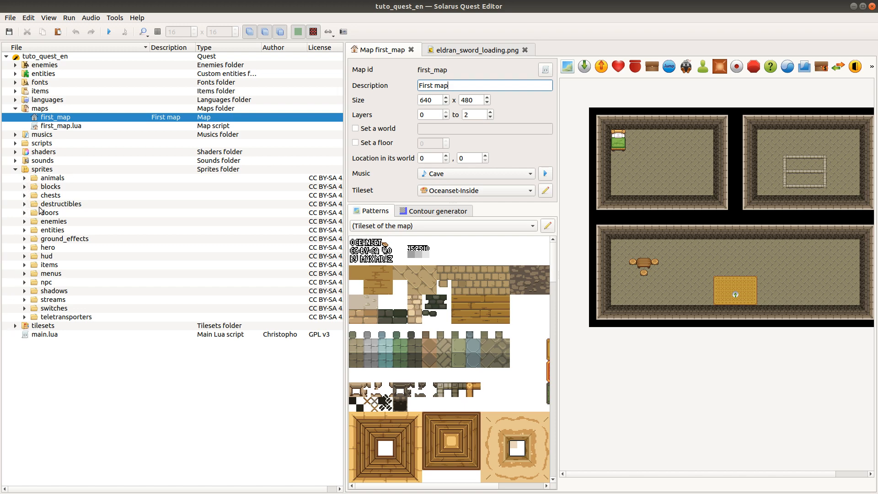
pyautogui.scroll(-3)
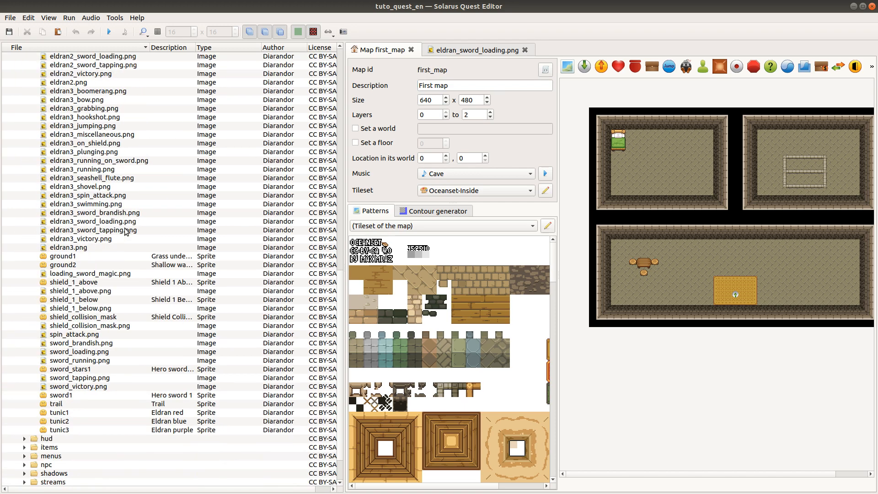
pyautogui.scroll(-3)
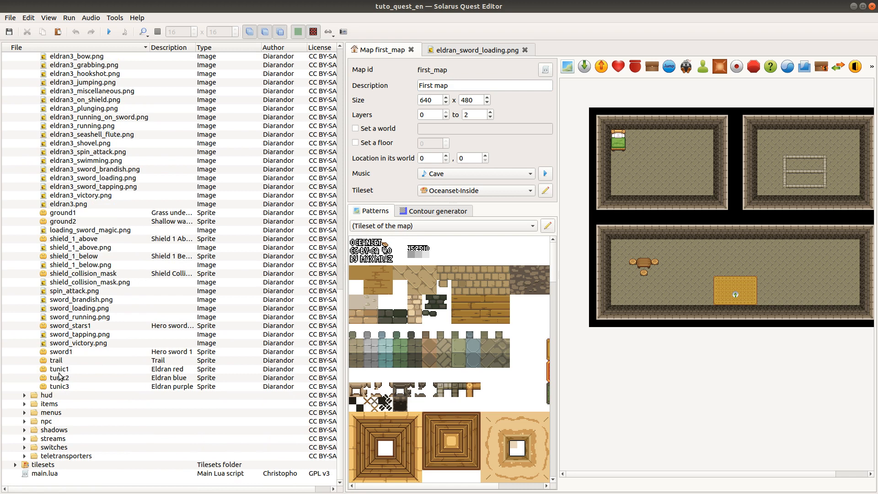
pyautogui.doubleClick(58, 368)
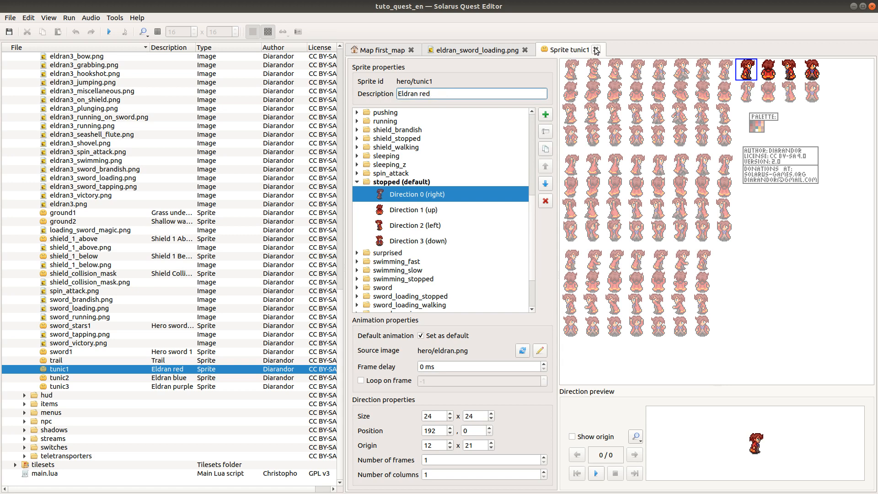
pyautogui.click(595, 50)
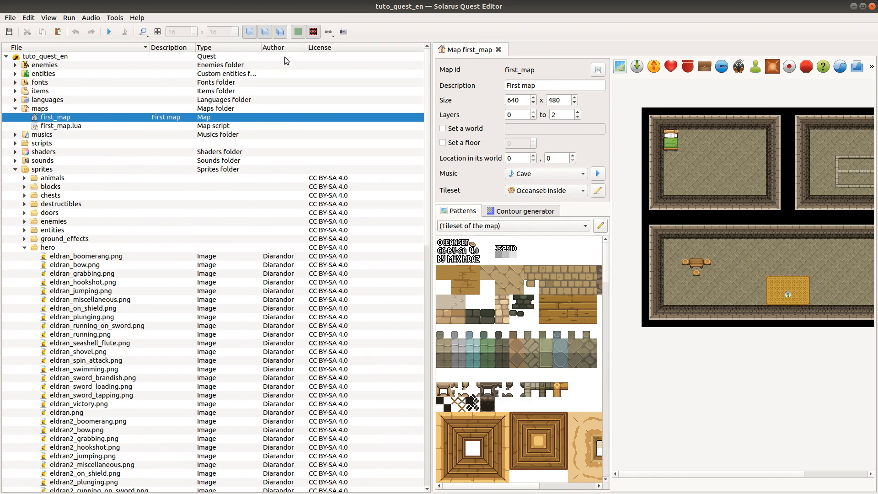
pyautogui.moveTo(291, 123)
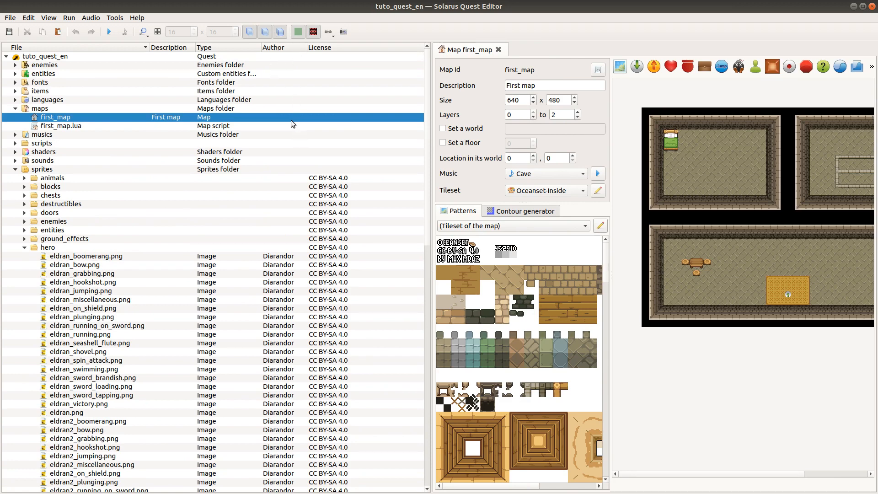
pyautogui.moveTo(275, 124)
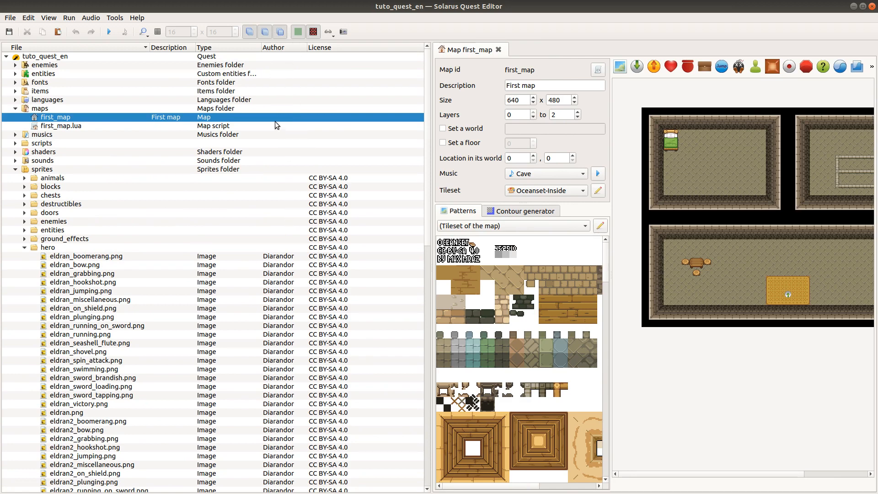
pyautogui.moveTo(336, 125)
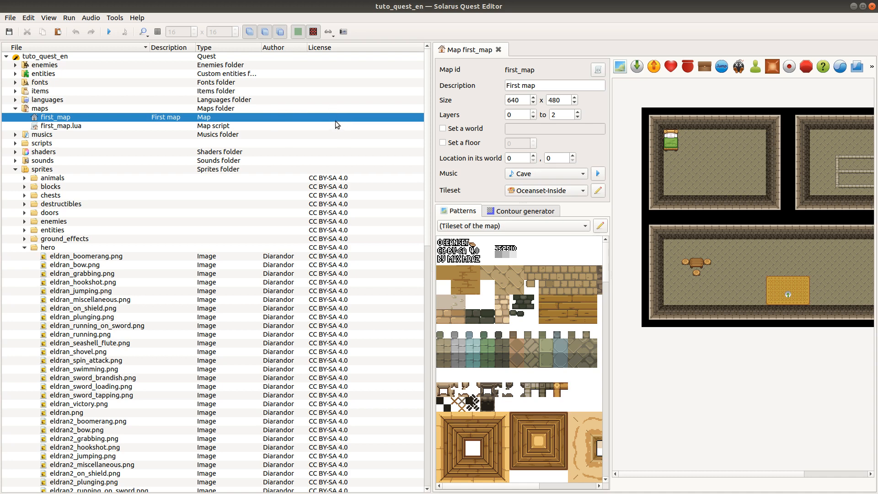
pyautogui.moveTo(337, 118)
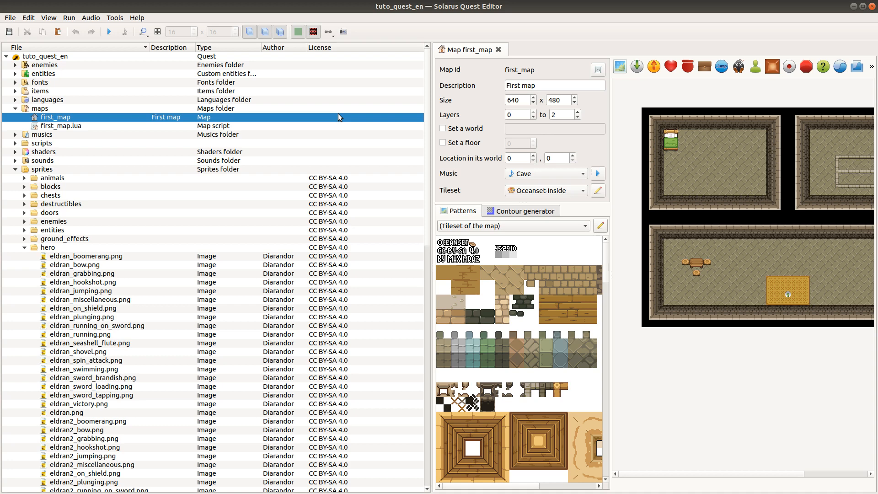
pyautogui.moveTo(268, 127)
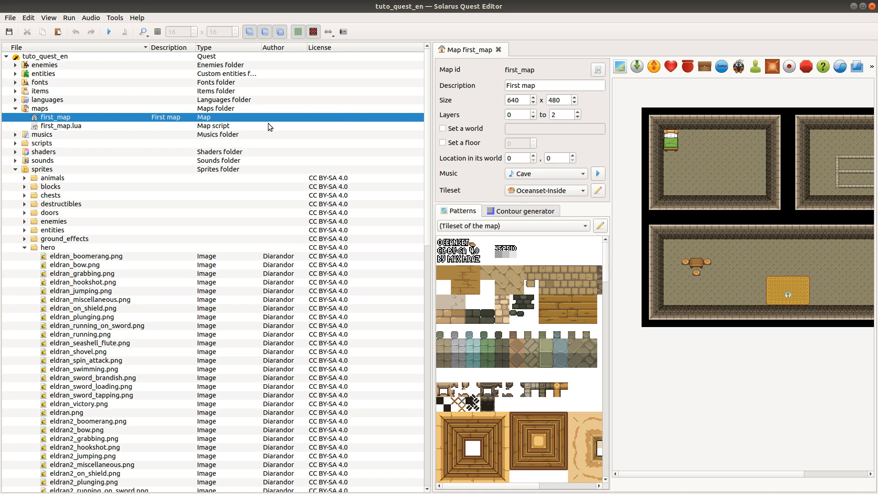
pyautogui.moveTo(278, 119)
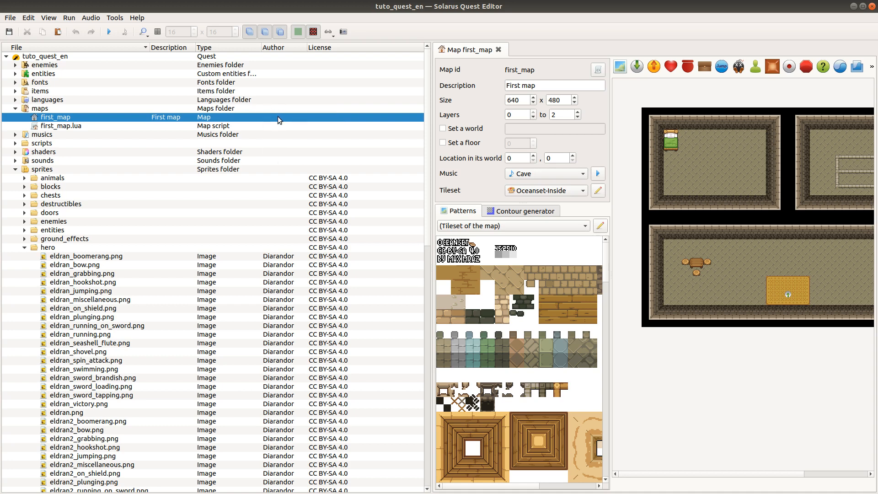
pyautogui.moveTo(297, 118)
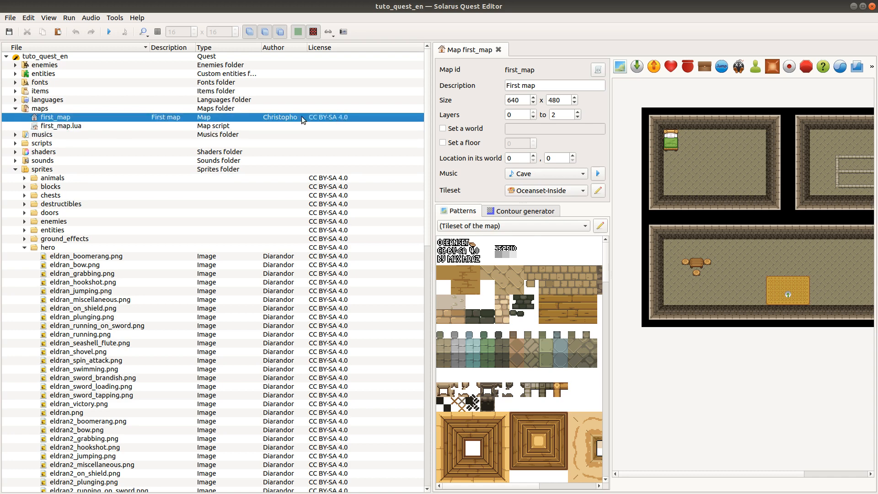
pyautogui.moveTo(332, 98)
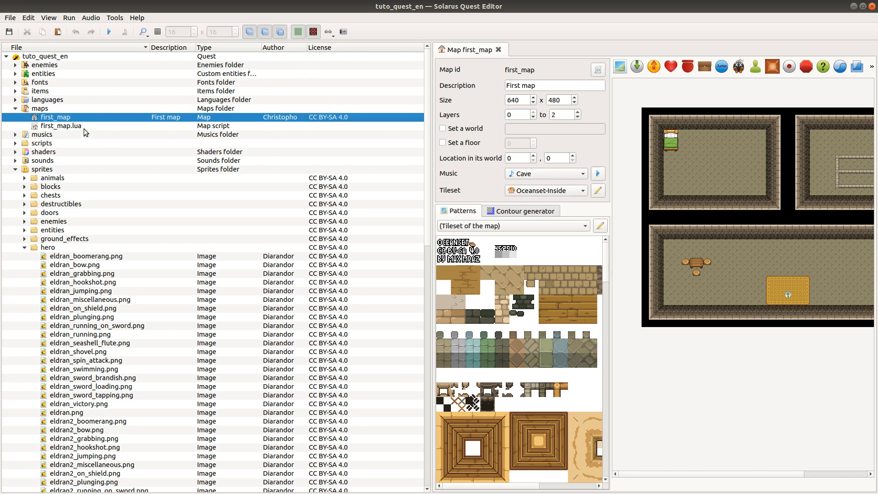
# Dismiss the File menu twice and collapse the sprites folder to top-level folders only.
pyautogui.click(9, 18)
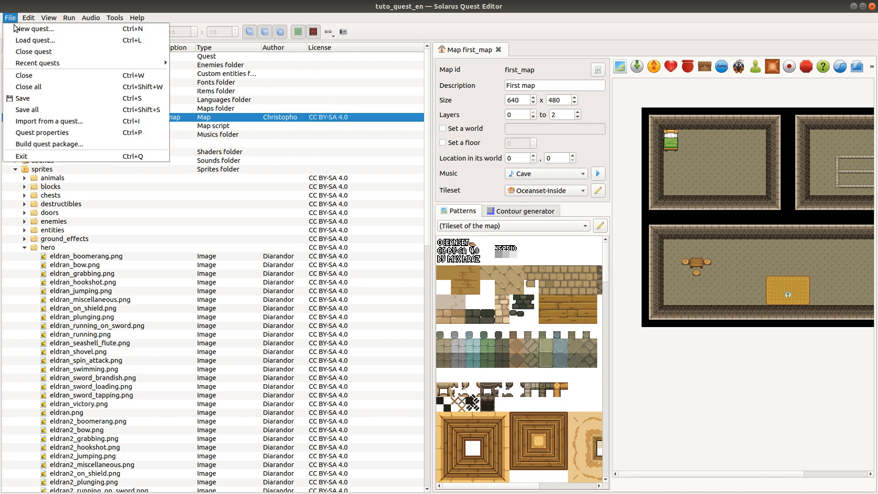
pyautogui.moveTo(49, 121)
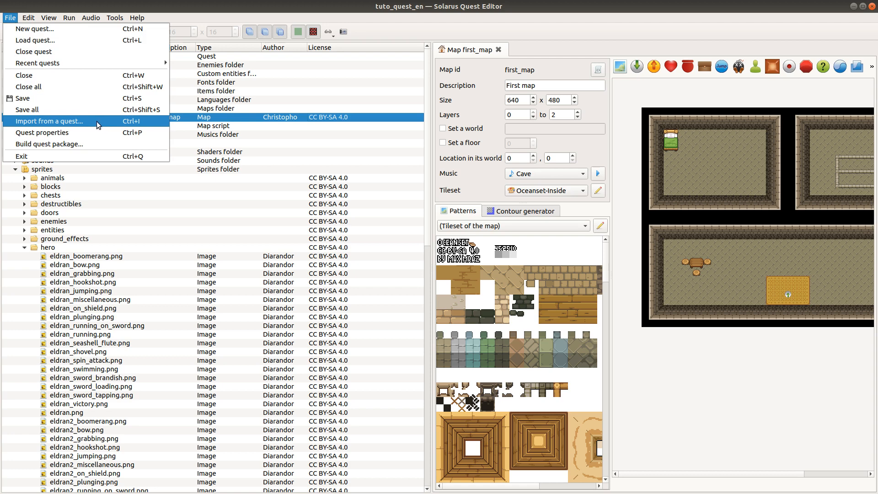
pyautogui.moveTo(238, 155)
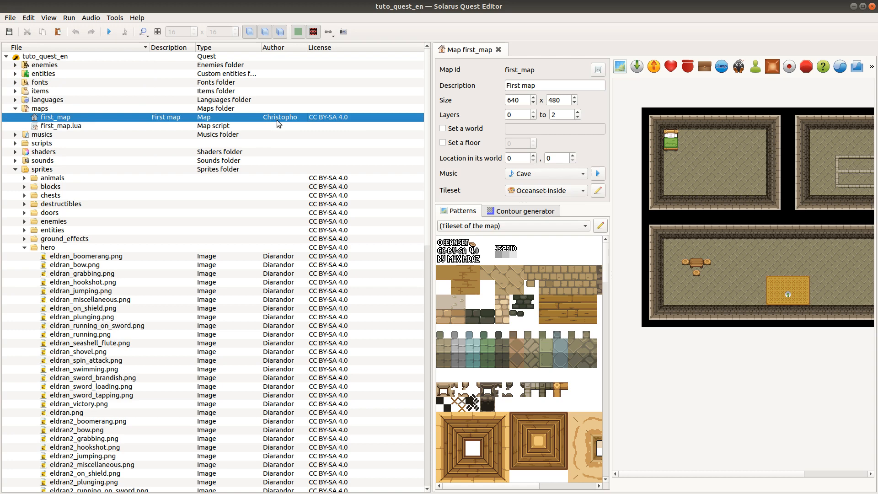
pyautogui.moveTo(323, 119)
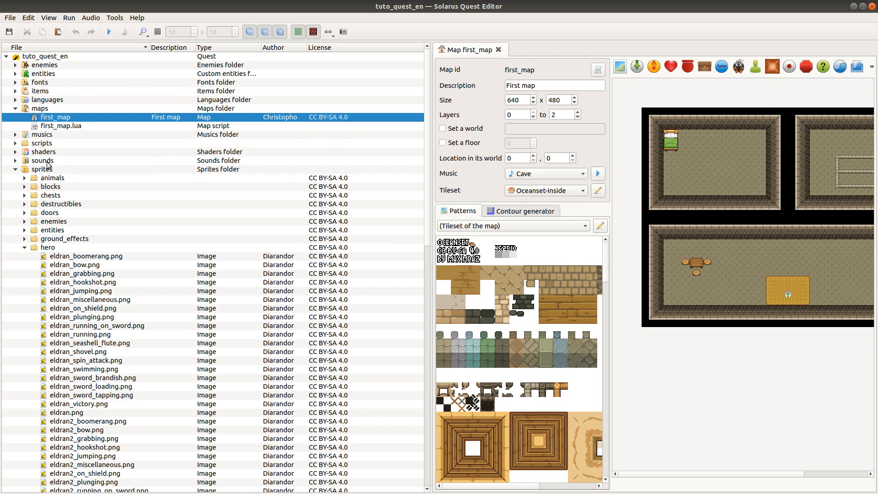
pyautogui.moveTo(301, 118)
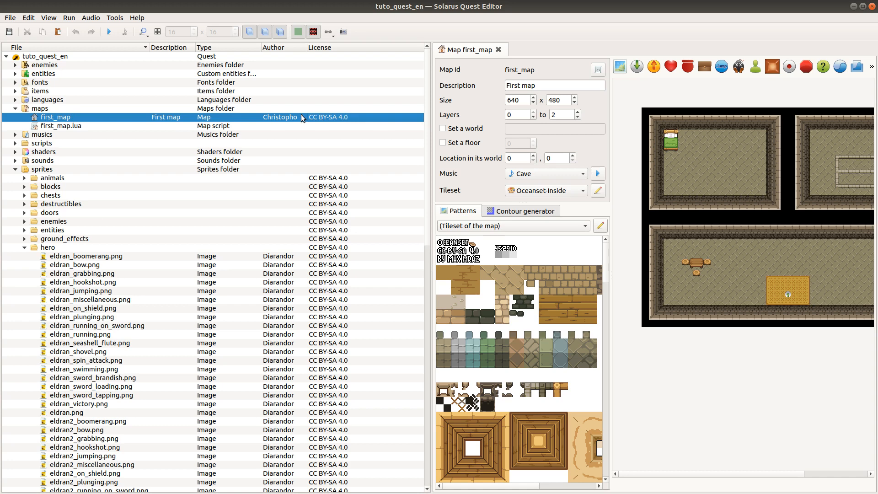
pyautogui.click(9, 17)
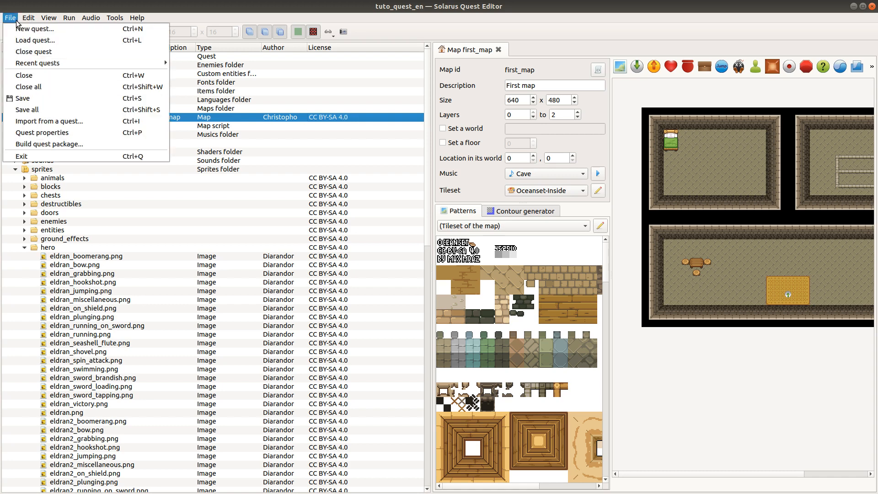
pyautogui.moveTo(49, 120)
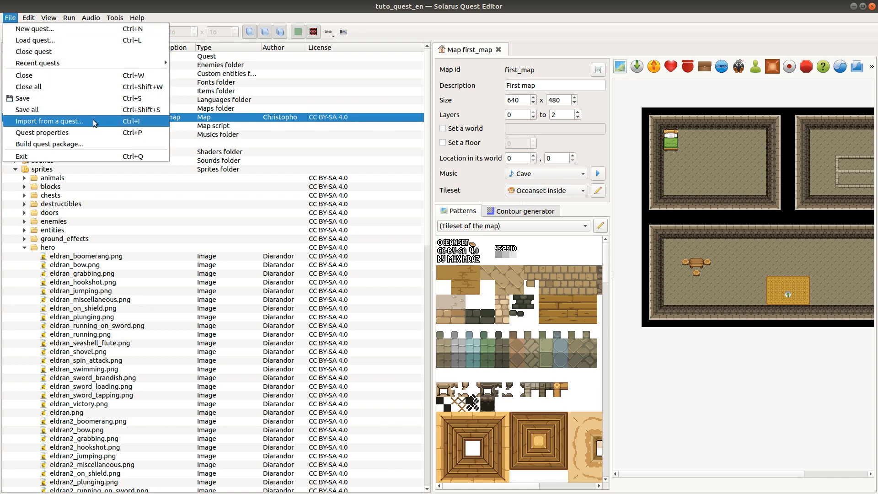
pyautogui.moveTo(91, 124)
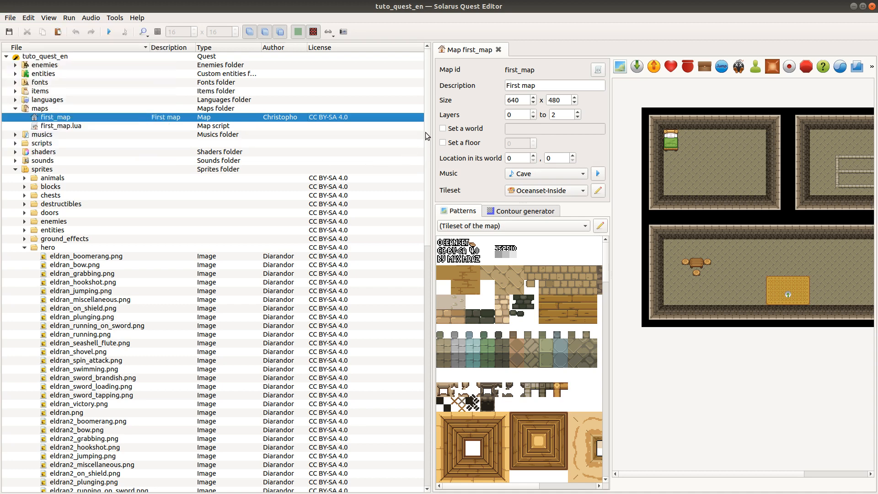
pyautogui.moveTo(430, 173)
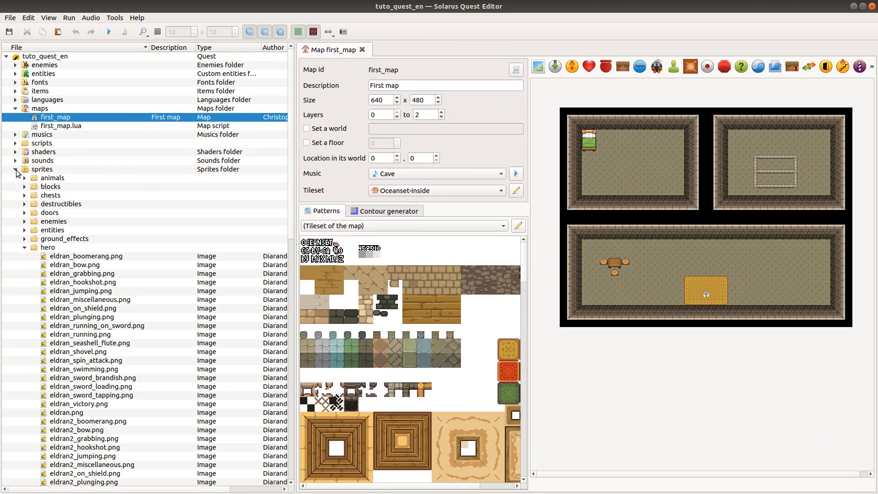
pyautogui.click(14, 169)
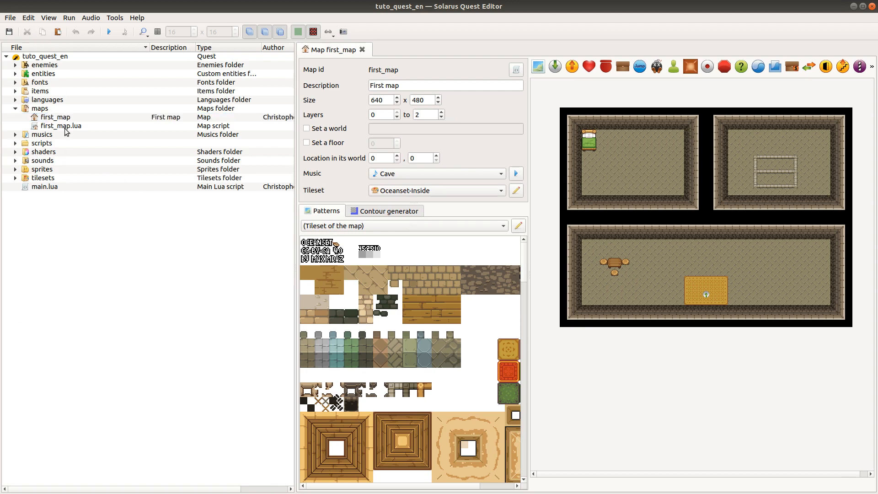
pyautogui.rightClick(44, 56)
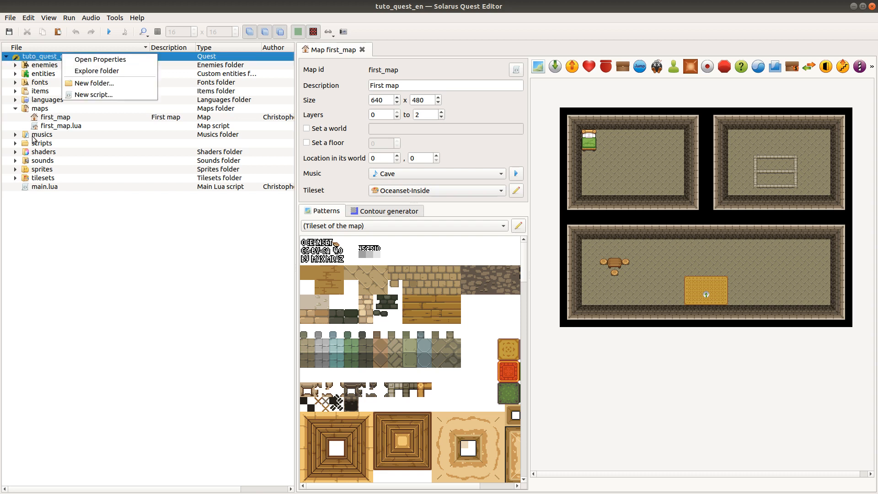
pyautogui.rightClick(42, 134)
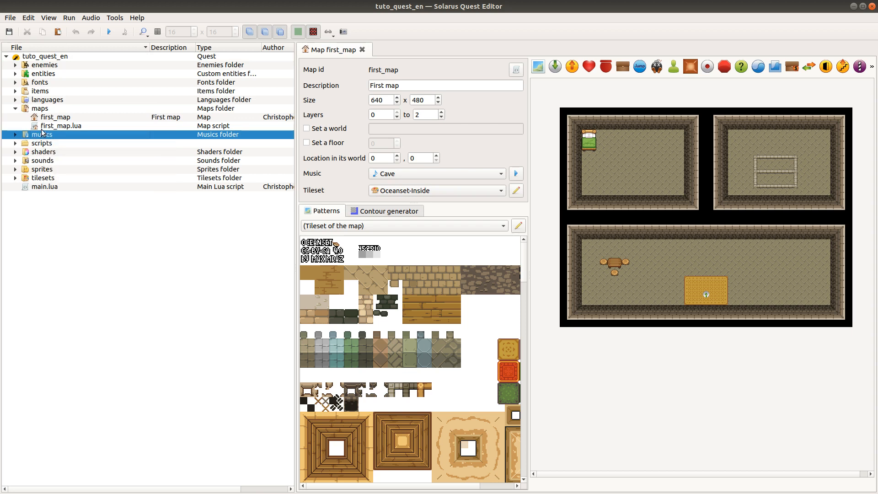
pyautogui.rightClick(40, 108)
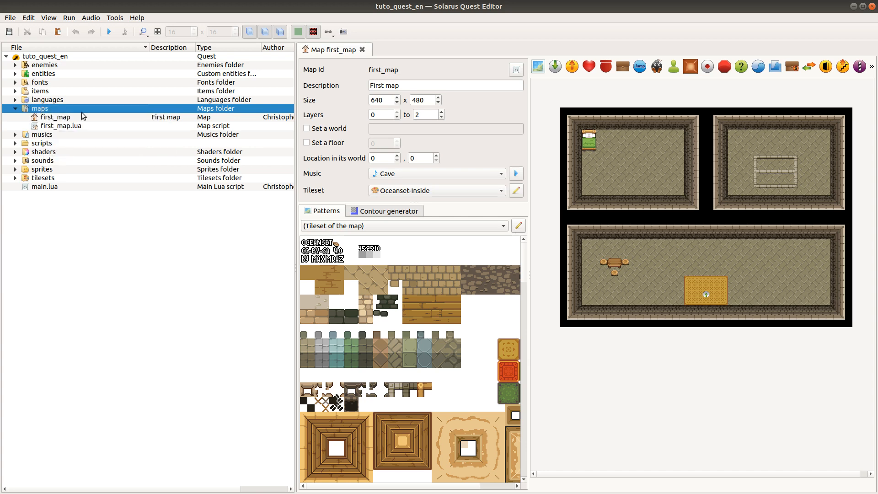
pyautogui.moveTo(294, 261)
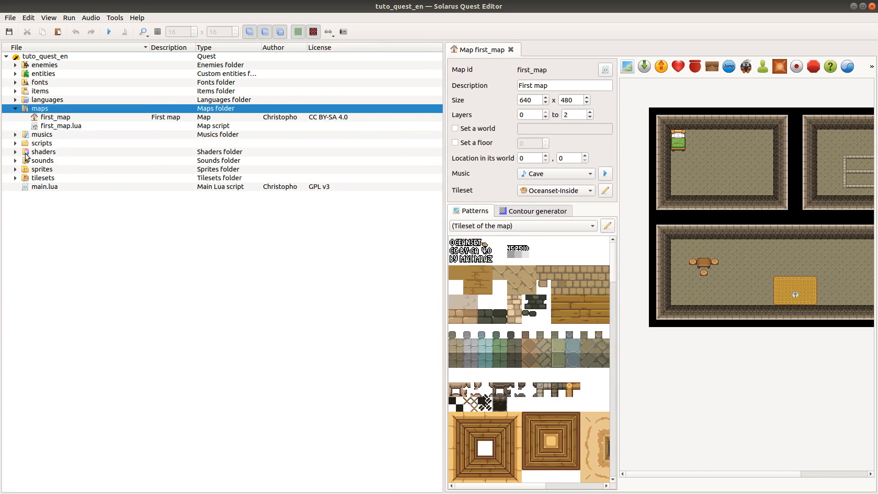
pyautogui.click(15, 168)
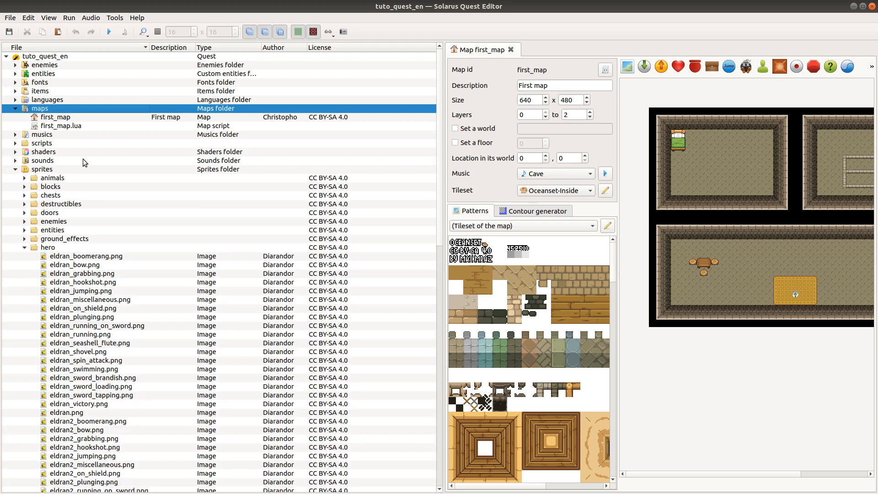
pyautogui.click(109, 377)
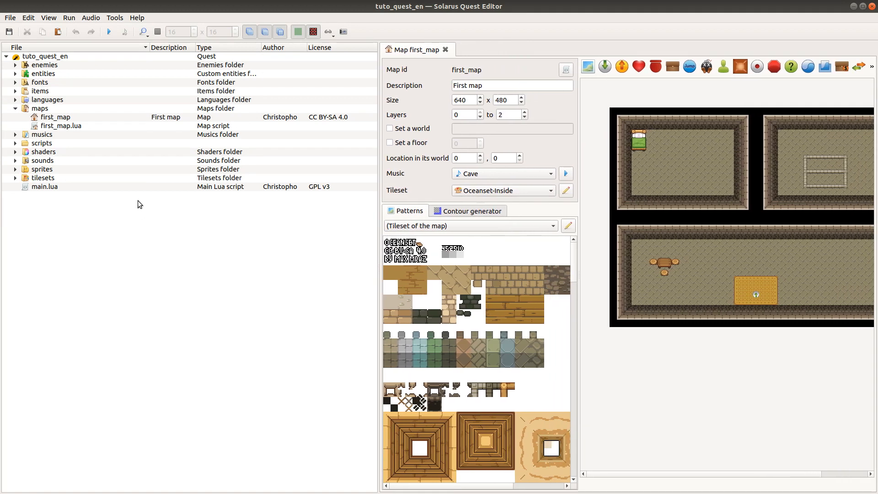
pyautogui.moveTo(108, 101)
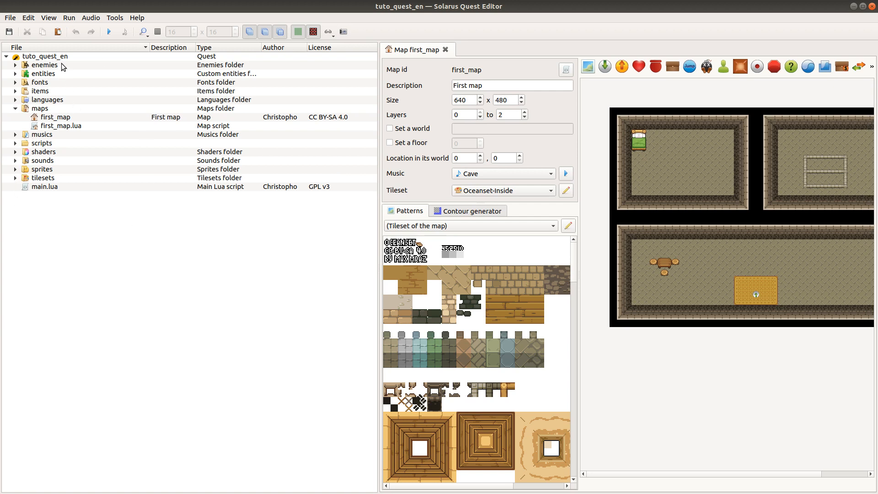
pyautogui.rightClick(56, 117)
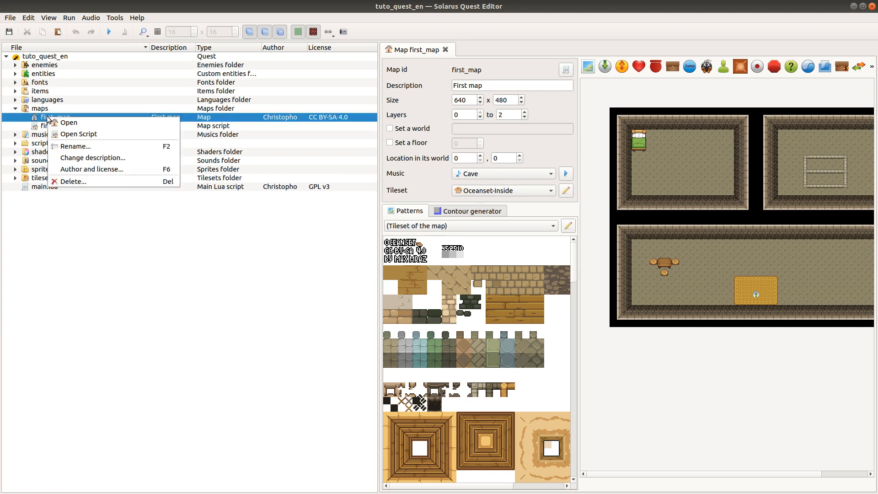
pyautogui.moveTo(79, 134)
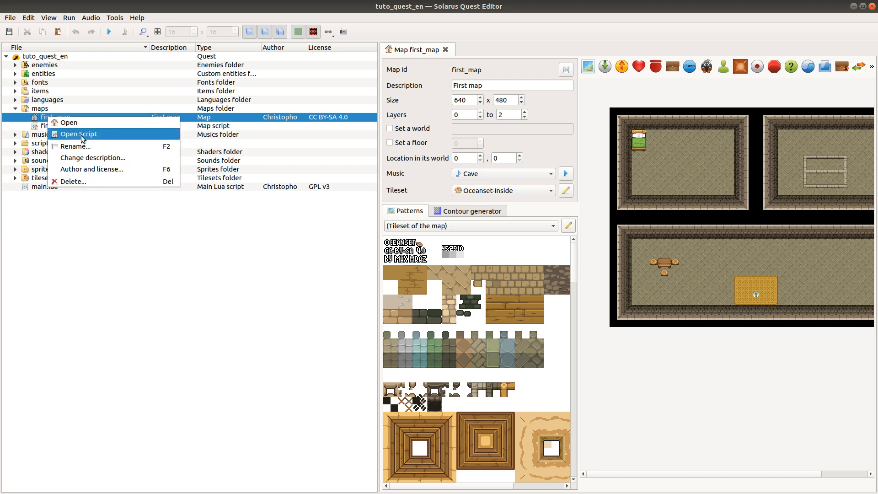
pyautogui.moveTo(66, 192)
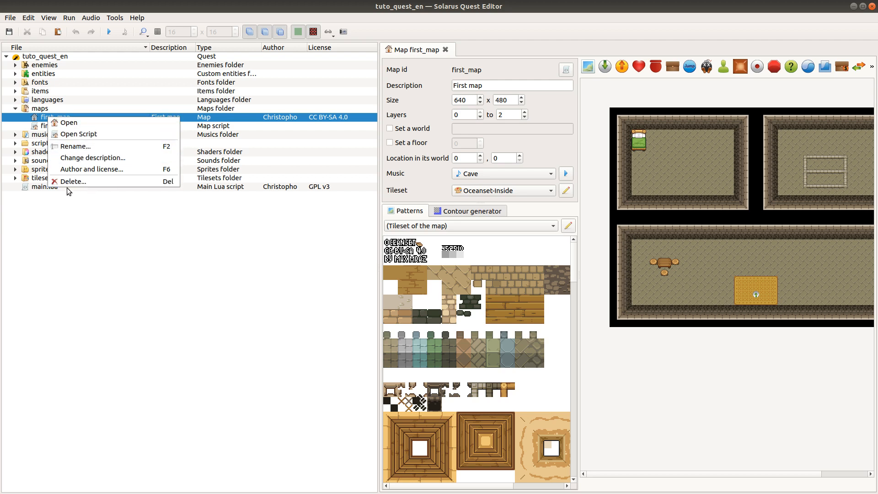
pyautogui.moveTo(84, 236)
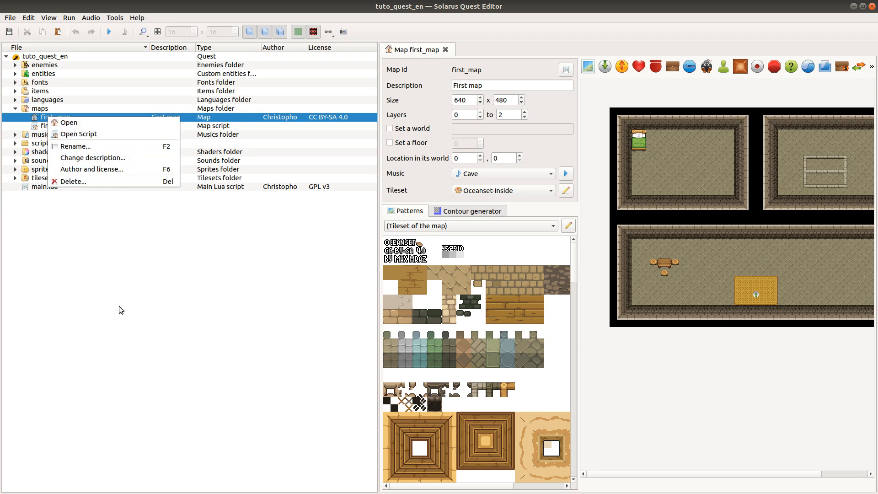
pyautogui.click(121, 310)
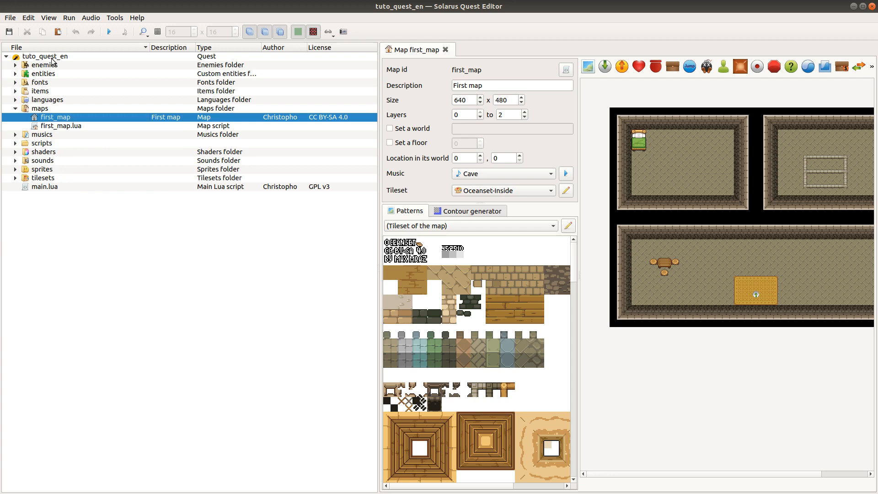
# Create a new folder named hello at the tuto_quest_en quest root.
pyautogui.rightClick(44, 56)
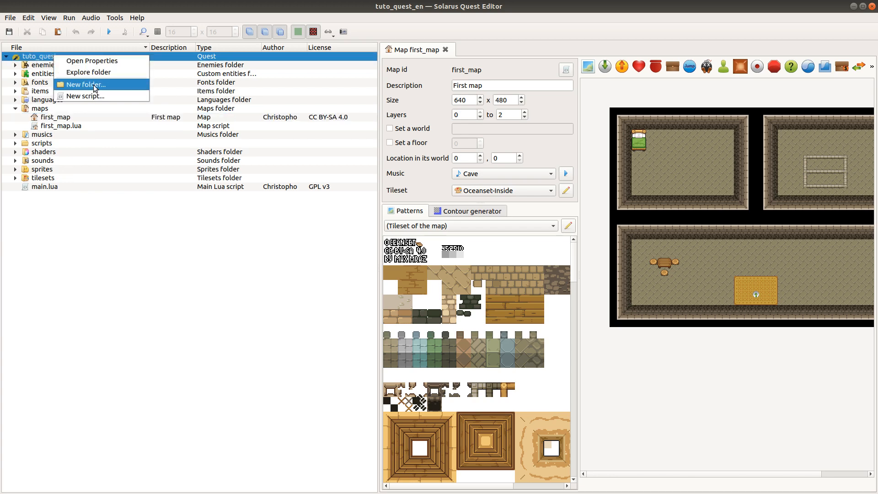
pyautogui.click(84, 84)
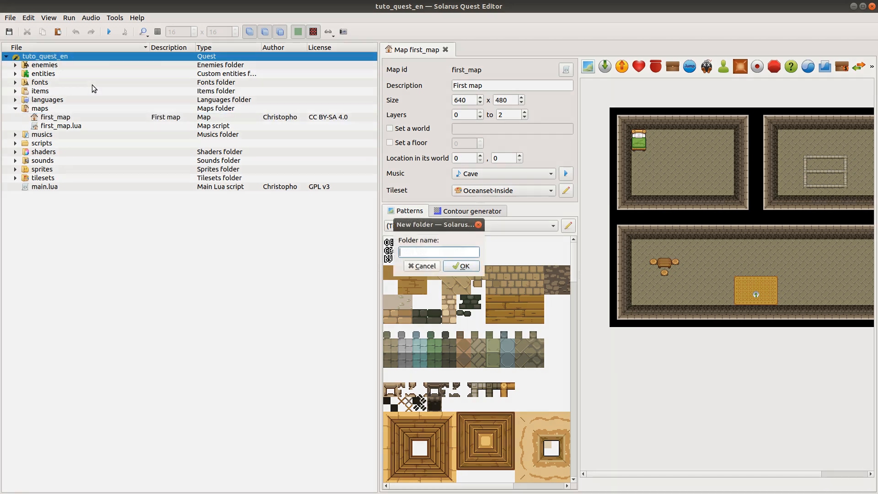
pyautogui.write('hell')
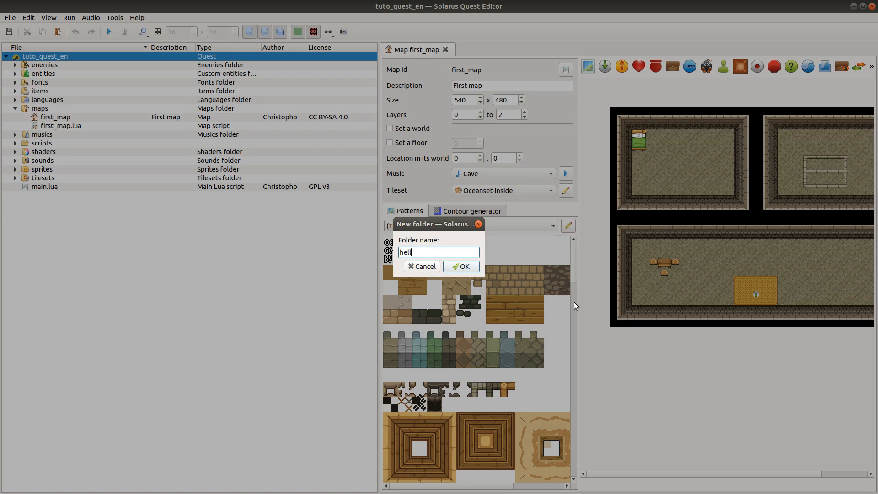
pyautogui.click(461, 267)
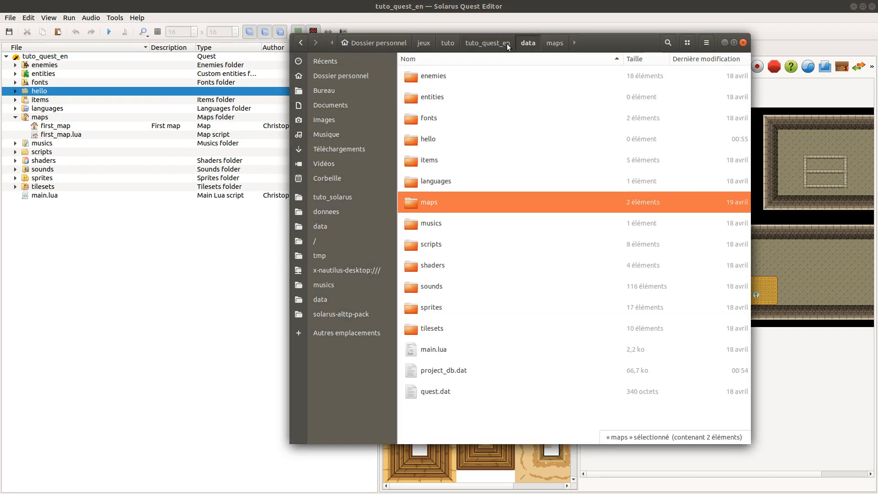
# Create a folder named another_one in the quest's data directory in Nautilus, then select hello.
pyautogui.click(428, 139)
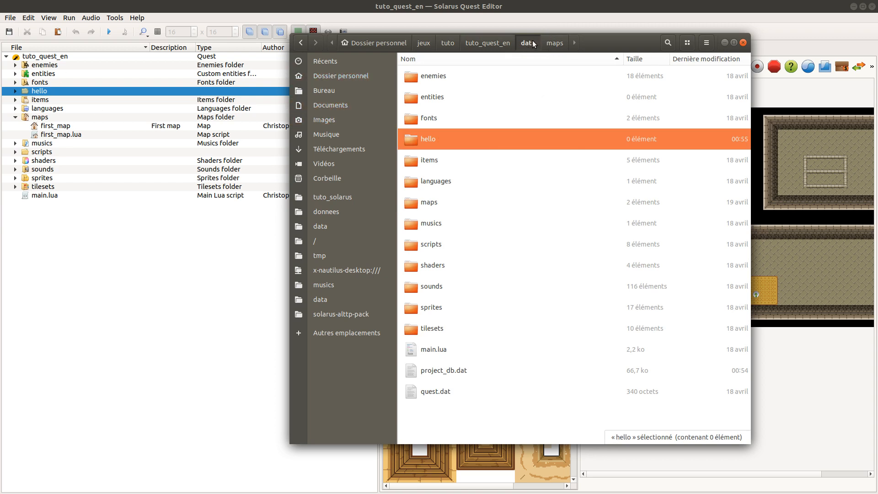
pyautogui.moveTo(338, 149)
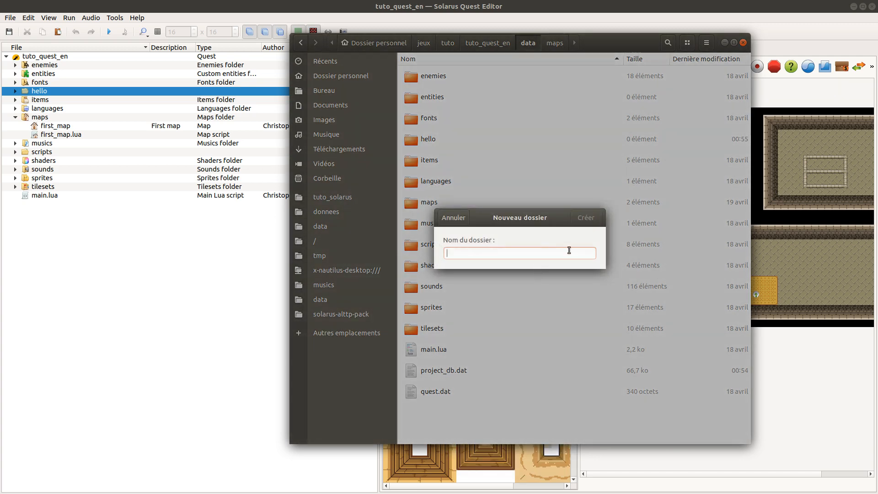
pyautogui.write('anothe')
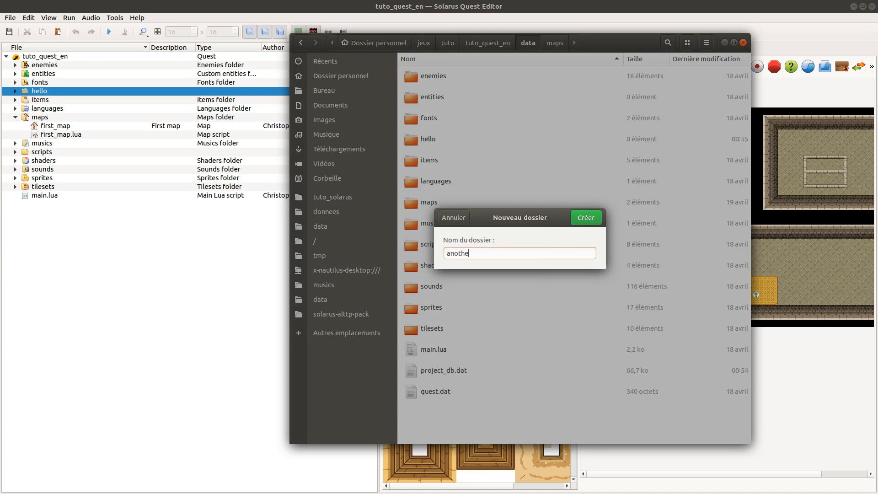
pyautogui.click(585, 217)
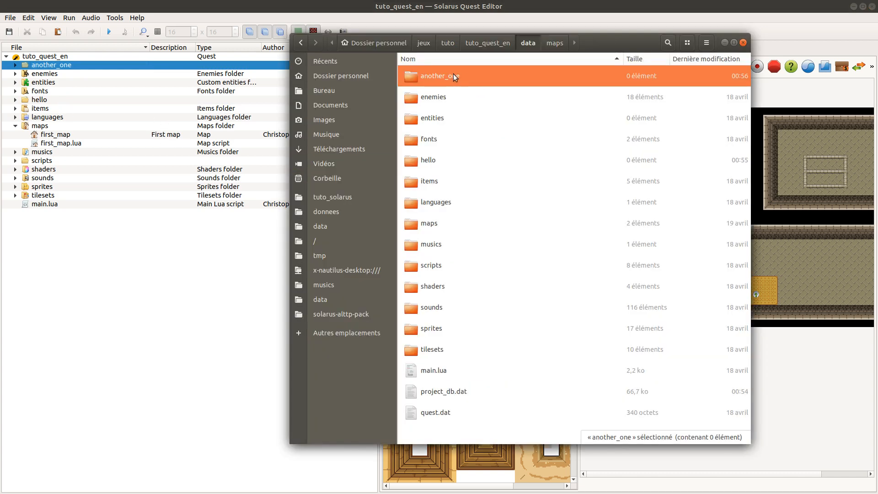
pyautogui.moveTo(455, 141)
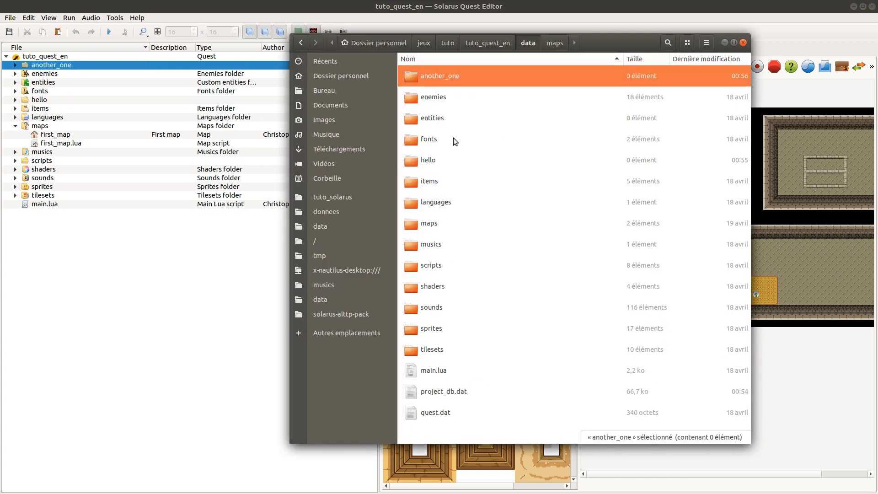
pyautogui.moveTo(441, 163)
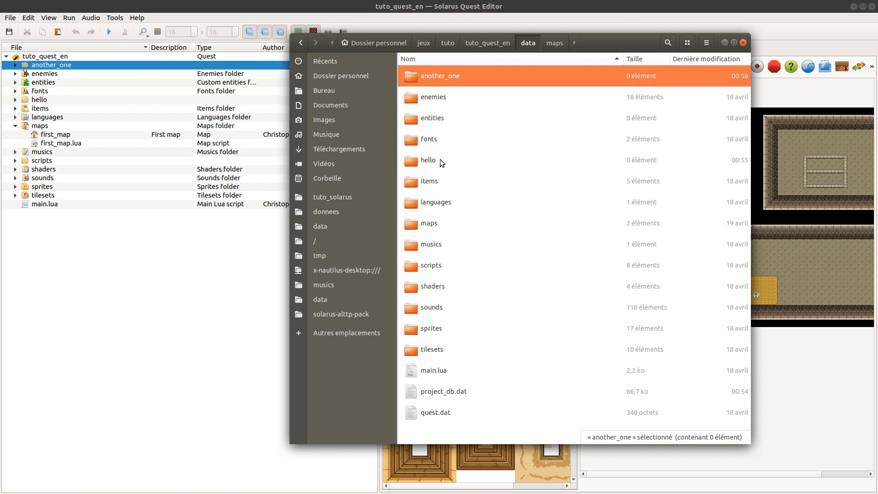
pyautogui.click(428, 160)
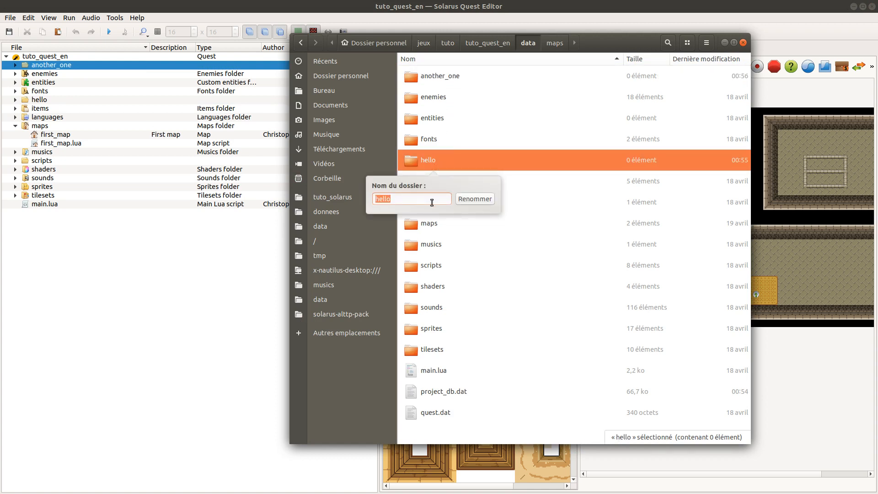
# Rename hello and back again, then move another_one and hello to the trash in Nautilus.
pyautogui.click(474, 198)
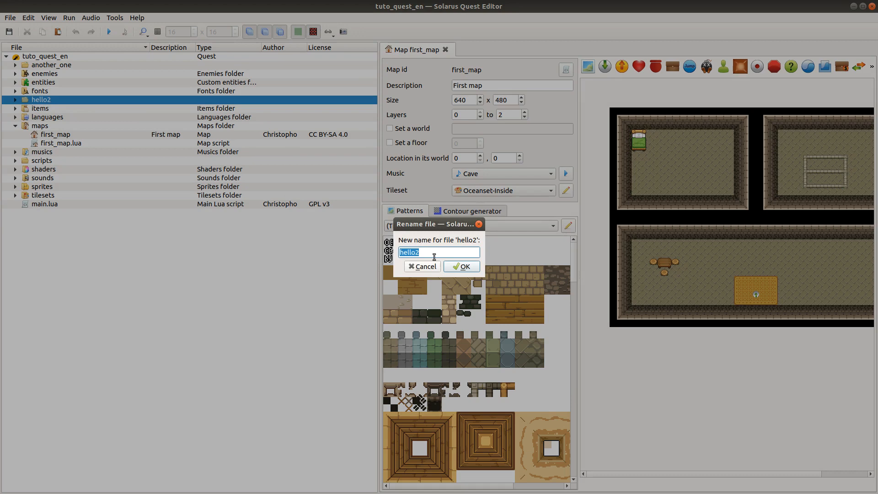
pyautogui.click(439, 252)
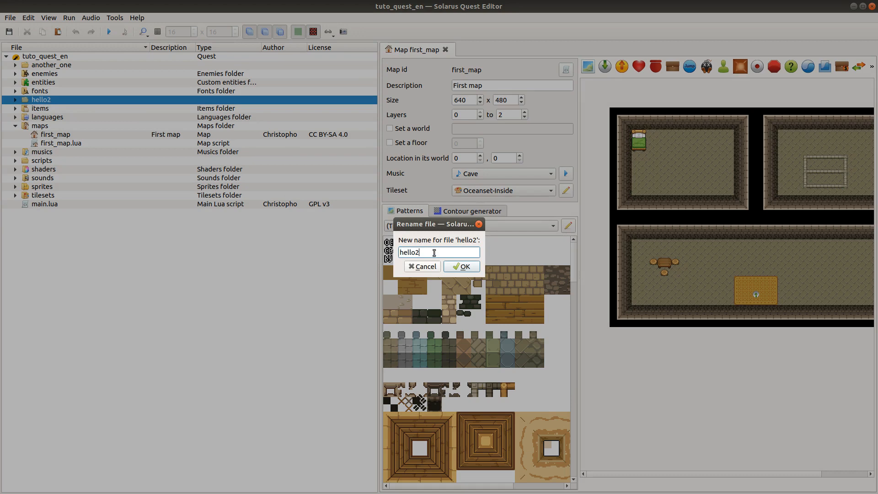
pyautogui.click(461, 266)
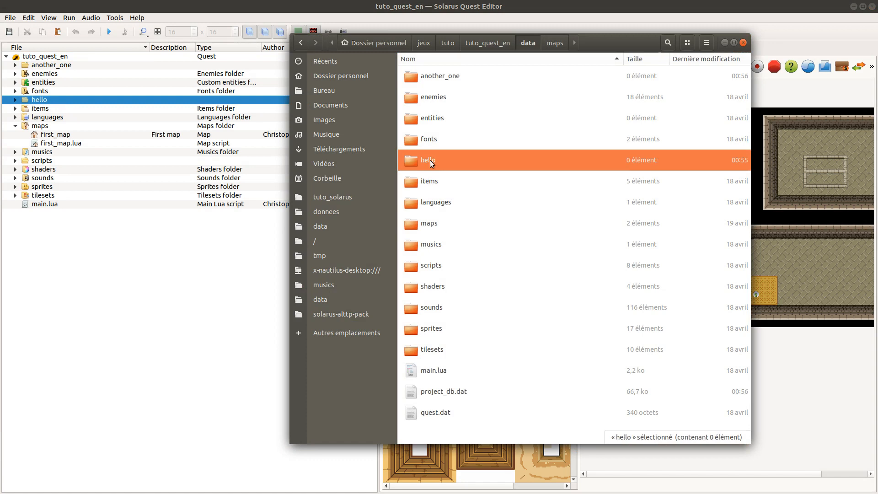
pyautogui.moveTo(441, 106)
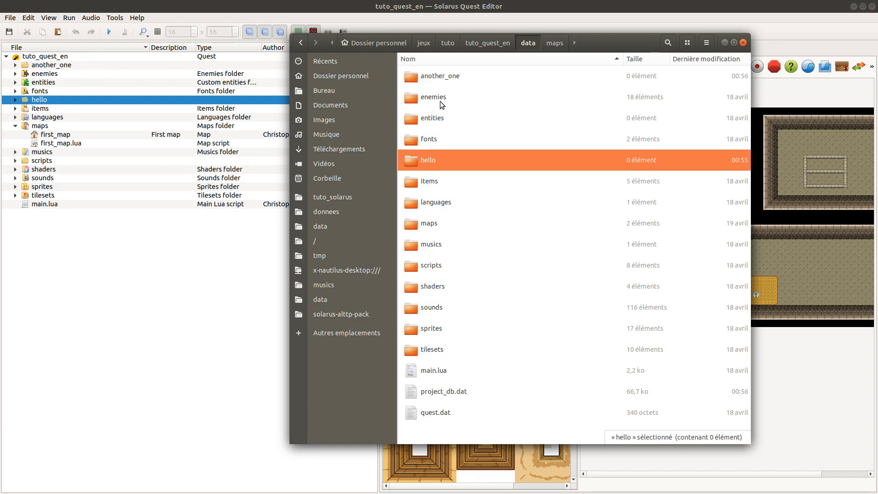
pyautogui.moveTo(420, 84)
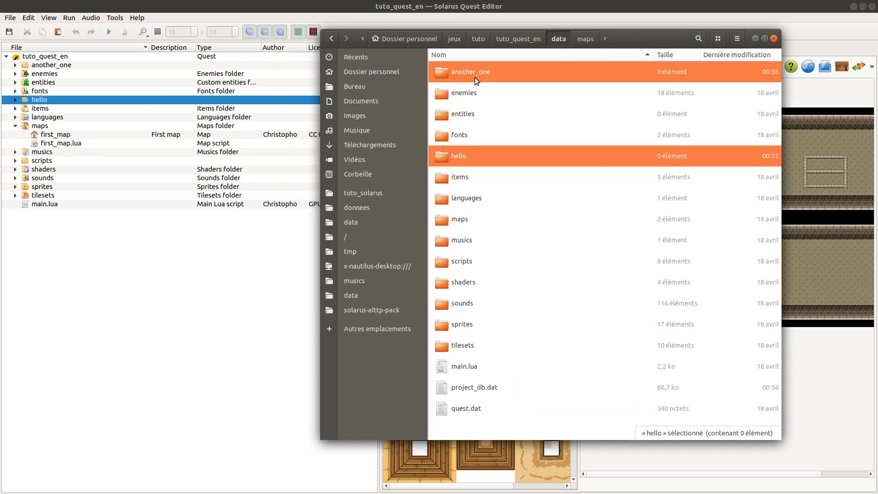
pyautogui.rightClick(473, 71)
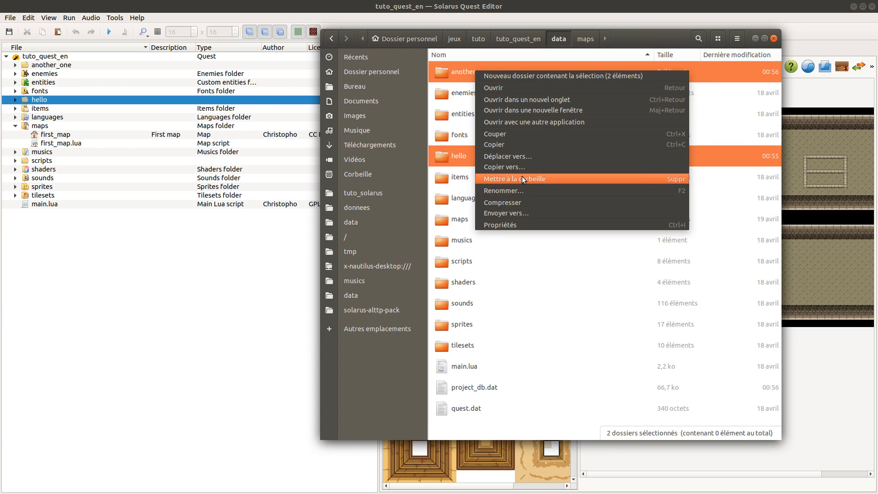
pyautogui.click(514, 178)
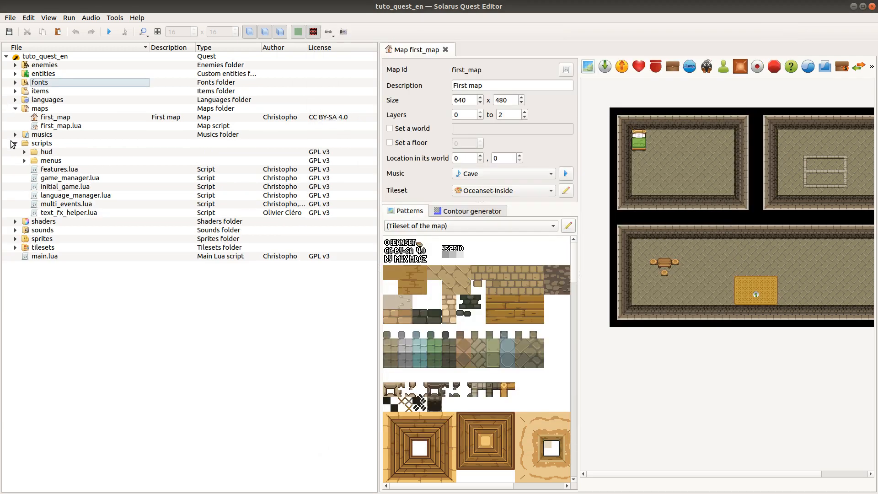
# Expand the scripts folder with its hud and menus subfolders listing their Lua scripts.
pyautogui.click(41, 143)
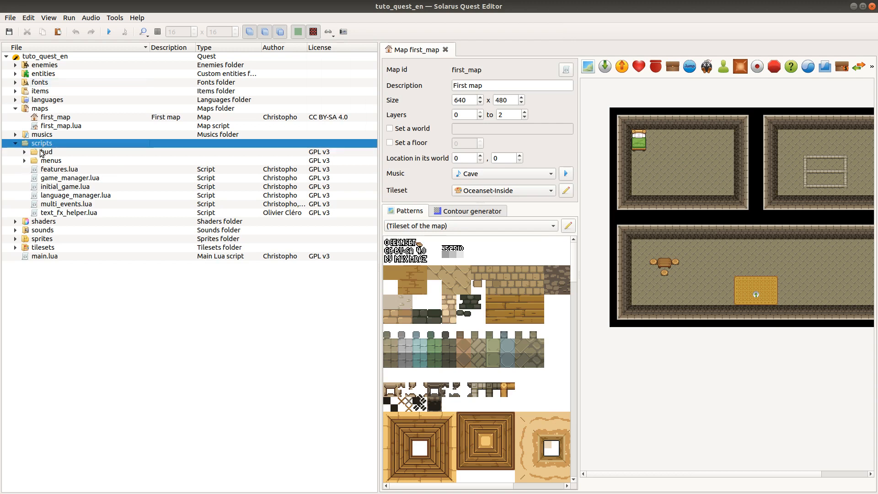
pyautogui.moveTo(21, 161)
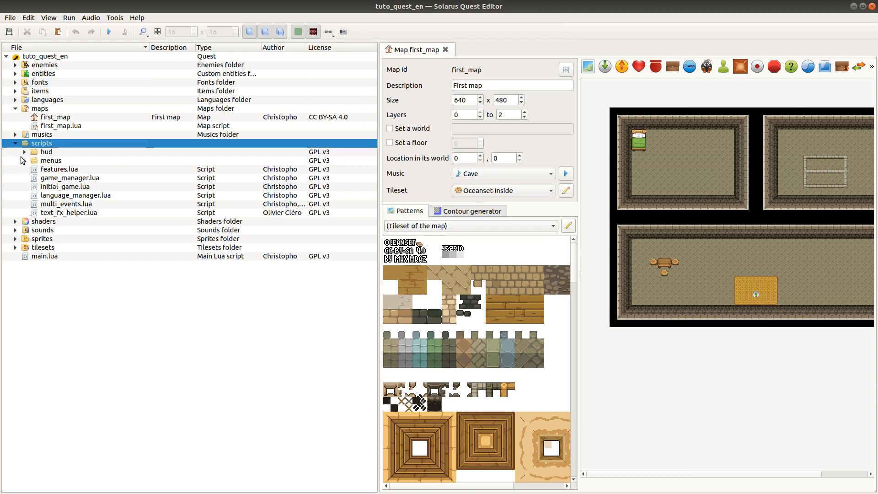
pyautogui.click(41, 134)
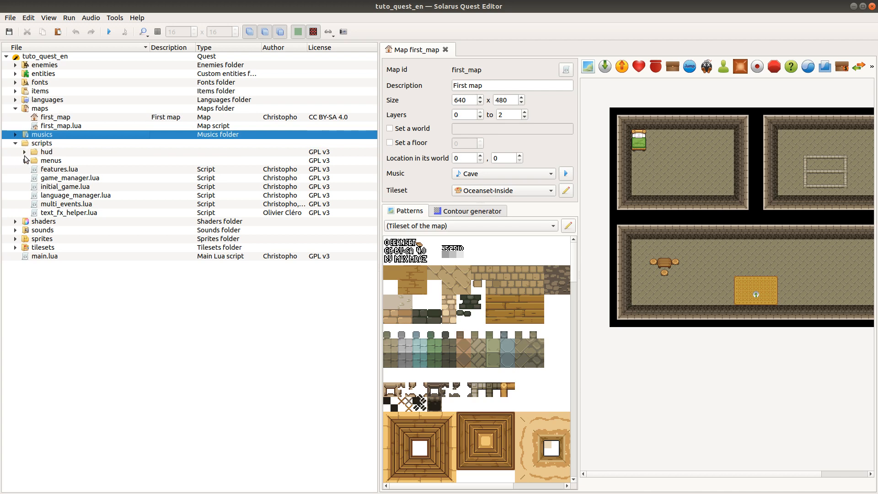
pyautogui.click(25, 152)
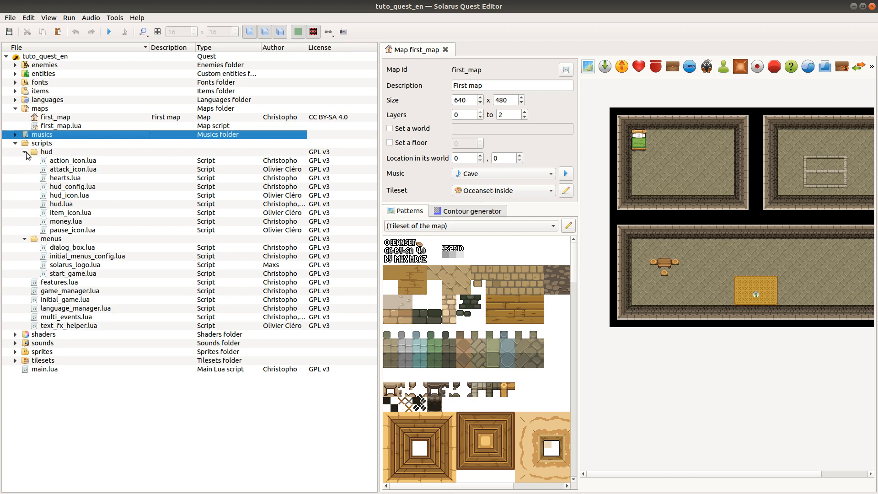
pyautogui.moveTo(104, 194)
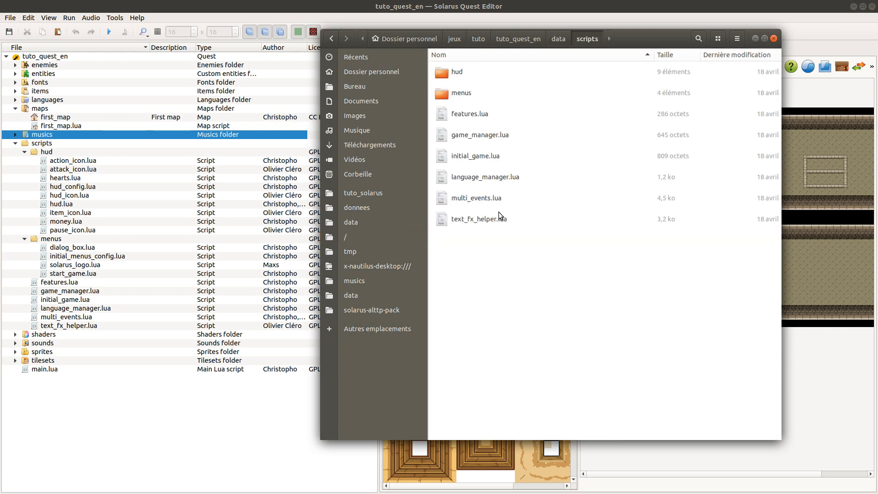
# Duplicate multi_events.lua in Nautilus, then delete multi_events (copie).lua from the quest tree.
pyautogui.click(477, 198)
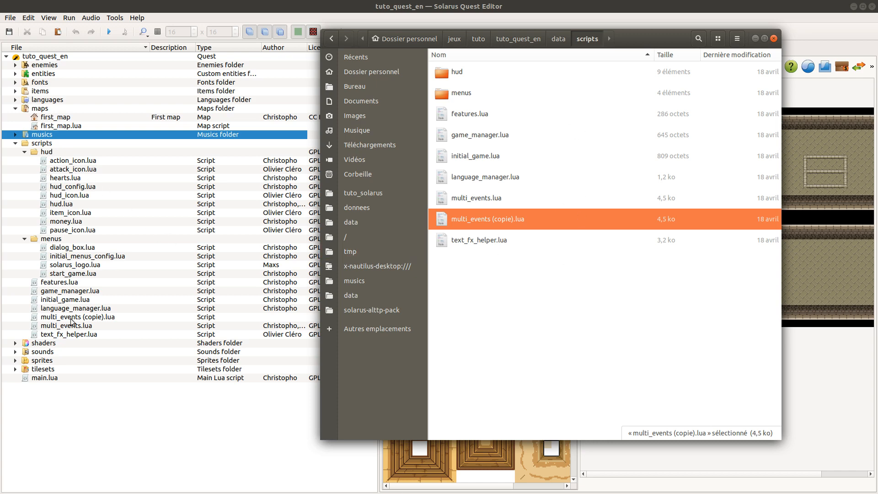
pyautogui.rightClick(77, 317)
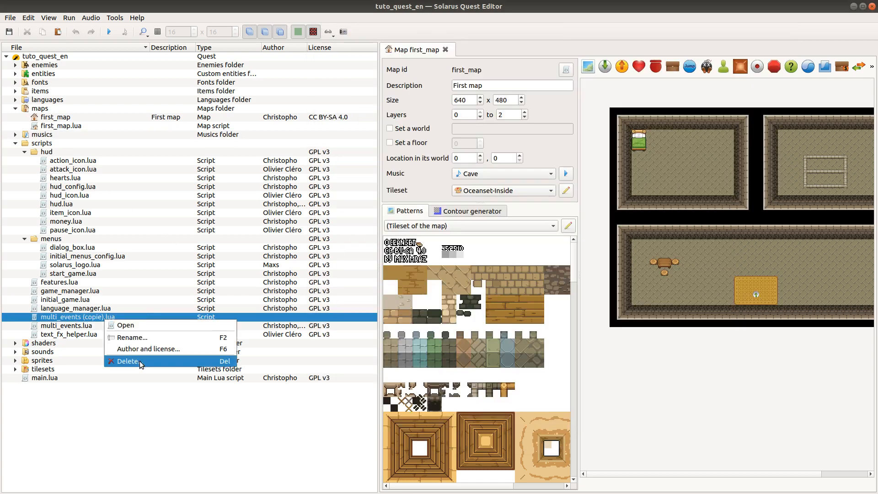
pyautogui.click(128, 360)
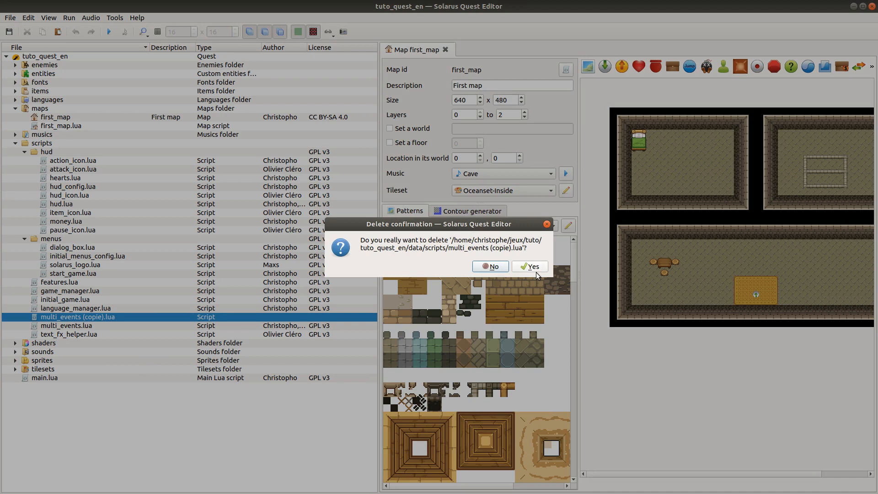
pyautogui.click(528, 266)
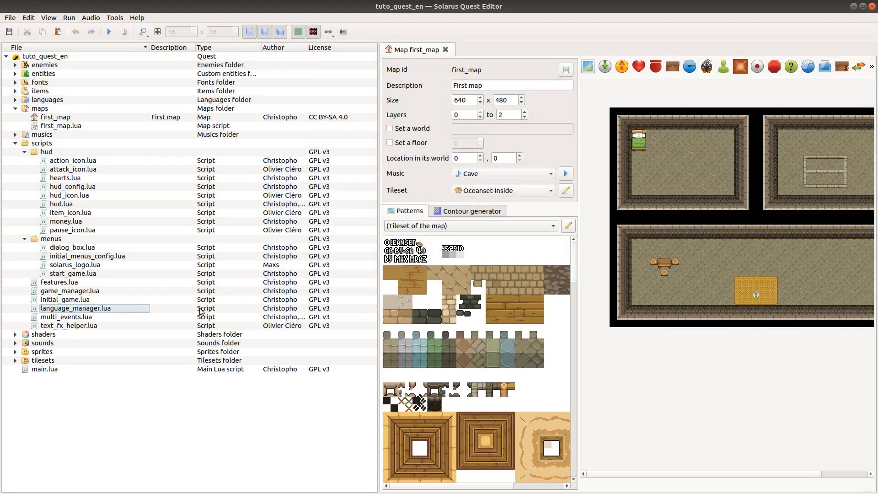
pyautogui.click(61, 203)
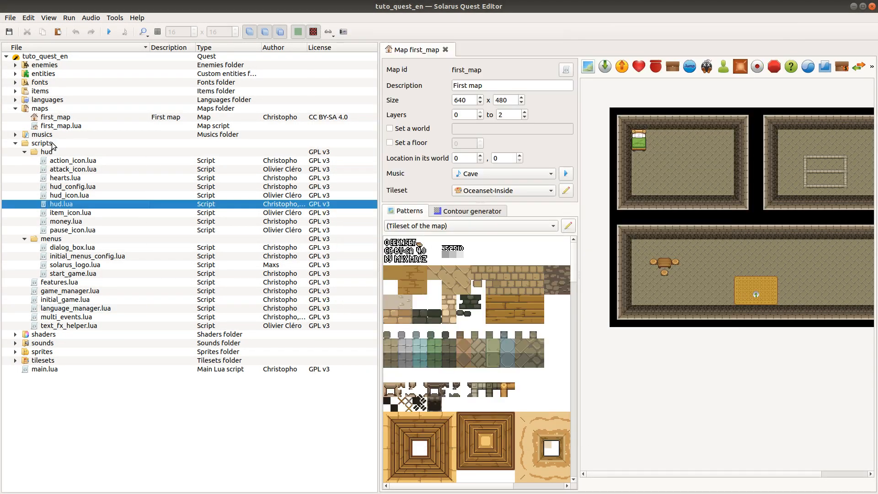
# Collapse scripts, expand tilesets and review the sprites folder before folding it away.
pyautogui.click(42, 143)
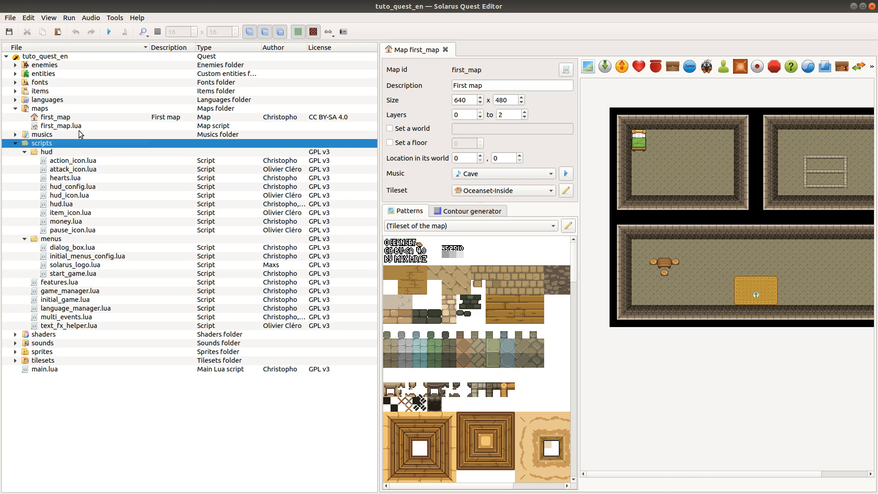
pyautogui.click(15, 142)
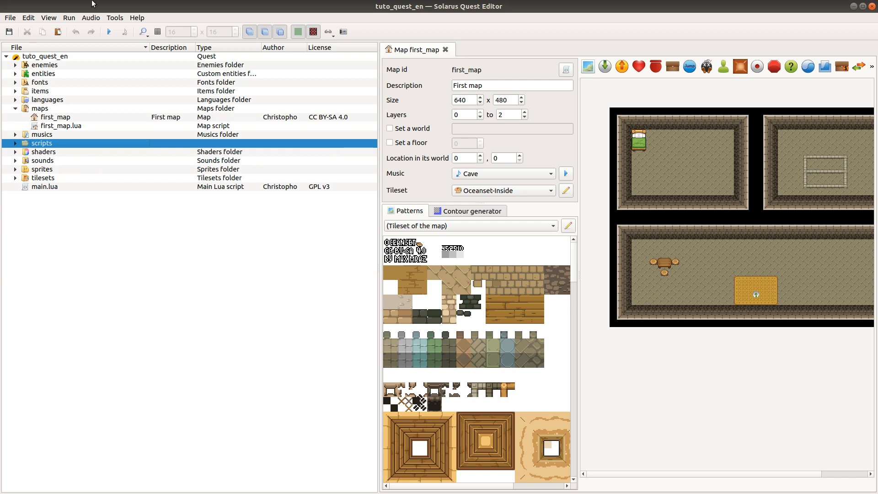
pyautogui.moveTo(87, 107)
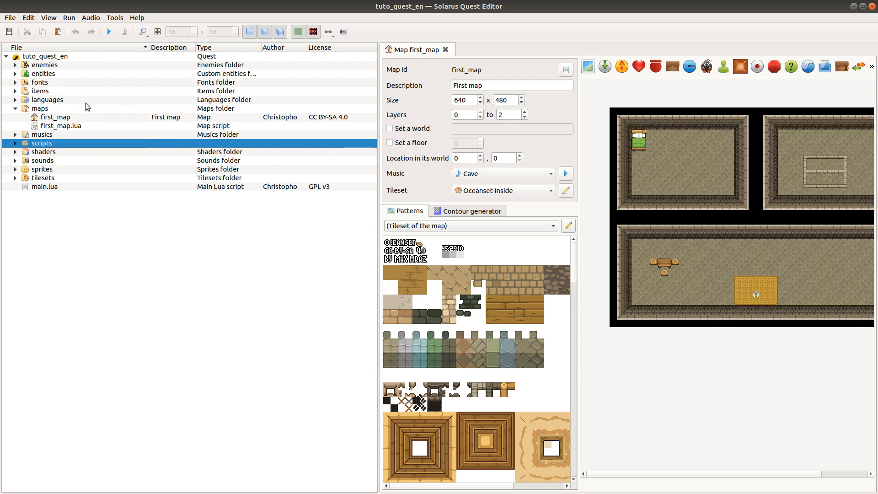
pyautogui.click(56, 117)
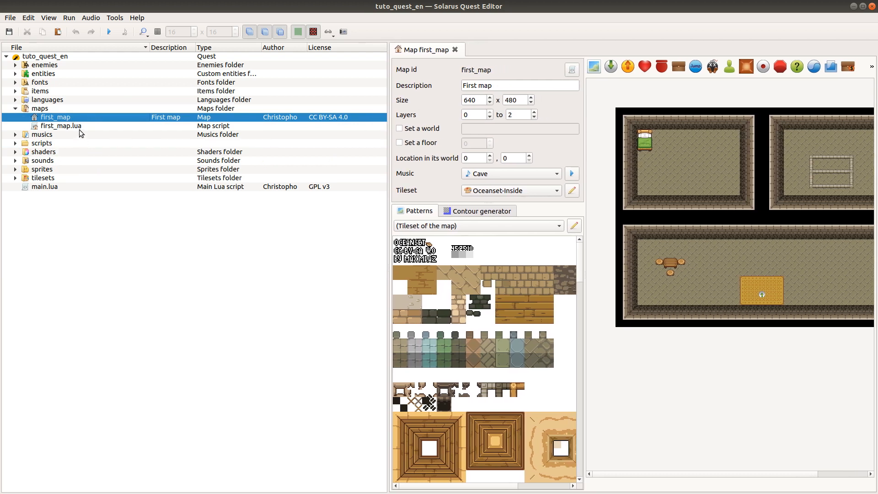
pyautogui.moveTo(8, 81)
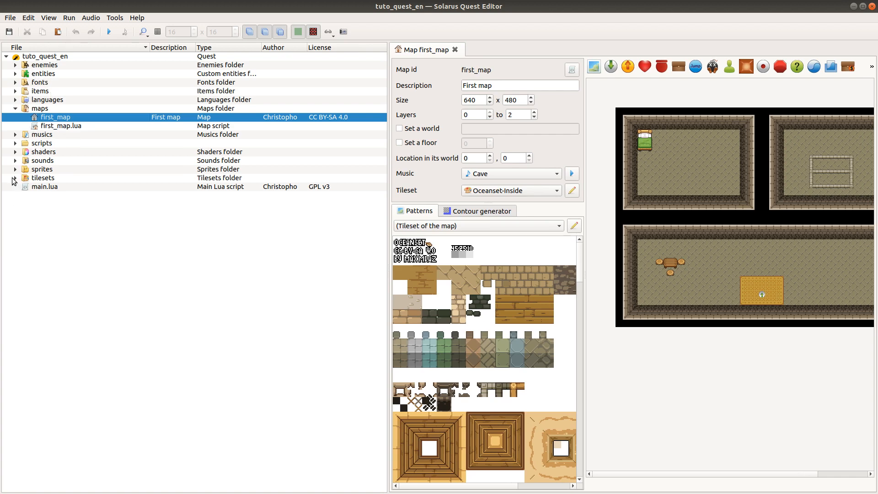
pyautogui.click(24, 178)
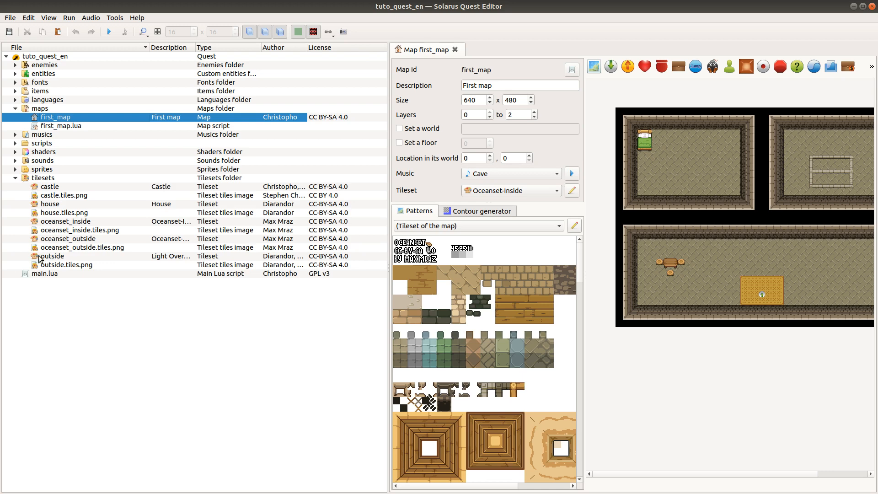
pyautogui.click(16, 135)
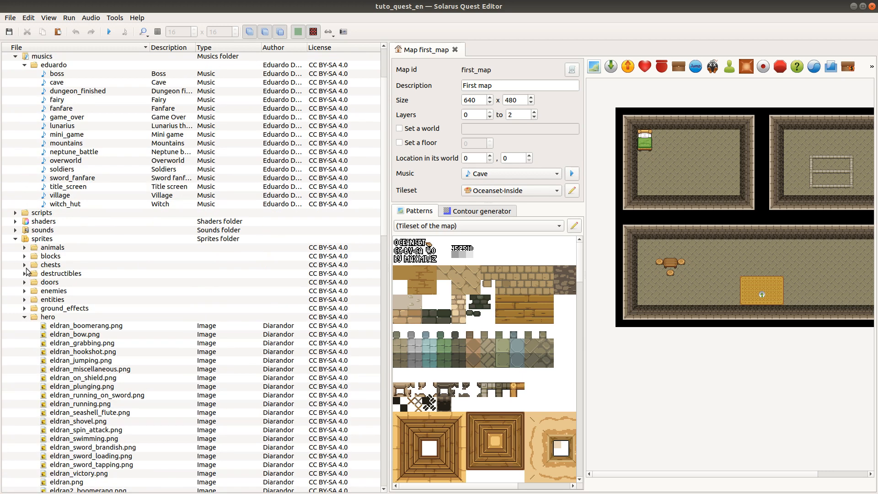
pyautogui.click(26, 247)
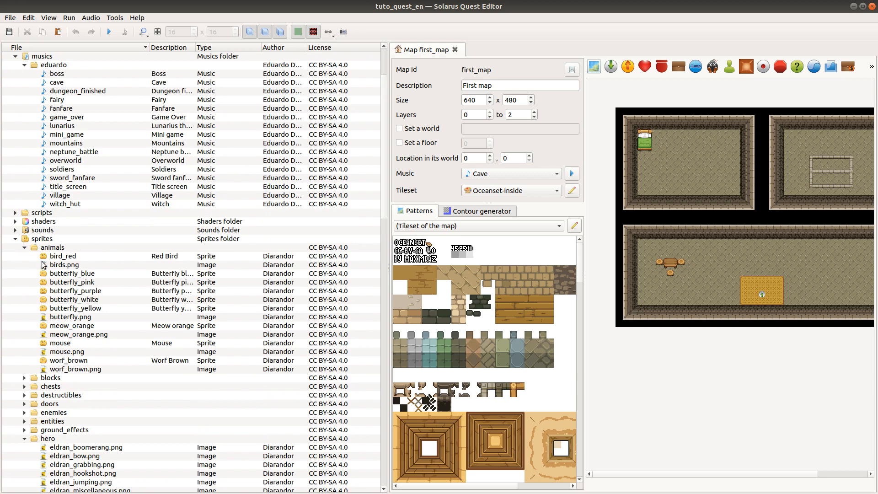
pyautogui.scroll(-3)
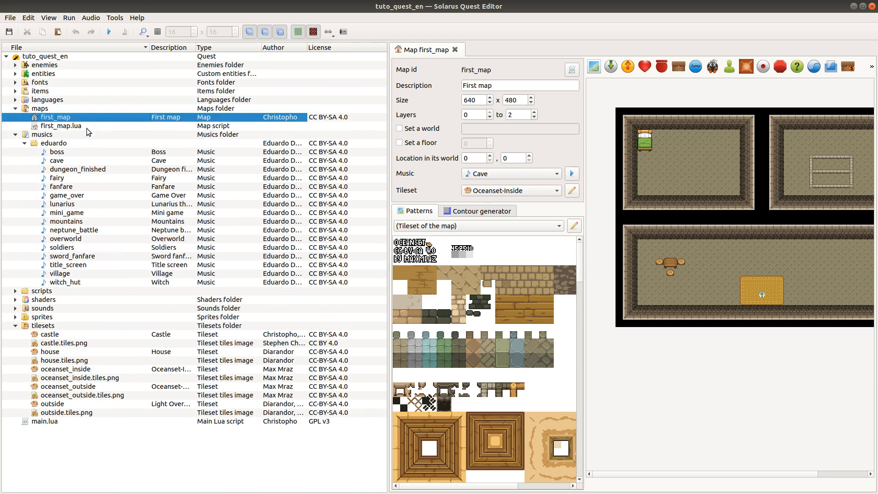
# Select the eduardo music tracks, the boss track alone, then the eduardo folder itself.
pyautogui.click(53, 143)
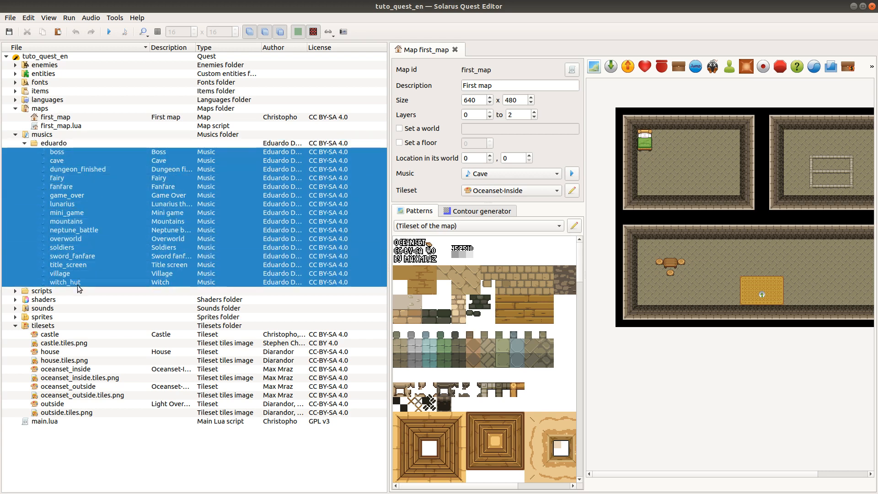
pyautogui.click(57, 152)
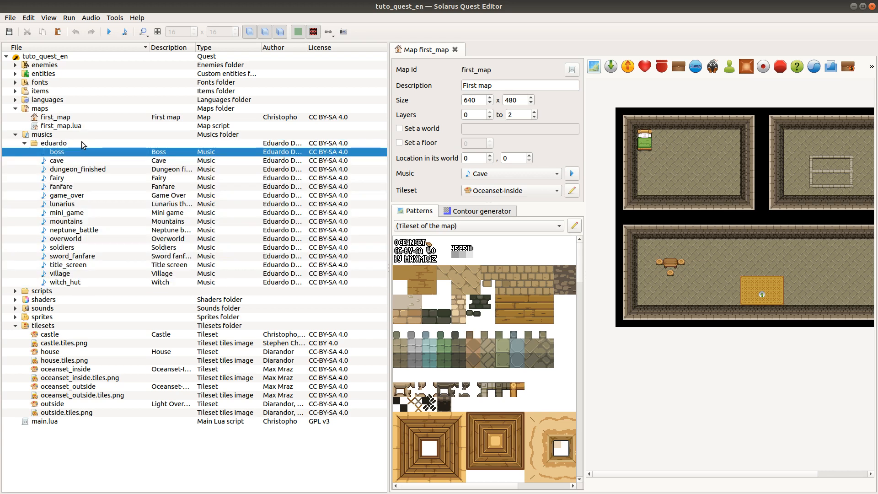
pyautogui.click(54, 142)
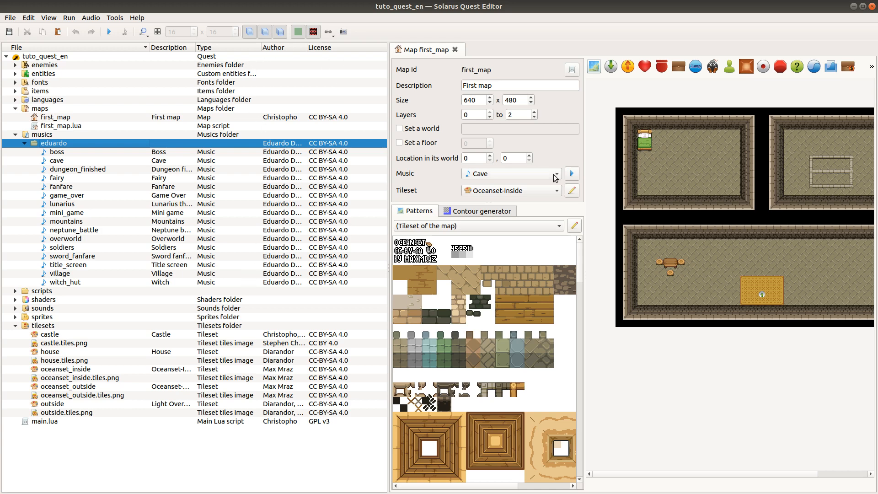
pyautogui.moveTo(538, 172)
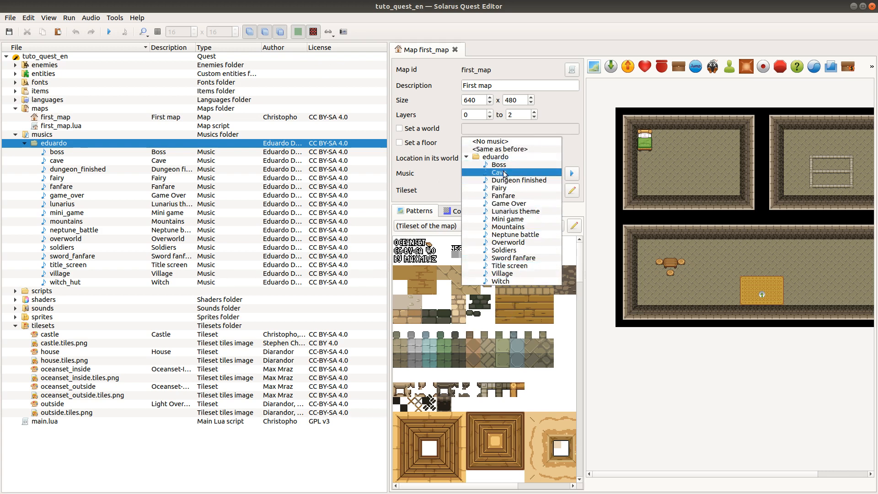
pyautogui.click(498, 172)
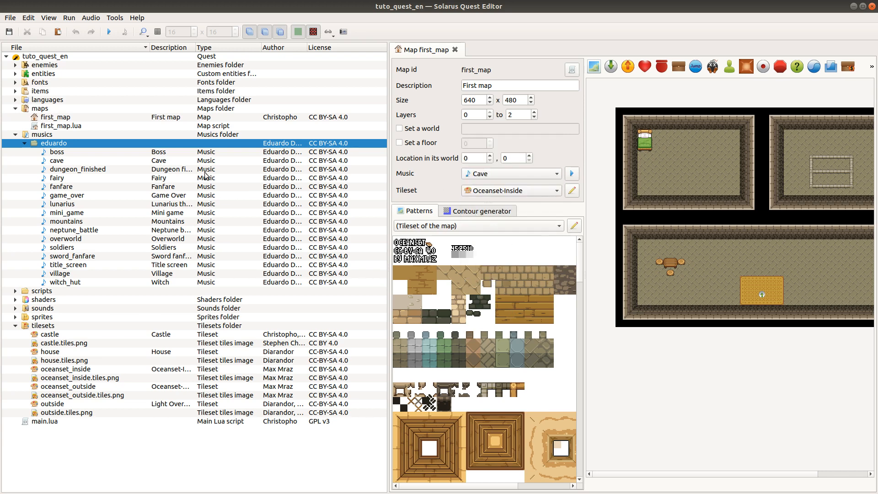
pyautogui.click(14, 135)
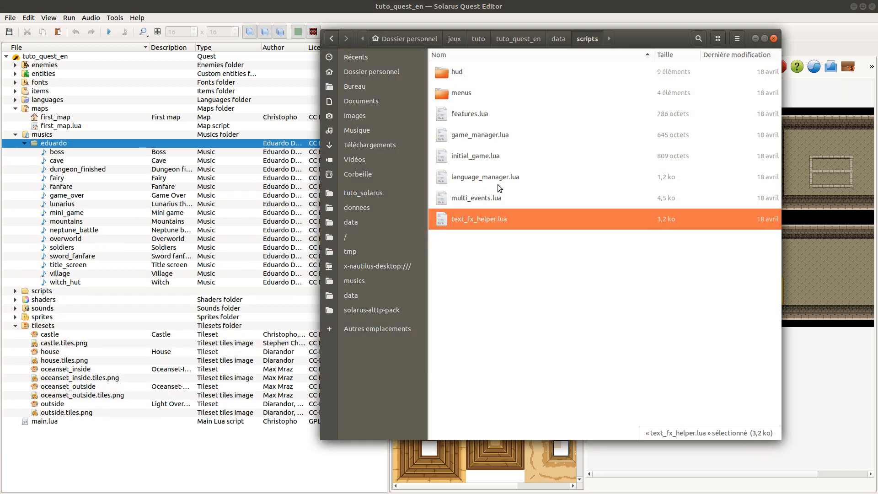
# Move boss.ogg from musics/eduardo to the trash via its context menu.
pyautogui.click(558, 39)
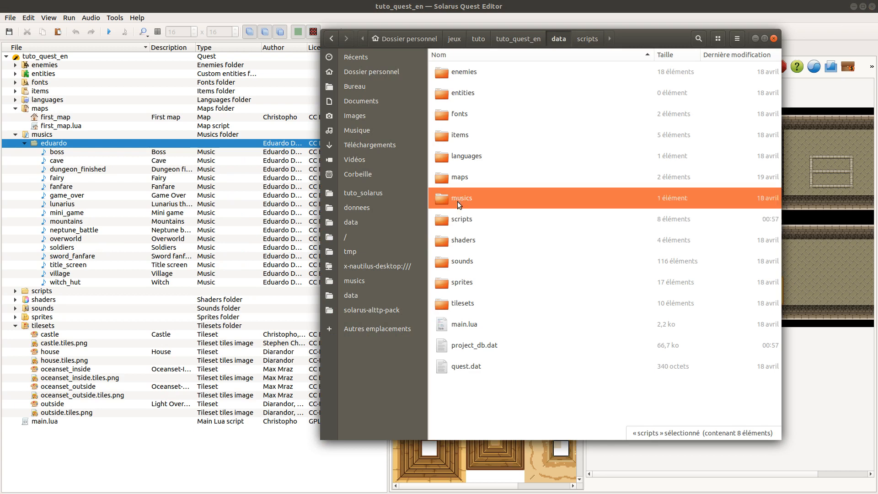
pyautogui.doubleClick(461, 197)
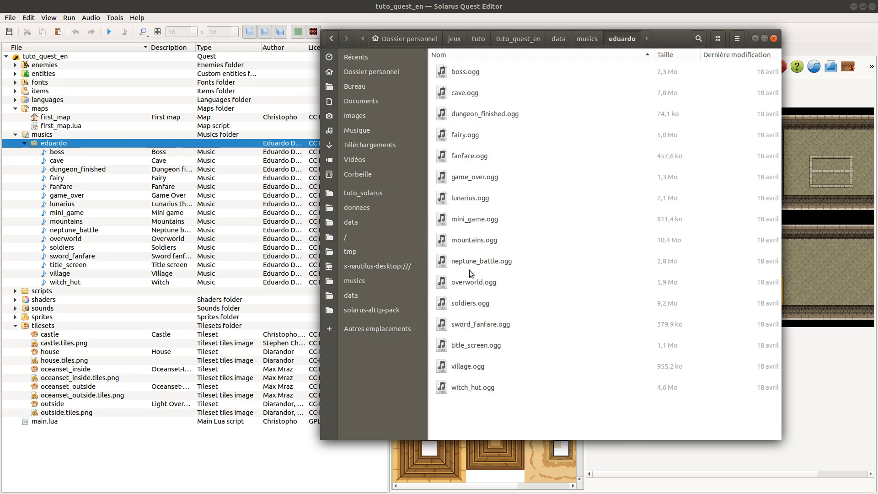
pyautogui.click(465, 72)
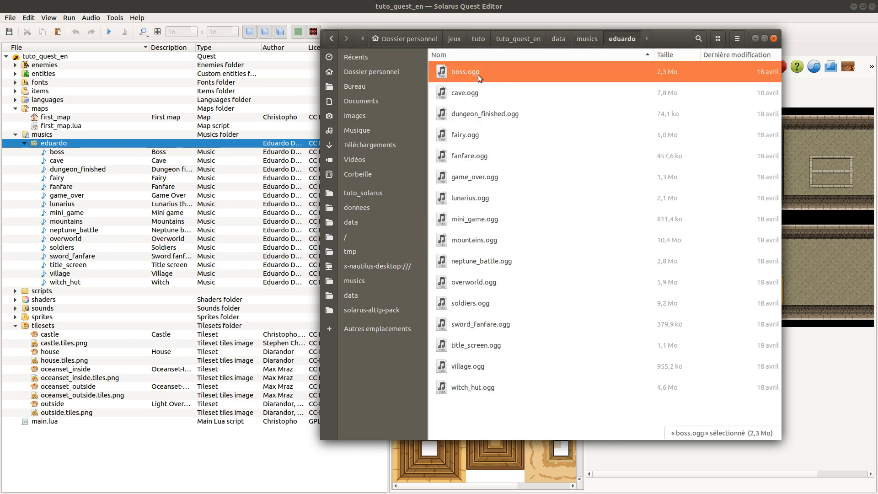
pyautogui.rightClick(465, 71)
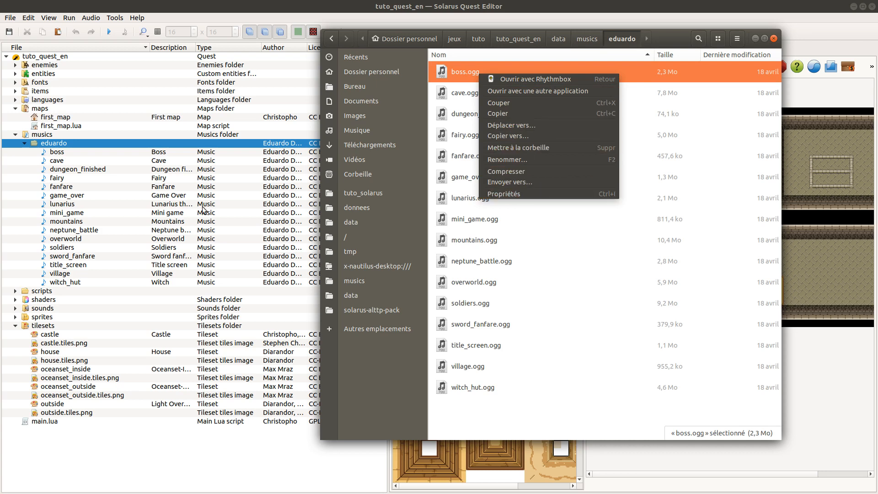
pyautogui.click(518, 147)
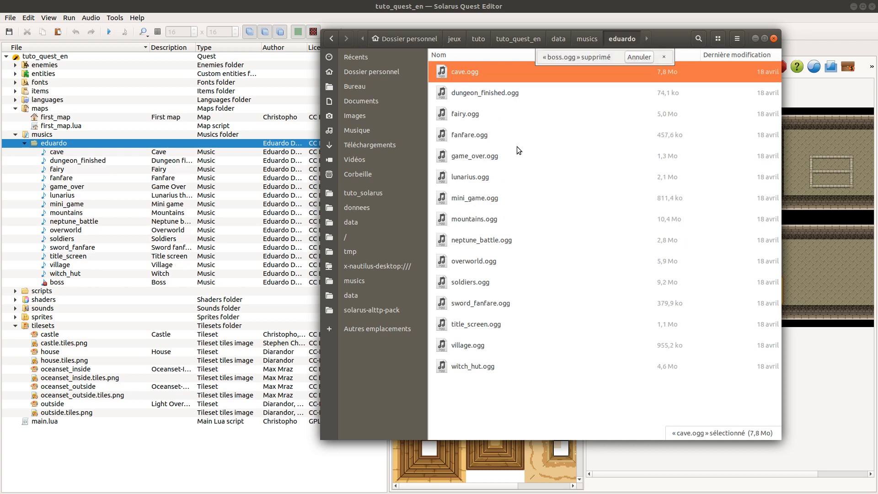
pyautogui.moveTo(678, 48)
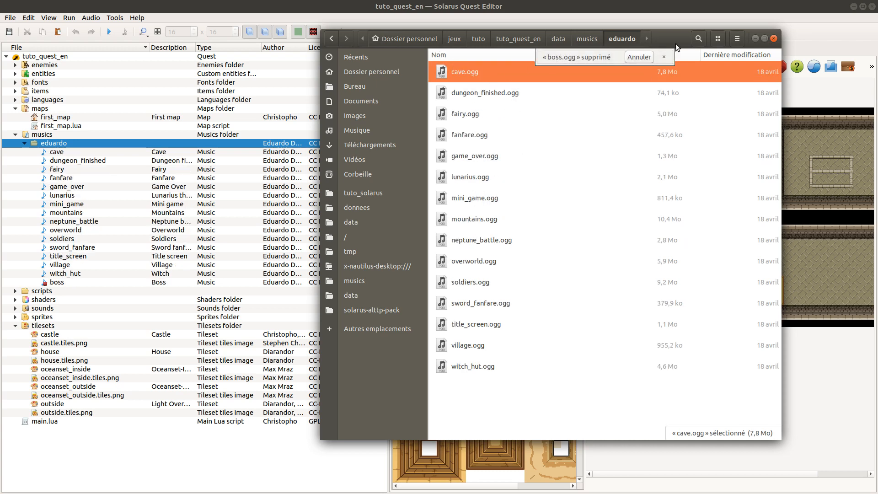
pyautogui.moveTo(474, 170)
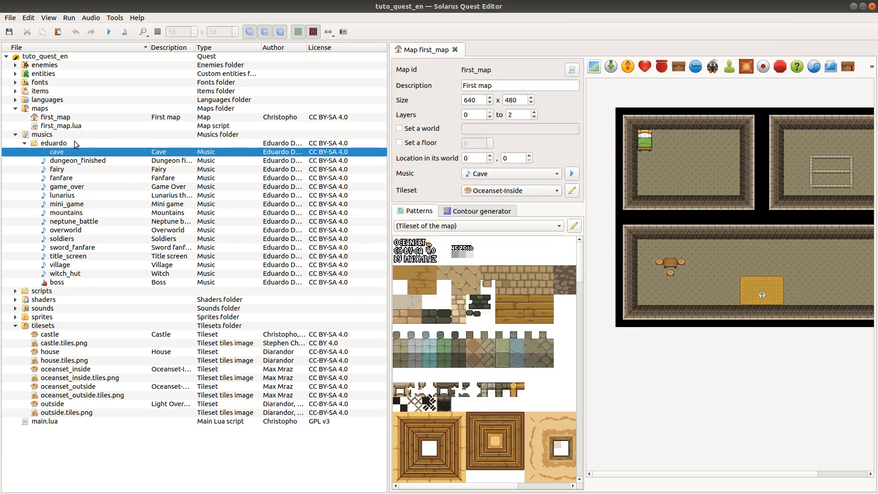
pyautogui.moveTo(86, 188)
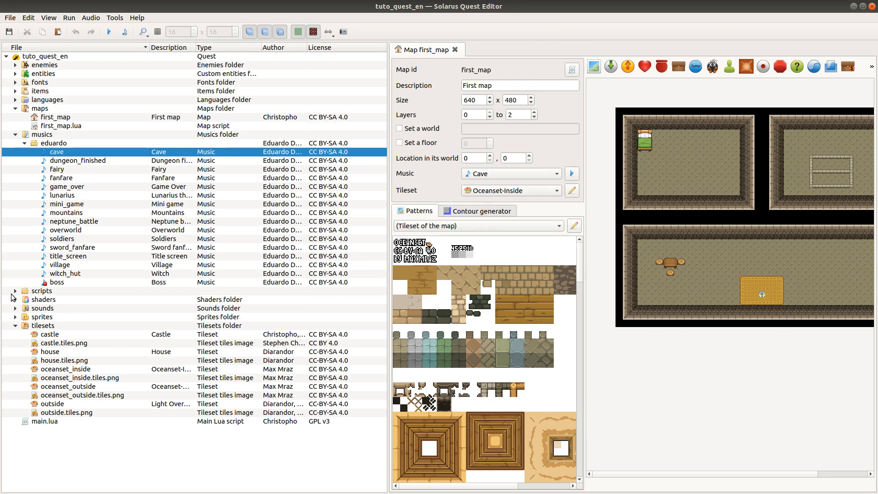
pyautogui.click(13, 291)
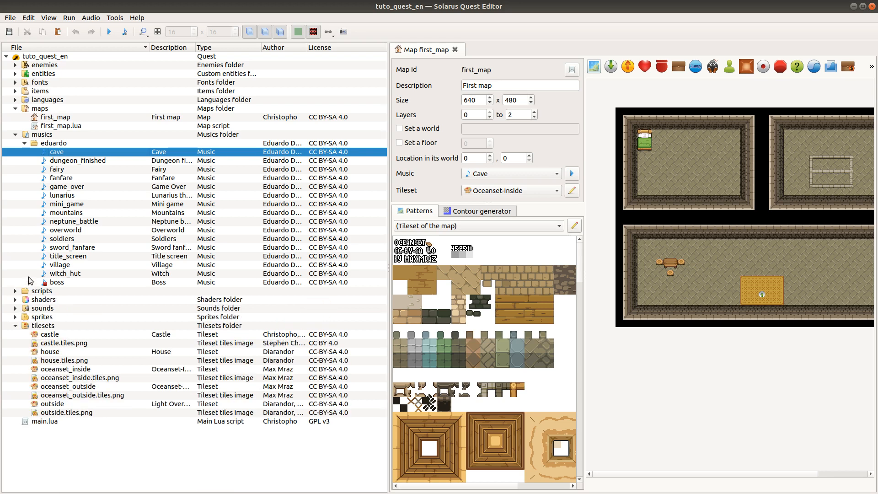
pyautogui.click(64, 274)
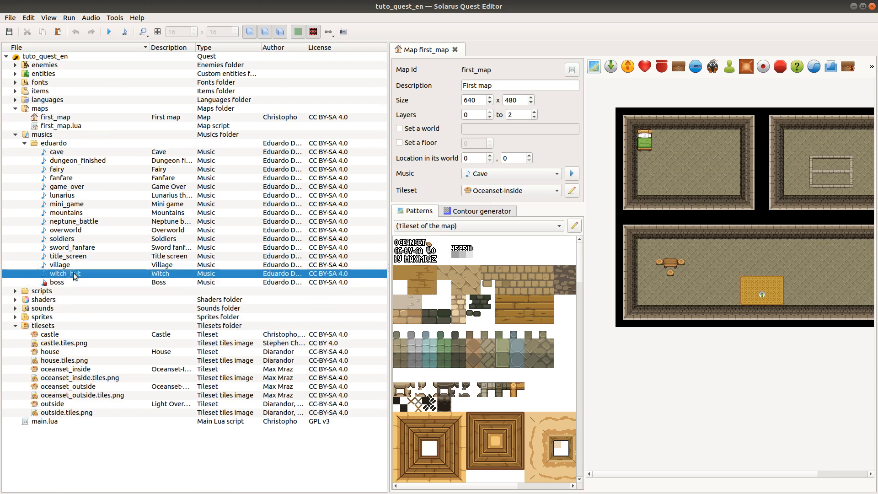
pyautogui.click(56, 281)
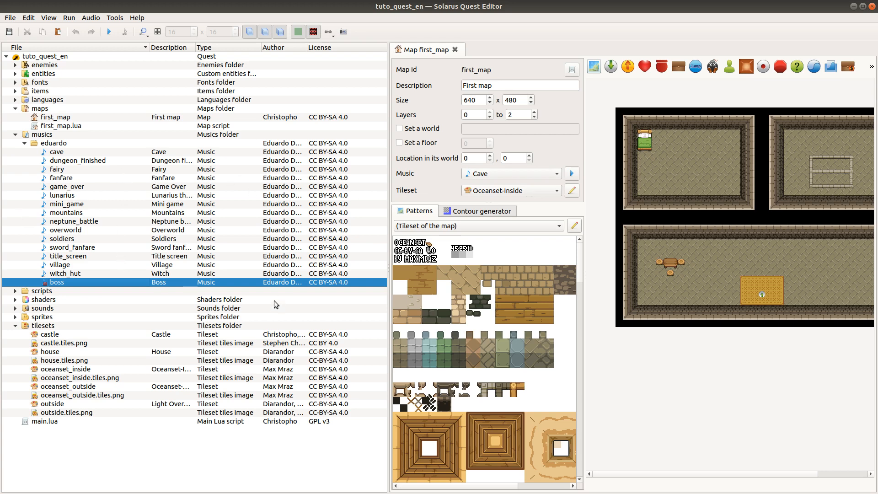
pyautogui.click(510, 173)
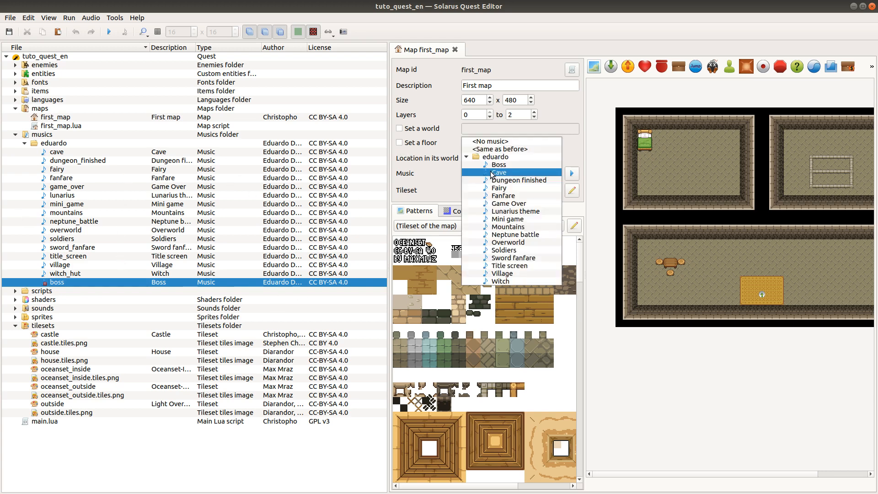
pyautogui.click(497, 172)
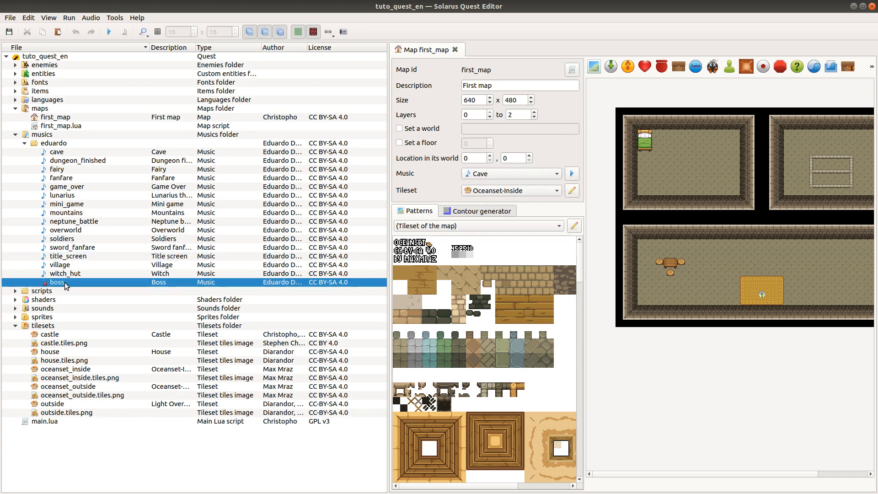
pyautogui.moveTo(64, 285)
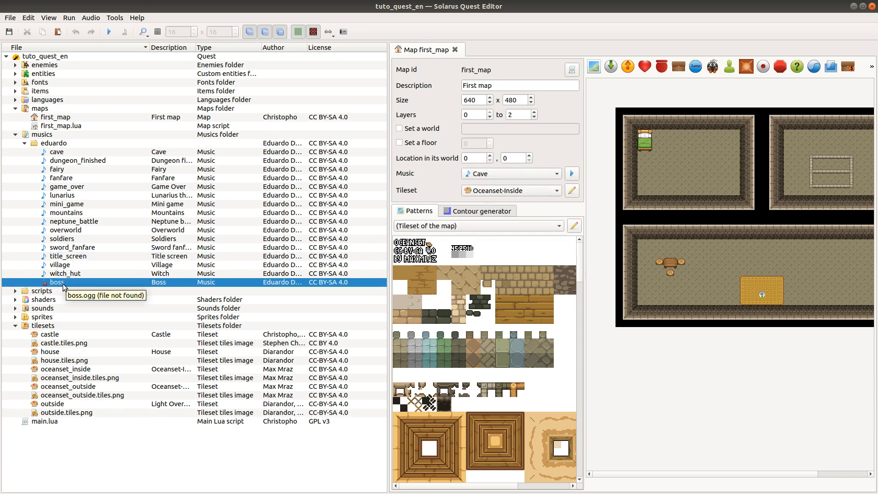
pyautogui.click(65, 274)
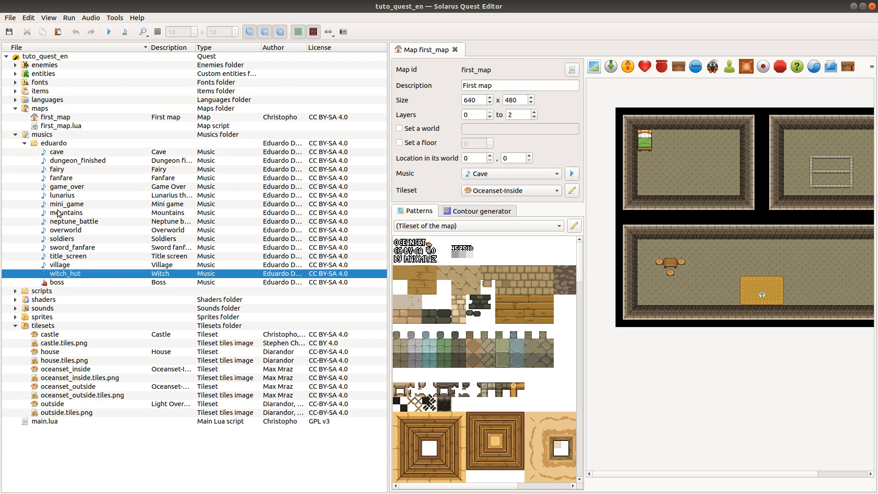
pyautogui.moveTo(84, 275)
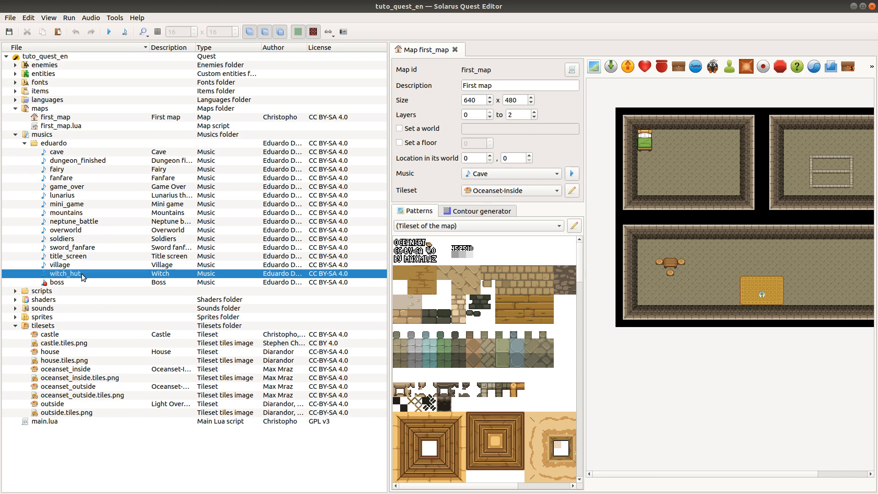
pyautogui.click(56, 281)
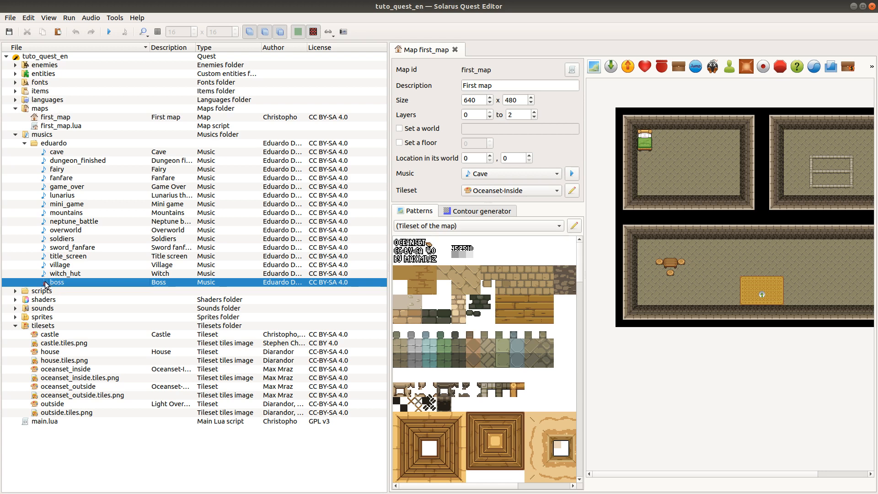
pyautogui.moveTo(63, 285)
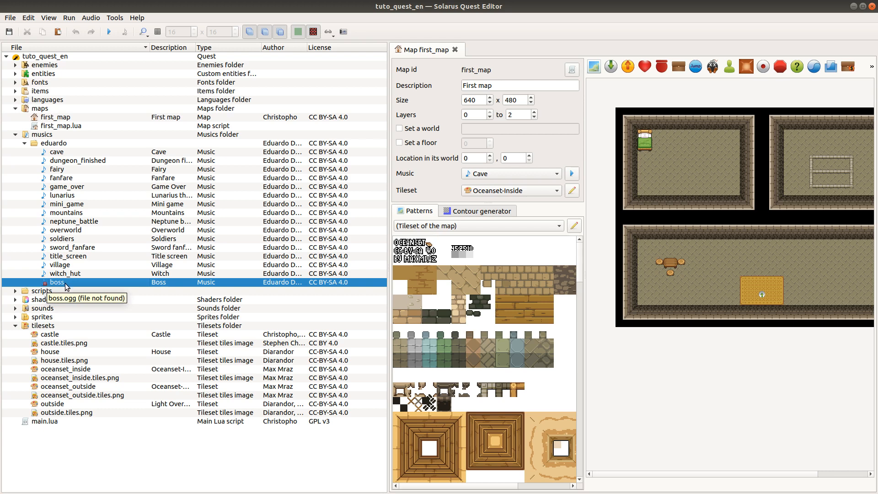
pyautogui.moveTo(452, 157)
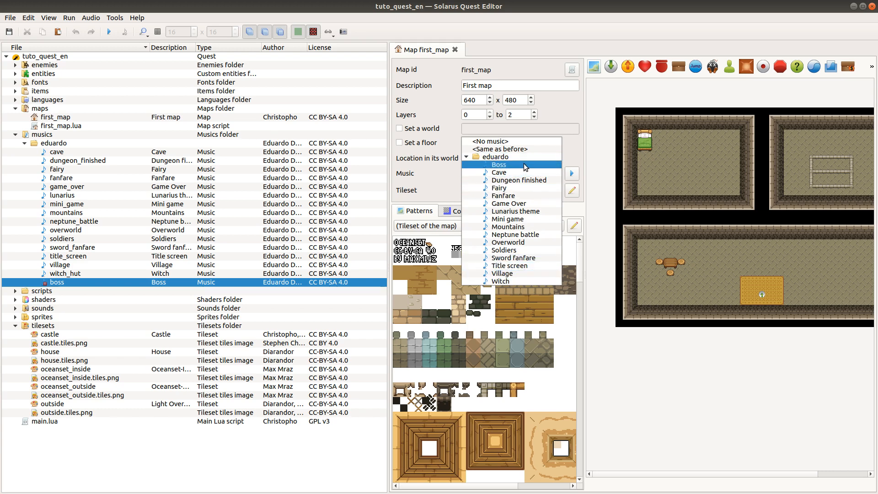
pyautogui.click(498, 165)
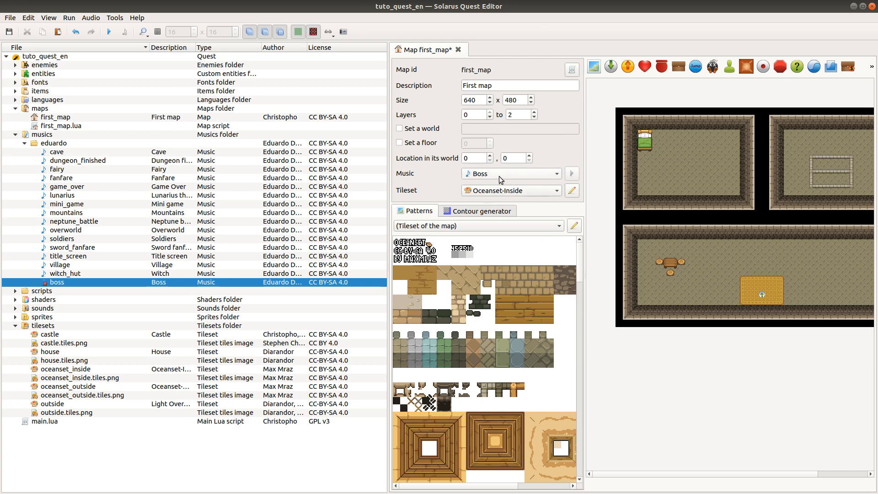
pyautogui.moveTo(382, 180)
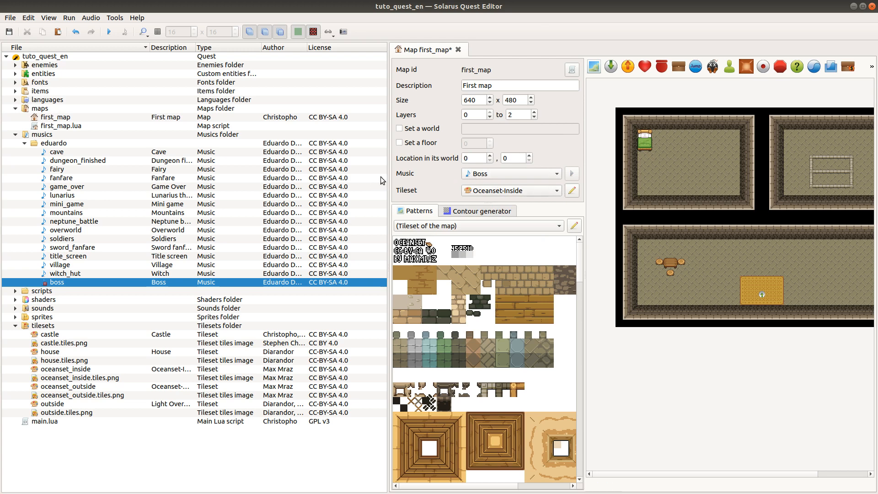
pyautogui.moveTo(514, 201)
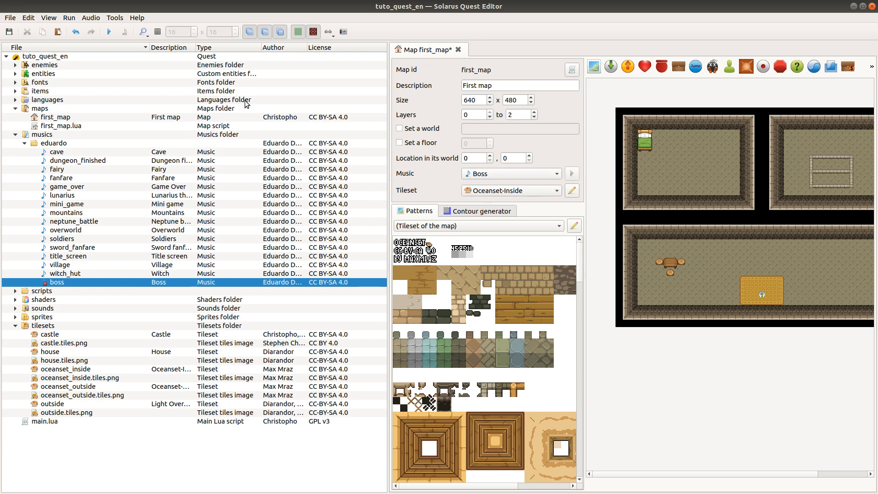
pyautogui.click(509, 173)
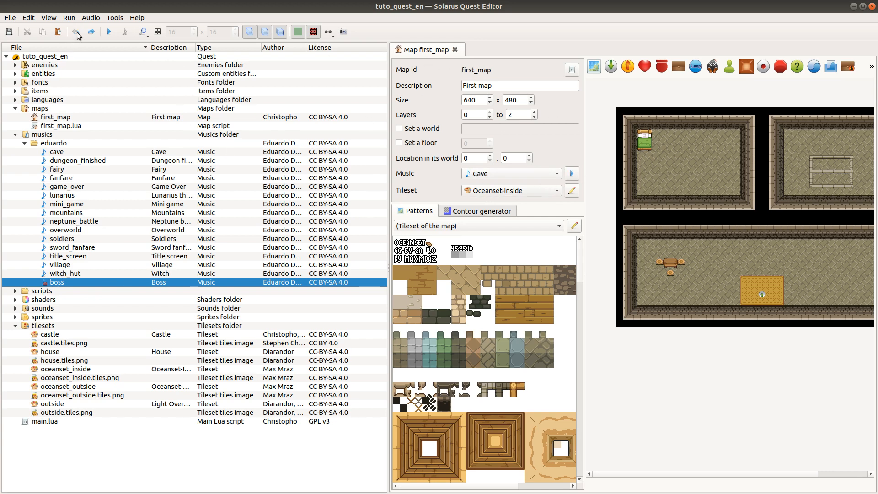
pyautogui.click(65, 273)
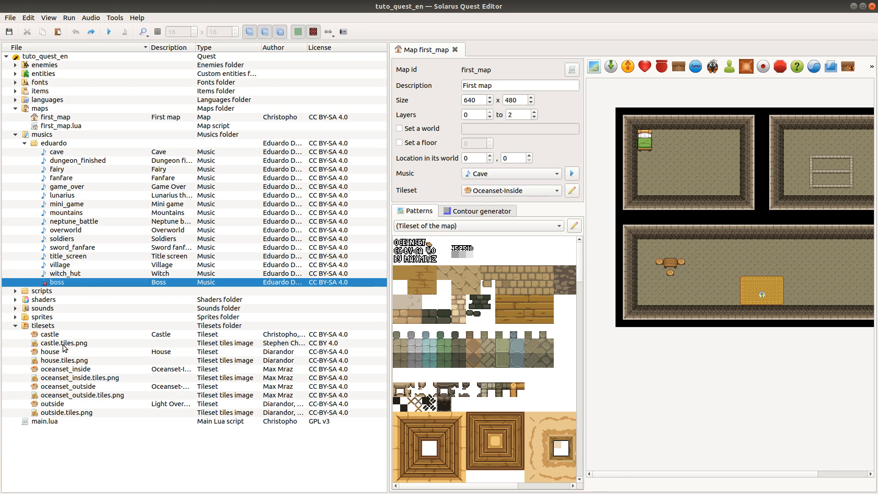
pyautogui.moveTo(98, 227)
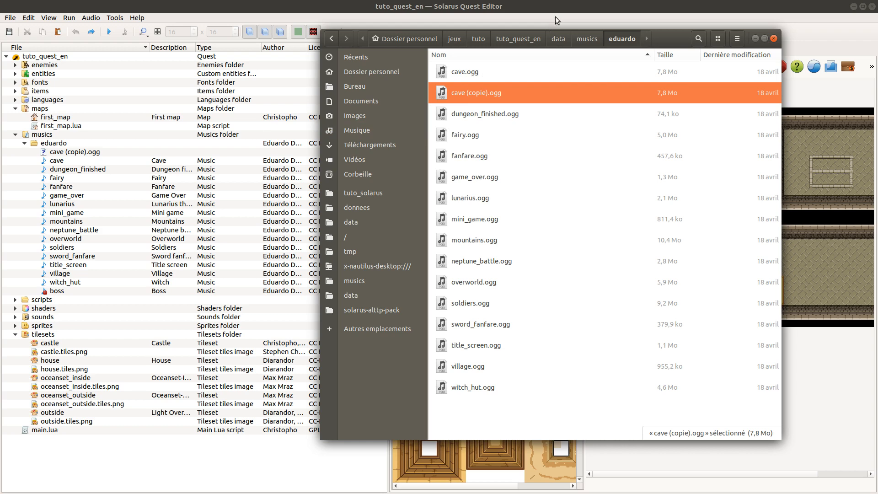
pyautogui.moveTo(521, 96)
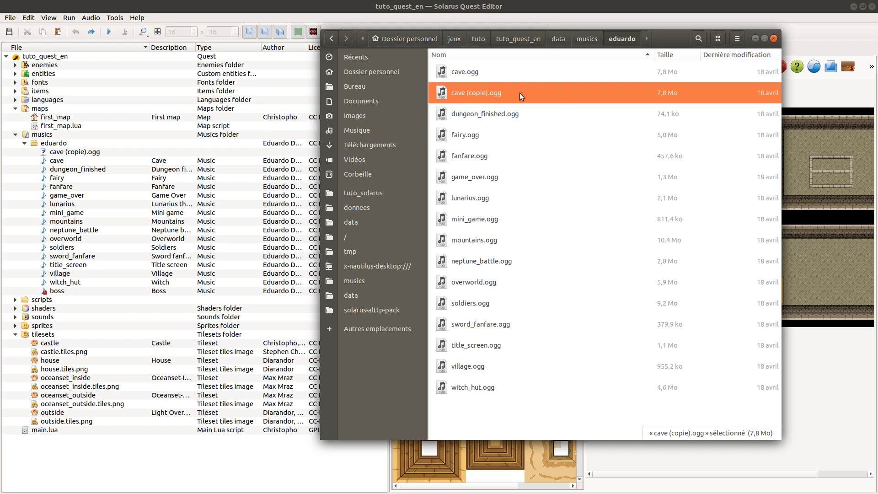
pyautogui.moveTo(149, 144)
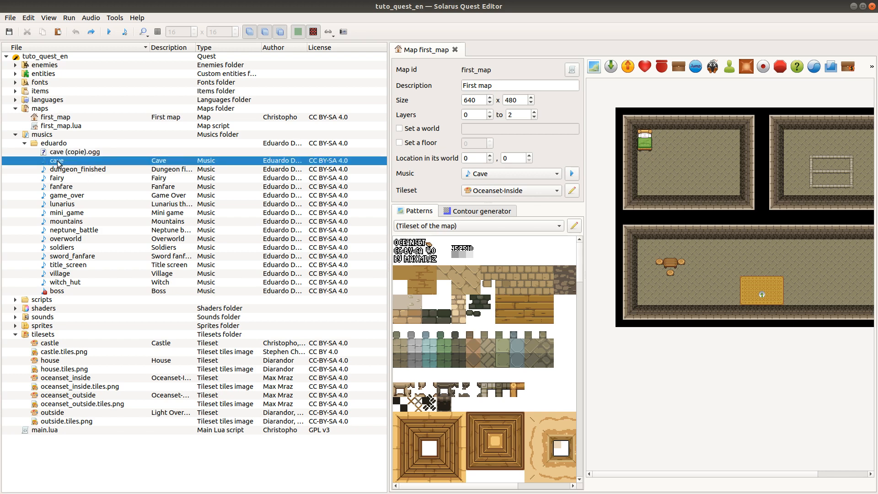
# Inspect actions for cave (copie).ogg and leave the map music set to Cave.
pyautogui.click(74, 152)
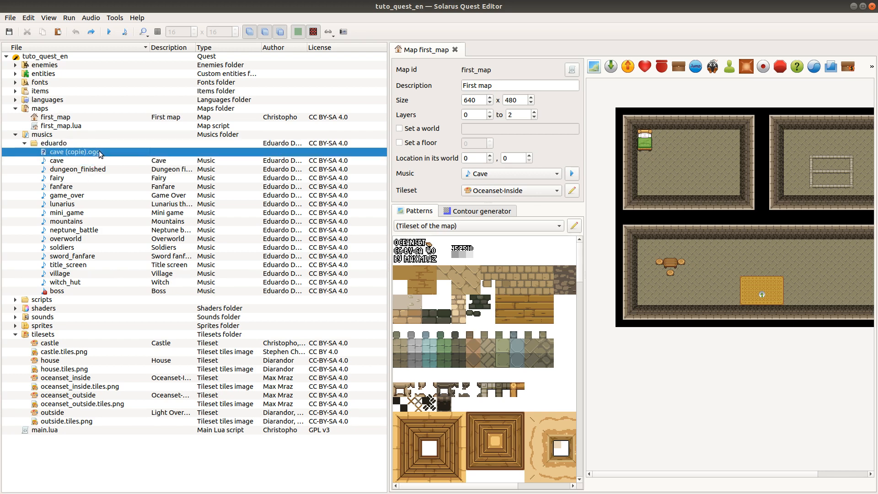
pyautogui.moveTo(119, 154)
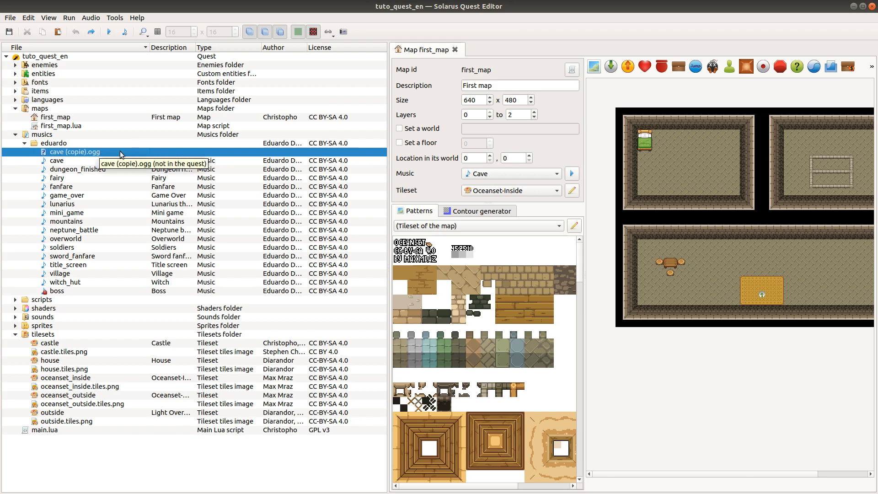
pyautogui.moveTo(116, 155)
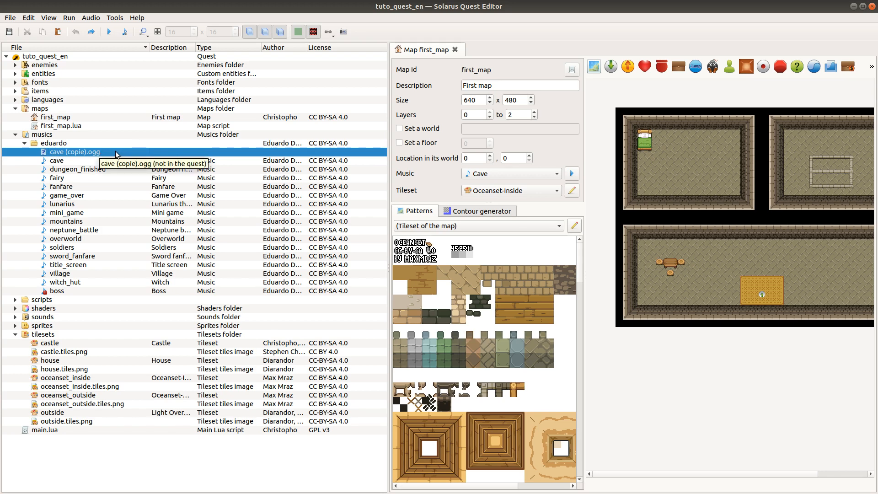
pyautogui.moveTo(108, 155)
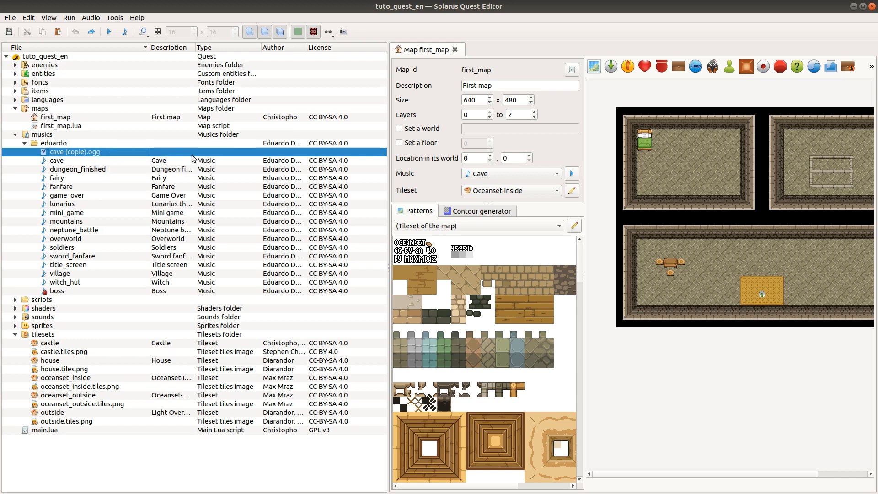
pyautogui.rightClick(74, 151)
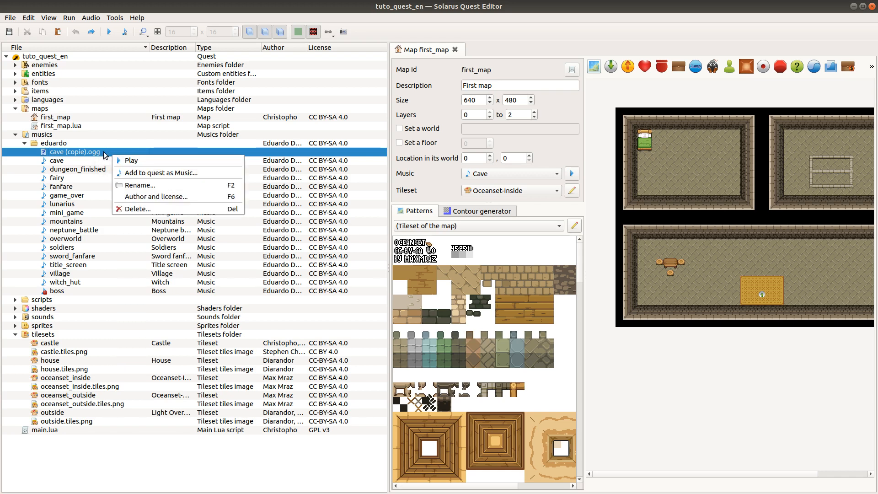
pyautogui.moveTo(171, 173)
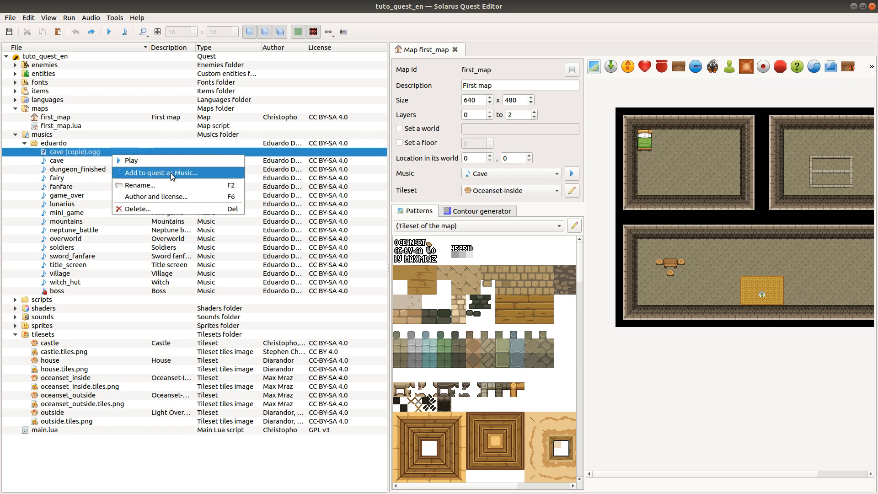
pyautogui.click(161, 172)
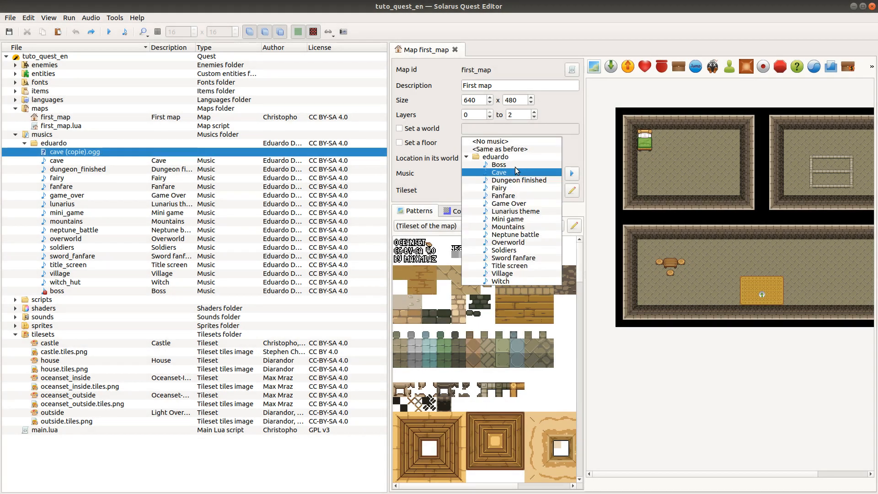
pyautogui.click(498, 172)
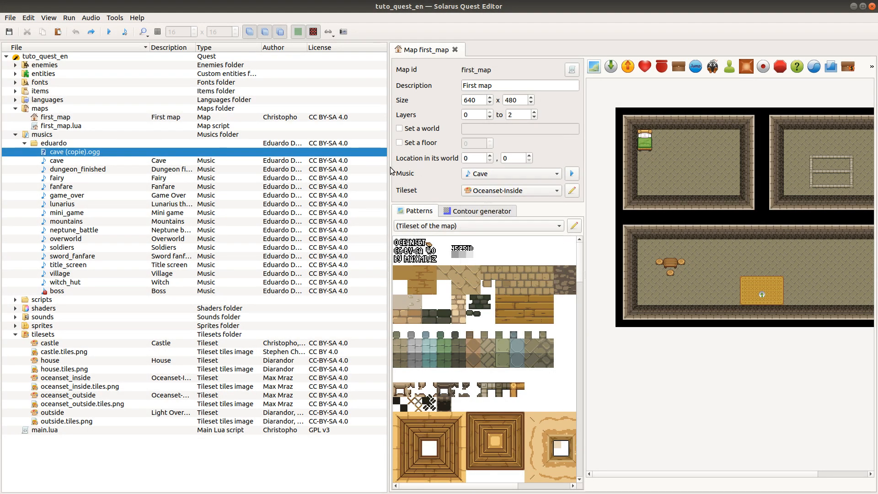
# Add cave (copie).ogg to the quest as music with description 'test'.
pyautogui.rightClick(75, 152)
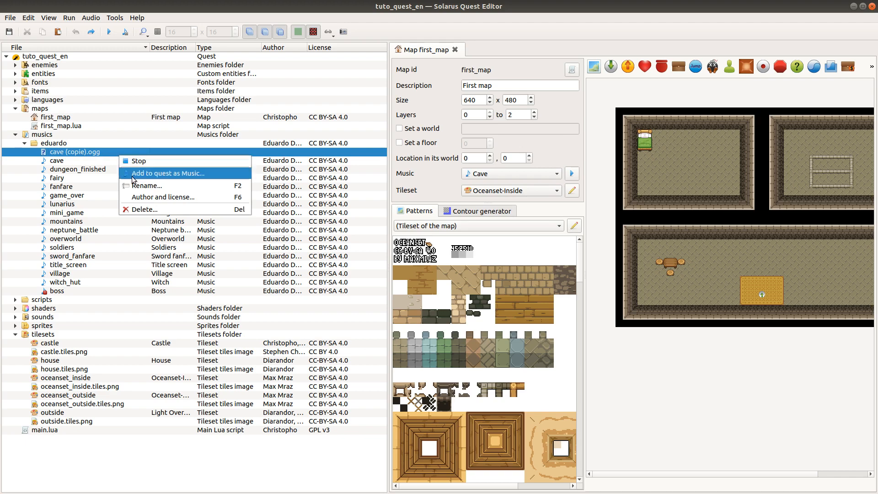
pyautogui.click(166, 173)
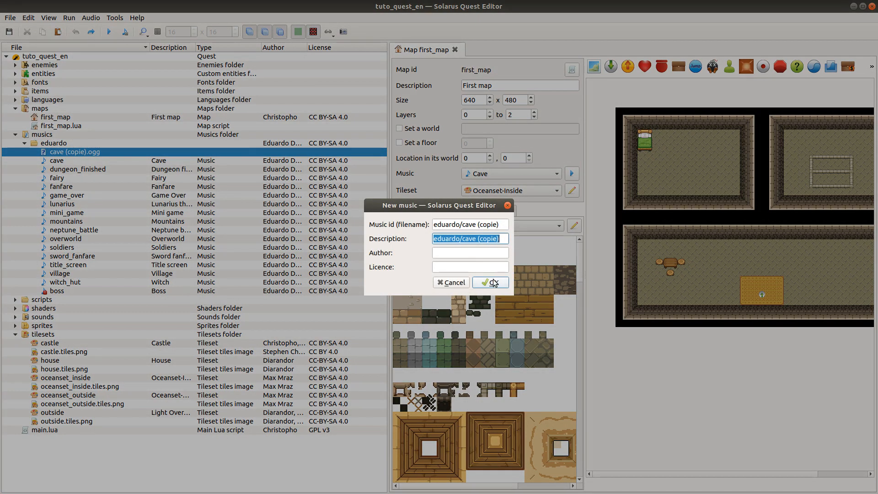
pyautogui.write('test')
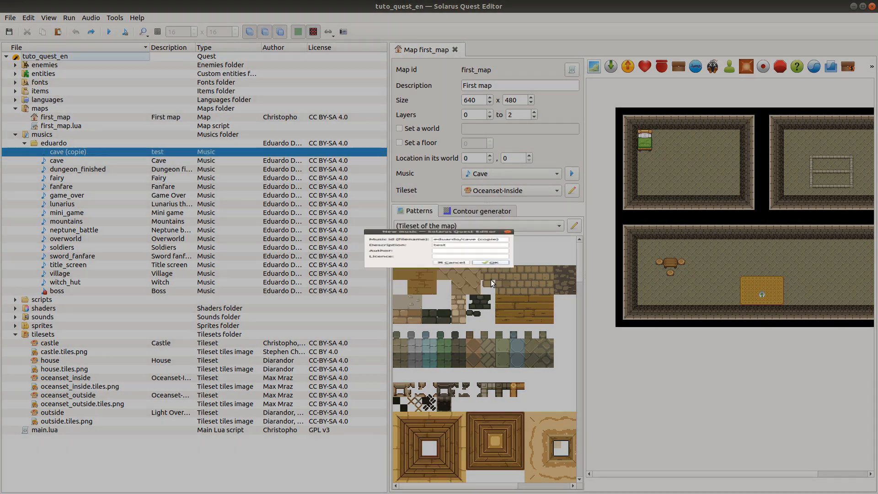
pyautogui.click(510, 172)
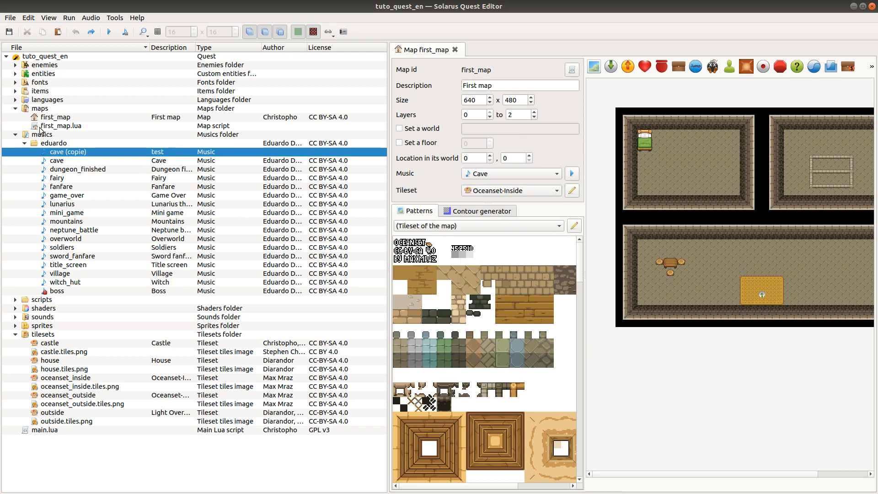
pyautogui.moveTo(81, 157)
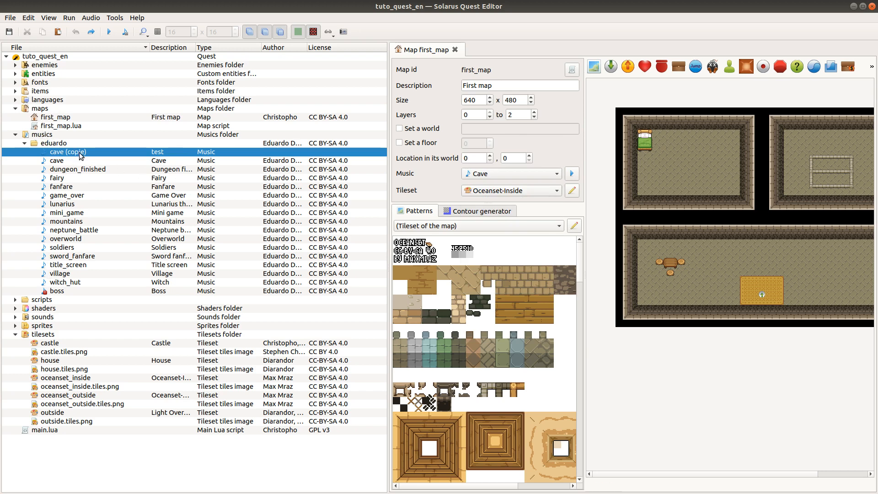
pyautogui.moveTo(79, 155)
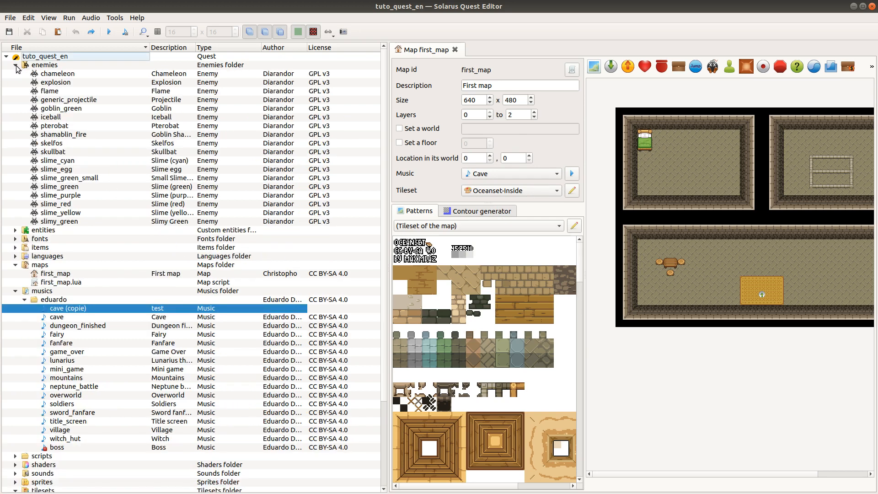
# Collapse enemies, then compare cave.ogg on disk with the Cave track in the tree.
pyautogui.click(16, 64)
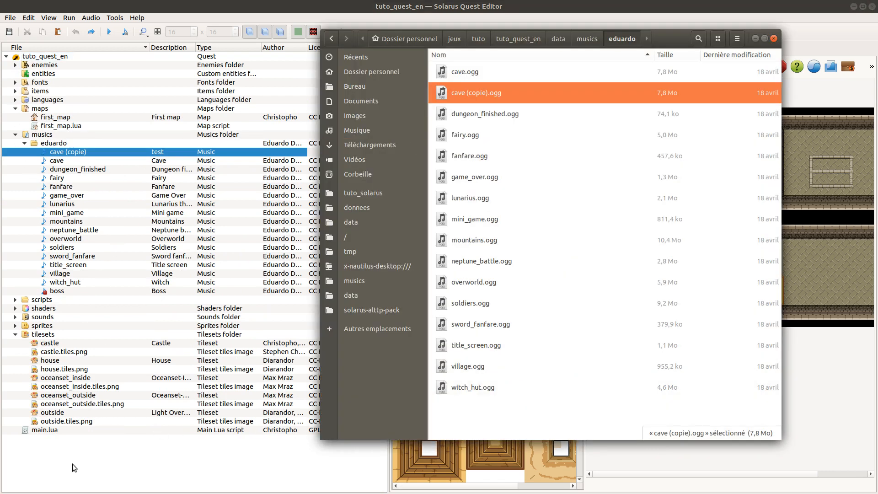
pyautogui.click(464, 72)
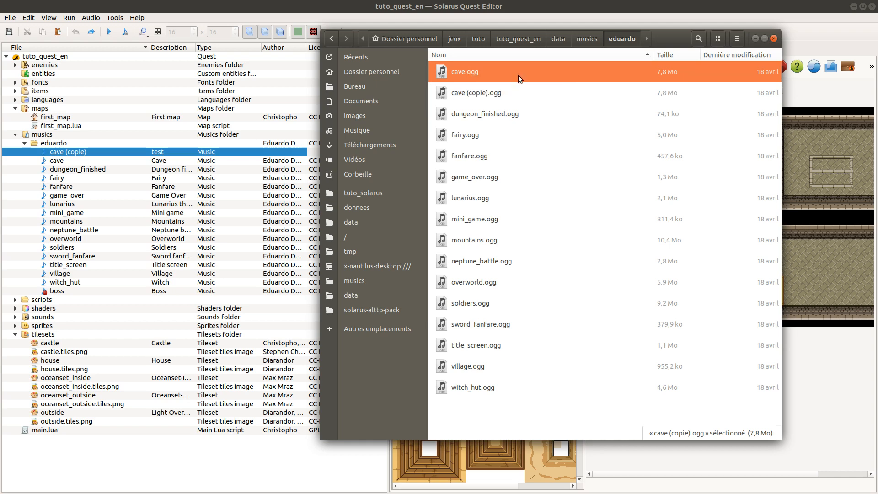
pyautogui.click(478, 93)
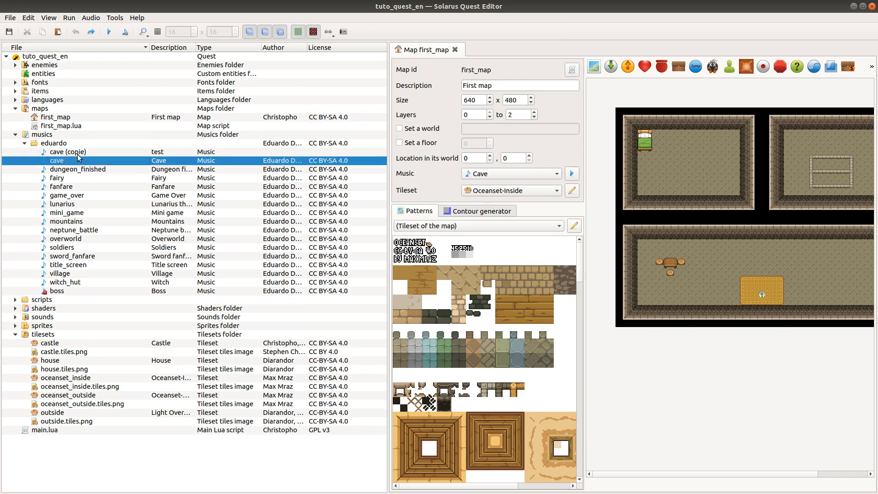
# Delete the cave (copie) music entry, confirming removal from disk.
pyautogui.click(69, 151)
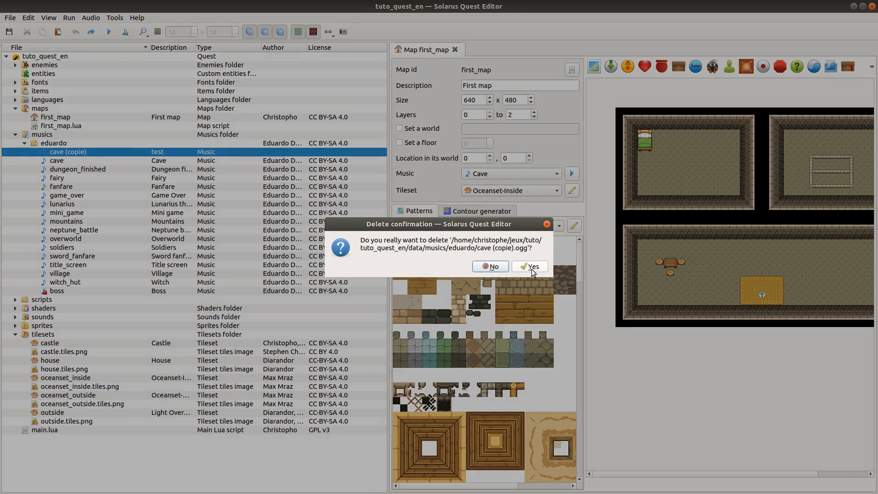
pyautogui.moveTo(518, 249)
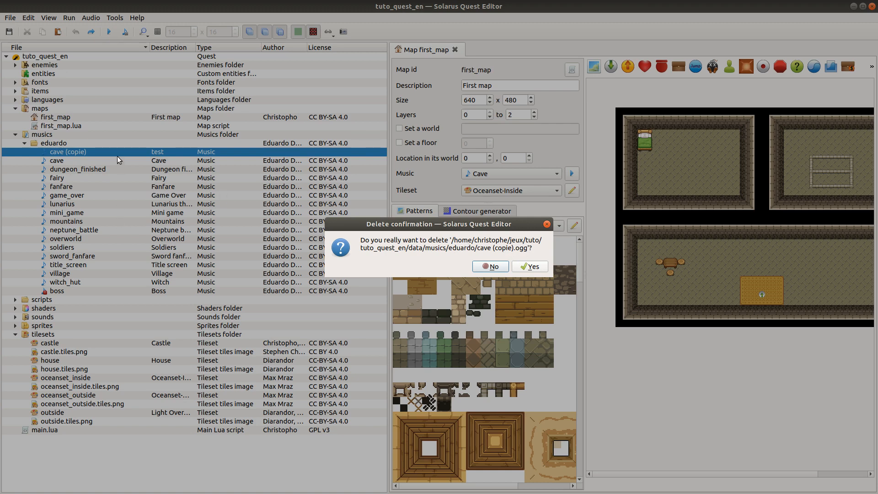
pyautogui.moveTo(342, 223)
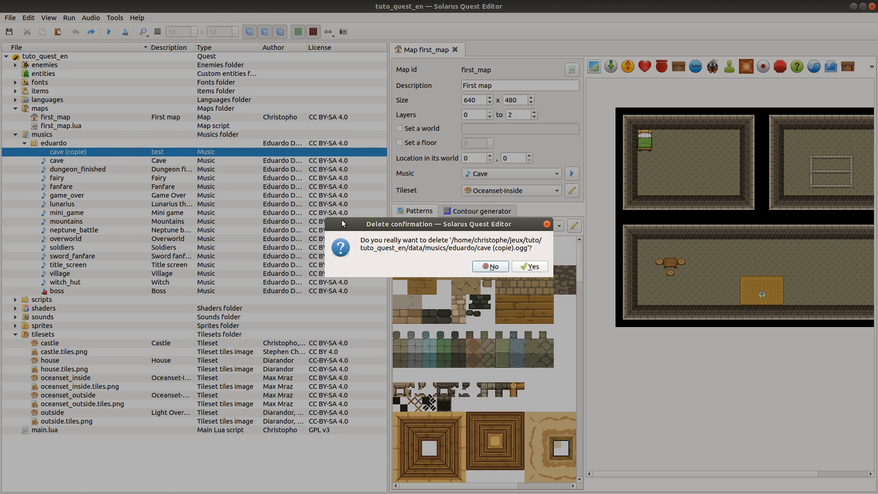
pyautogui.moveTo(444, 230)
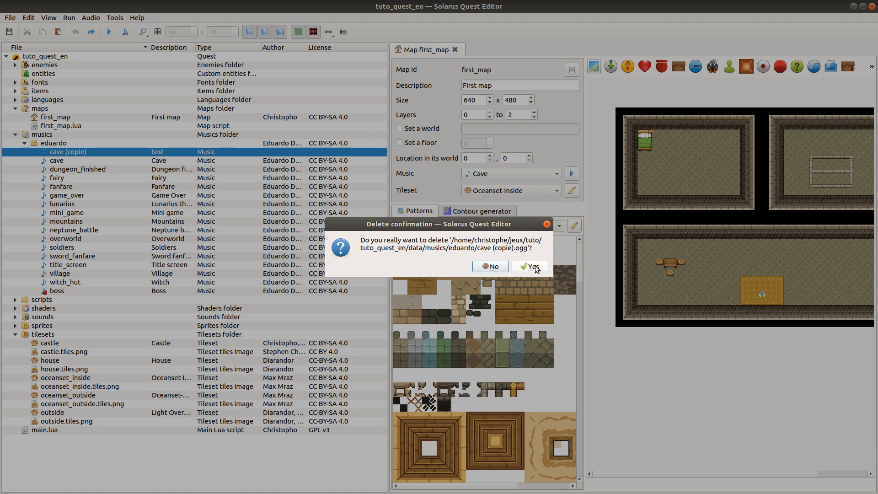
pyautogui.click(528, 267)
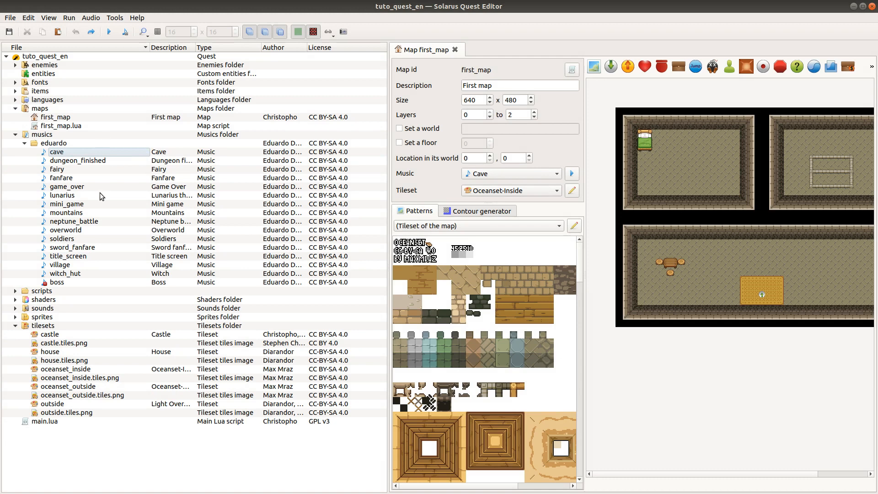
# Verify first_map's Music list lacks the copy, keep Cave, then select witch_hut.
pyautogui.click(510, 173)
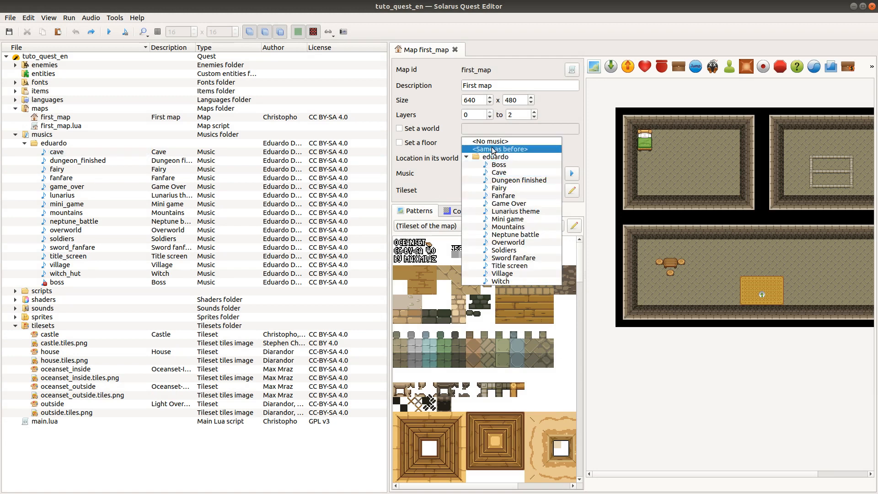
pyautogui.moveTo(500, 281)
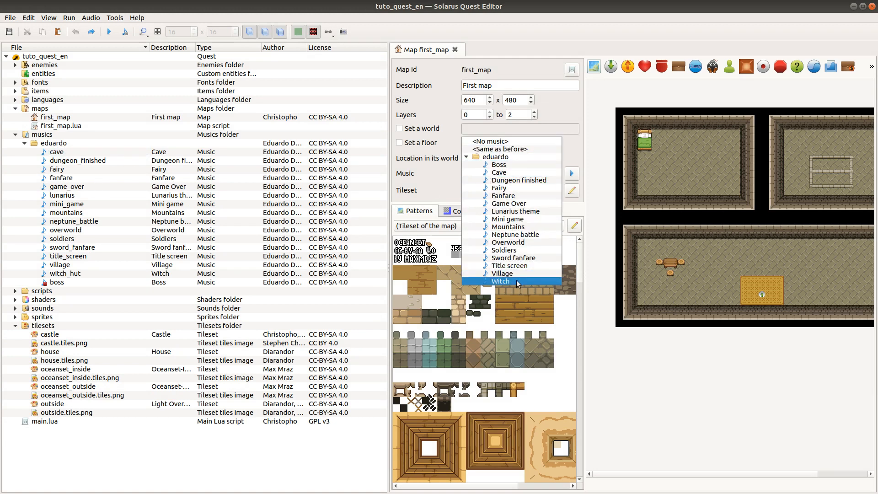
pyautogui.click(498, 171)
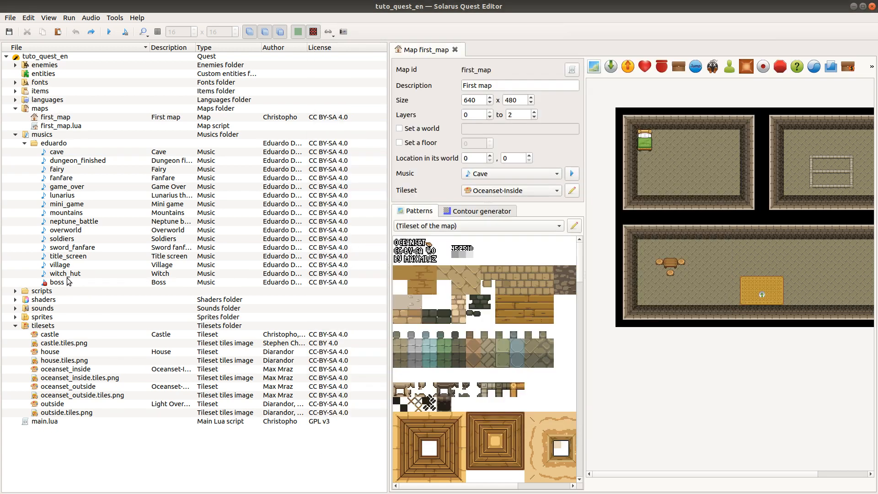
pyautogui.click(65, 273)
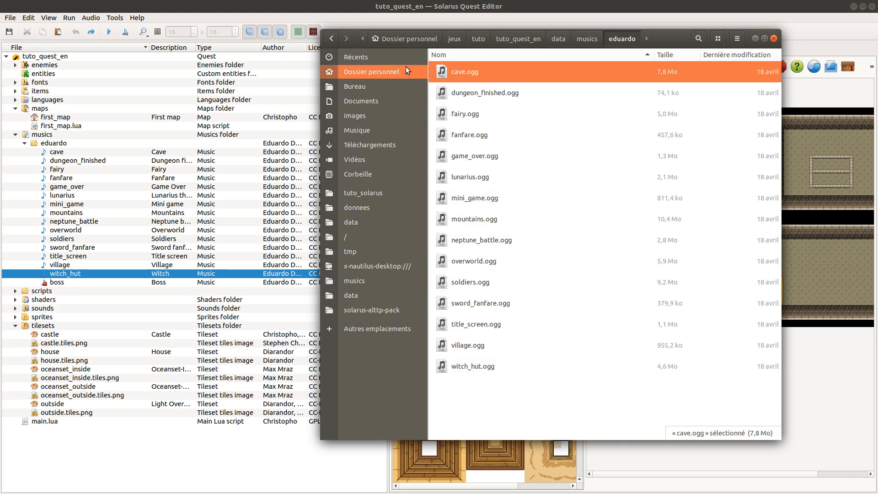
# Open Corbeille and bring up restore options for boss.ogg.
pyautogui.click(358, 173)
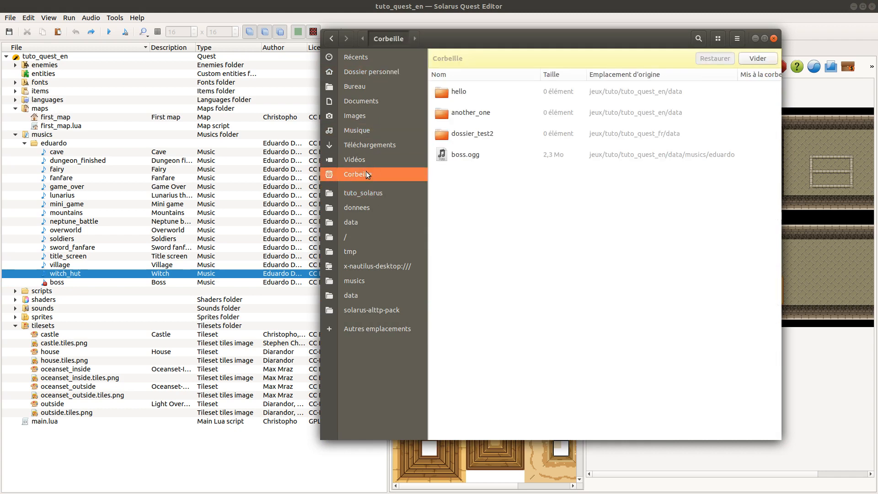
pyautogui.rightClick(464, 154)
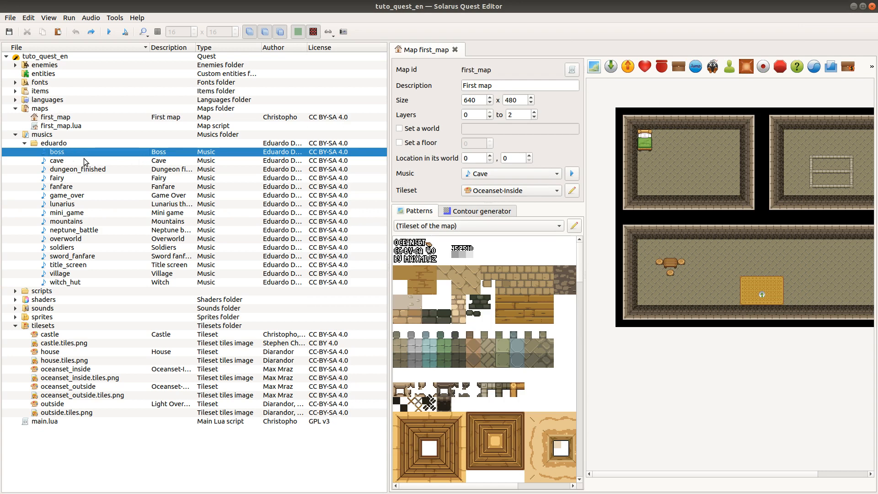
pyautogui.moveTo(77, 169)
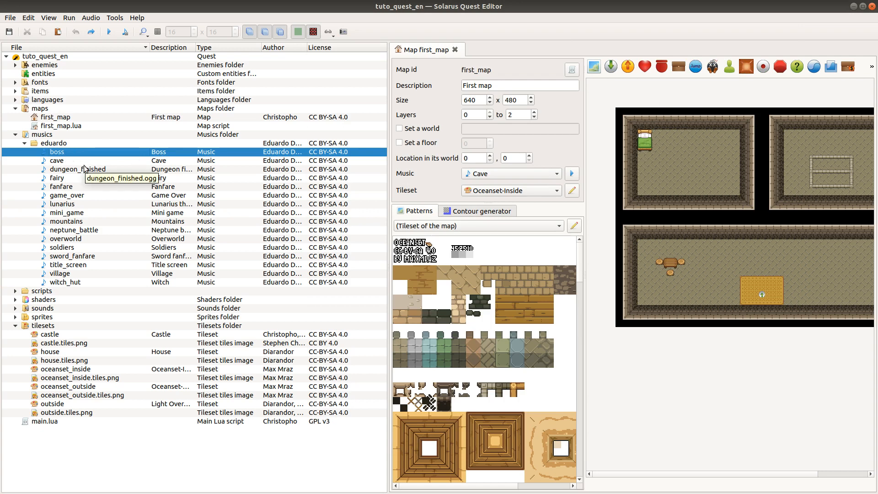
pyautogui.moveTo(77, 180)
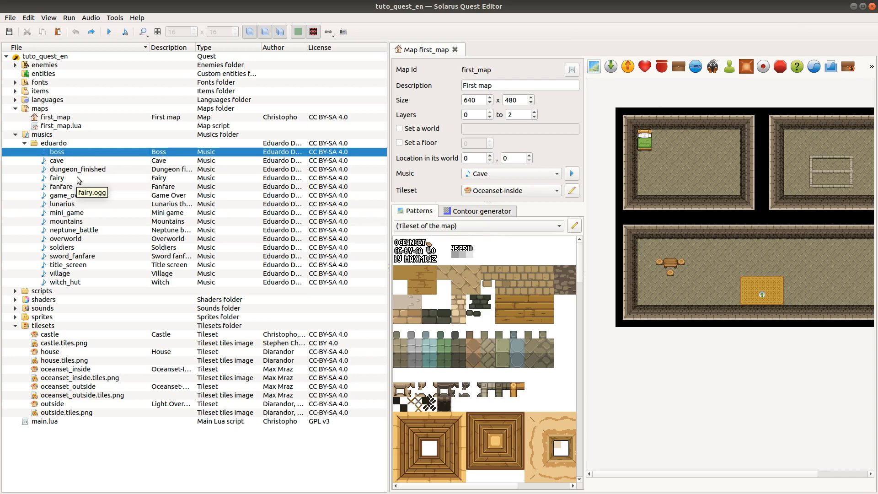
pyautogui.moveTo(58, 209)
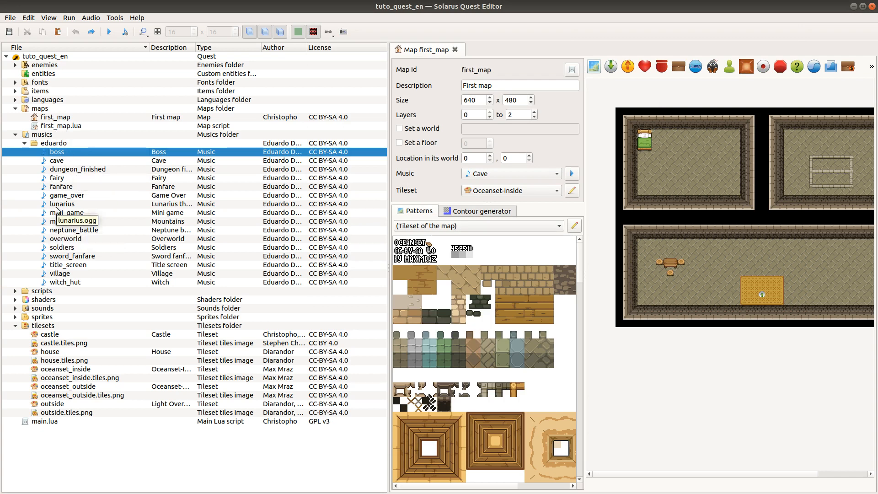
pyautogui.moveTo(76, 126)
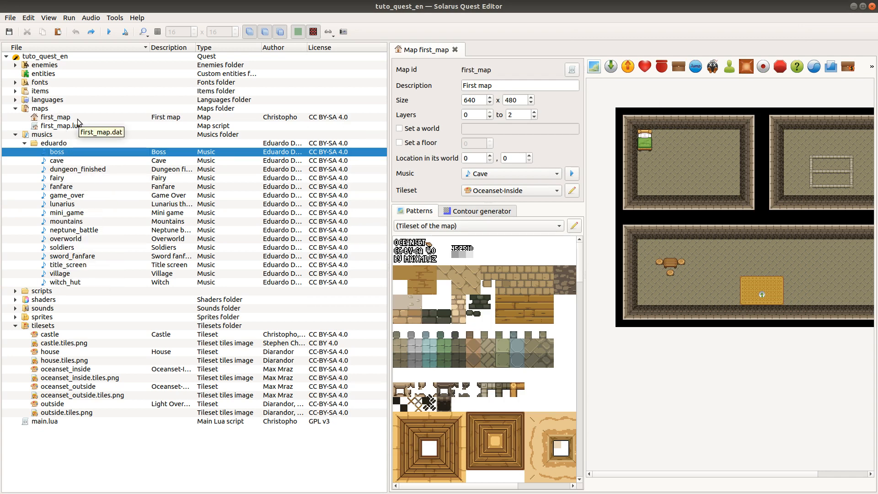
pyautogui.moveTo(77, 273)
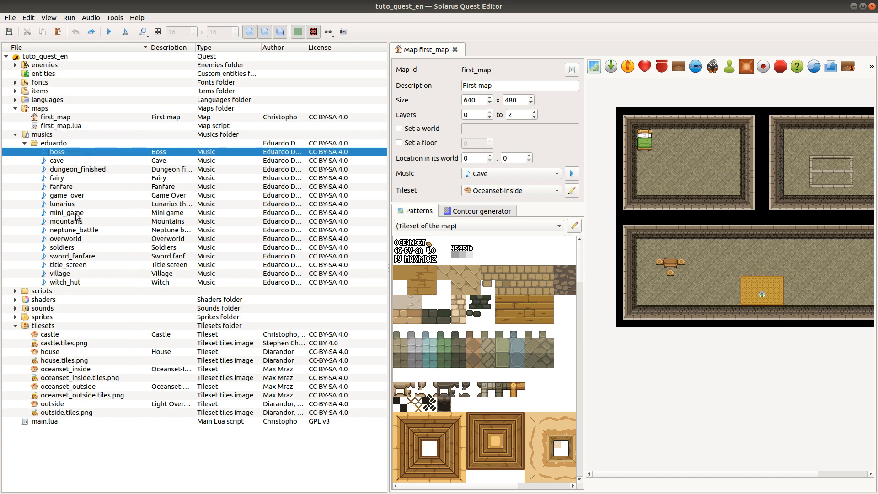
pyautogui.moveTo(76, 165)
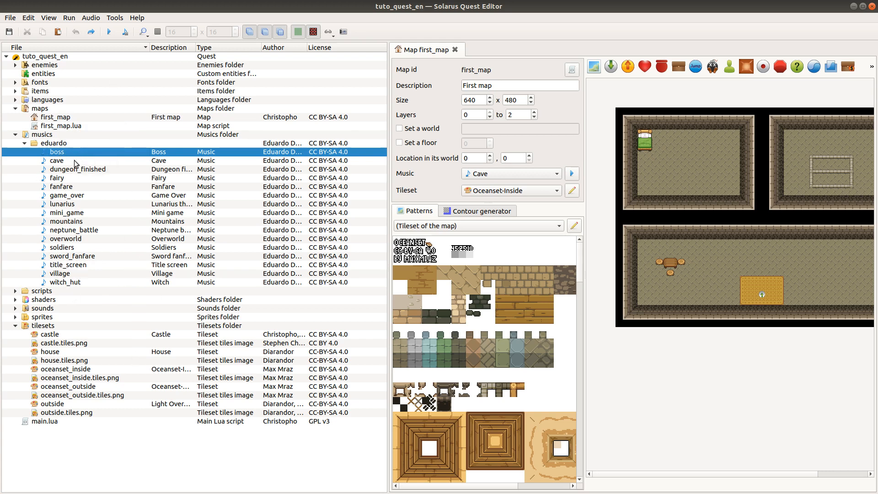
pyautogui.moveTo(67, 161)
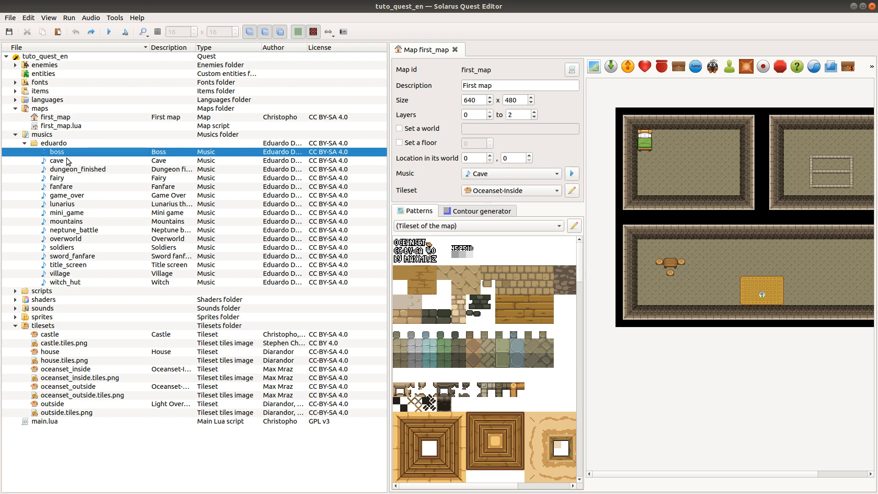
# Collapse musics, then review fonts, languages, musics, scripts and sprites folders.
pyautogui.click(65, 282)
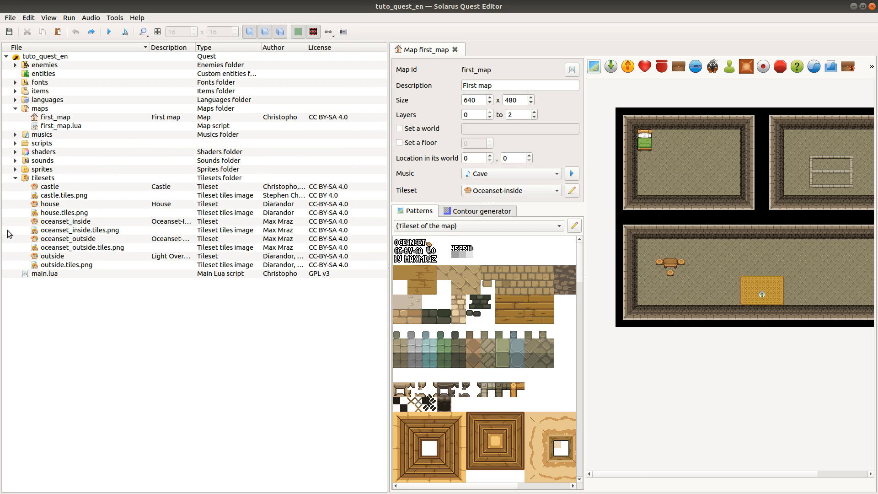
pyautogui.moveTo(19, 72)
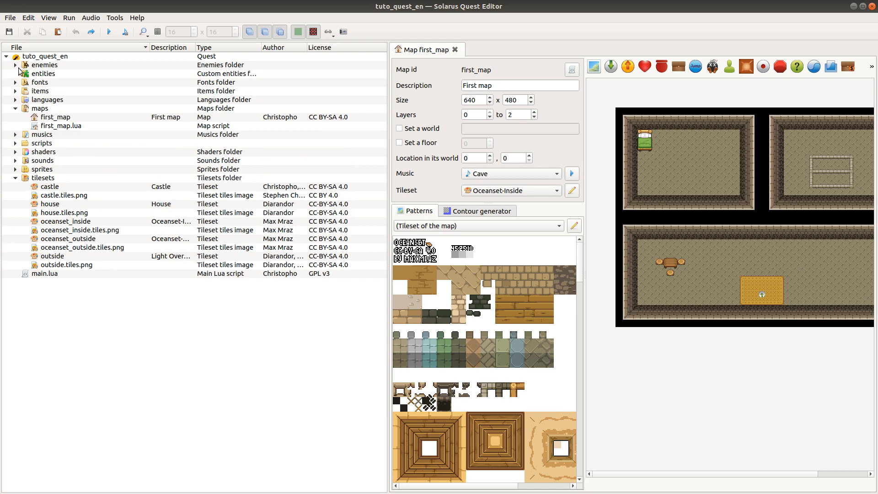
pyautogui.click(39, 83)
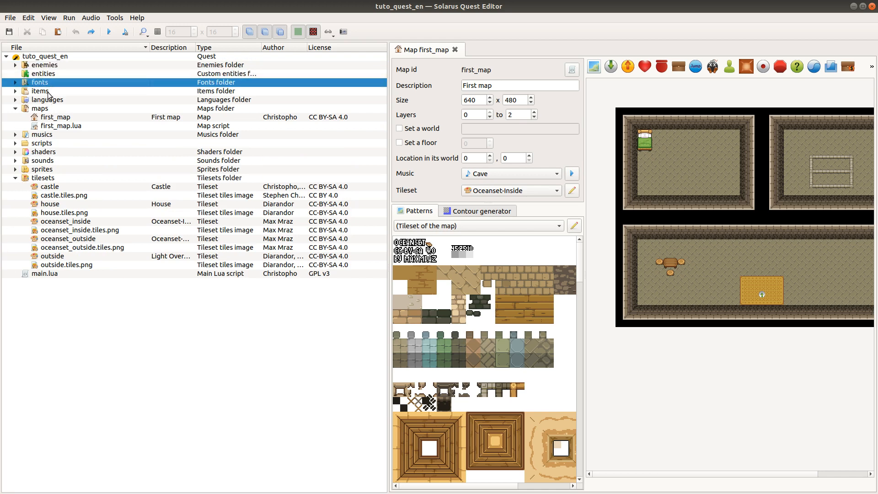
pyautogui.click(46, 98)
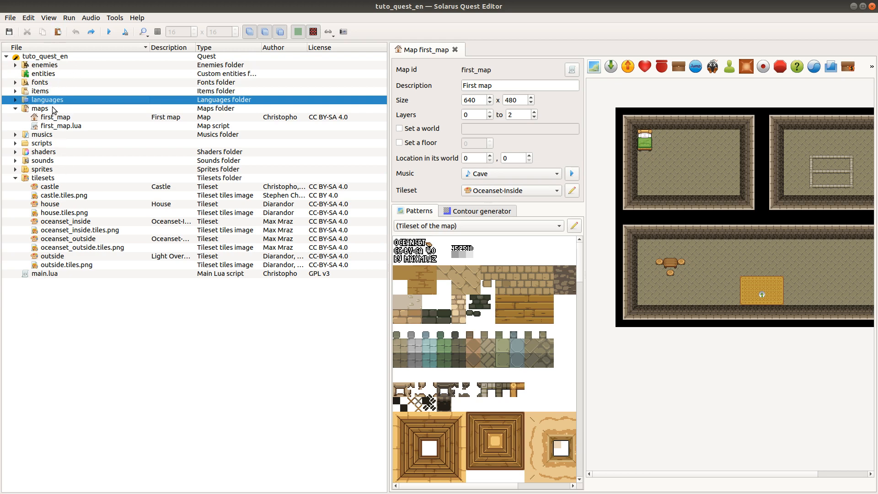
pyautogui.click(41, 134)
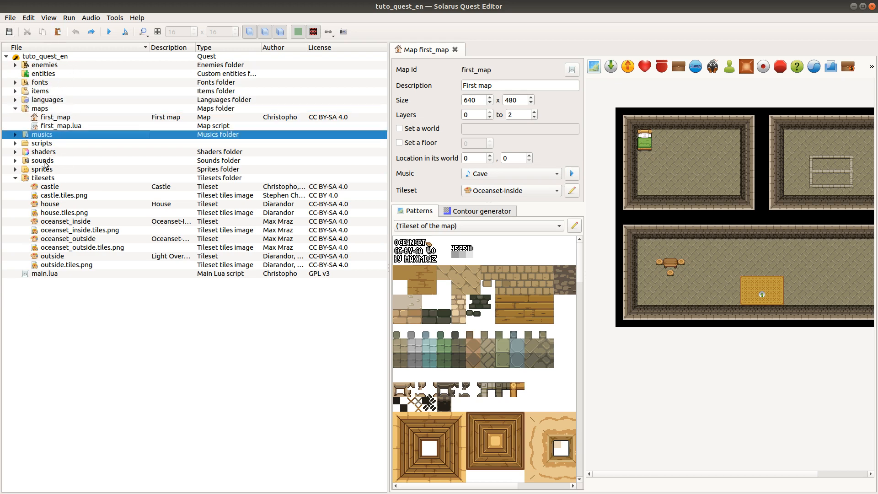
pyautogui.click(42, 143)
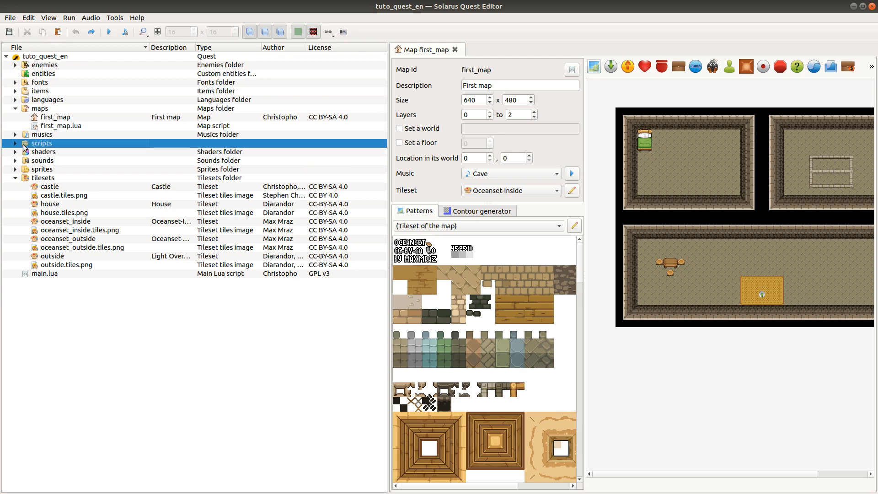
pyautogui.click(42, 168)
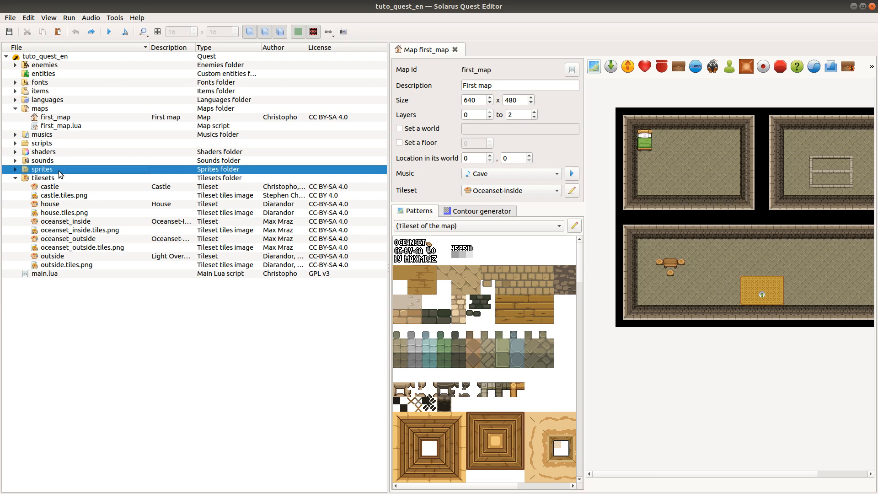
pyautogui.moveTo(136, 278)
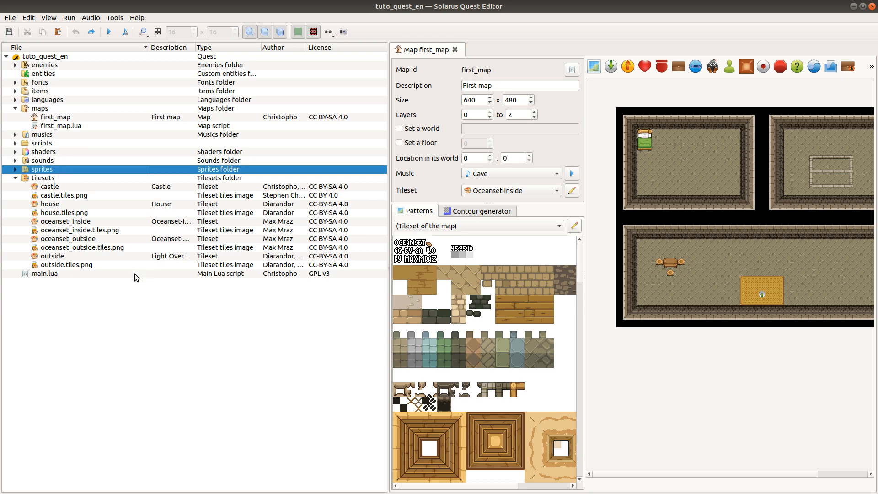
pyautogui.click(16, 169)
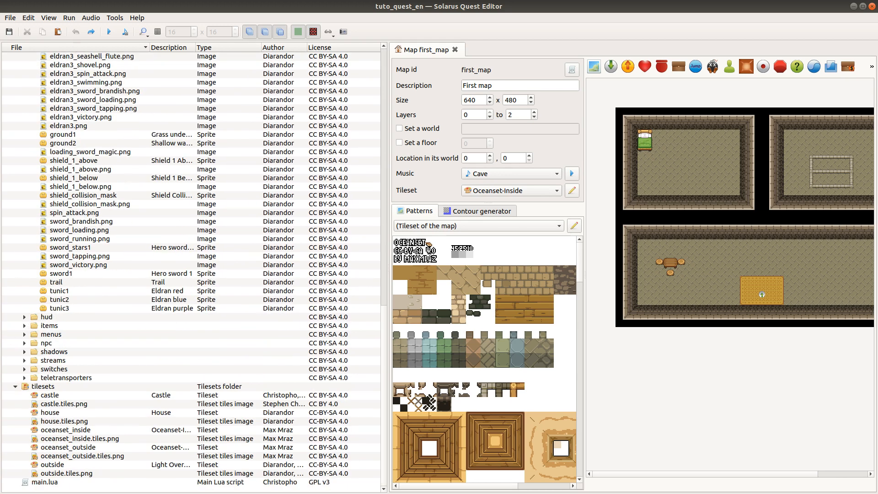
pyautogui.moveTo(23, 321)
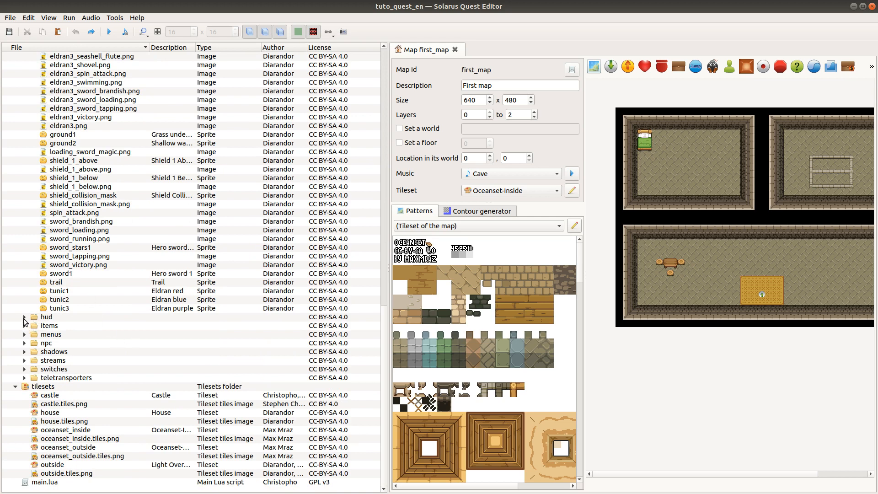
pyautogui.click(24, 317)
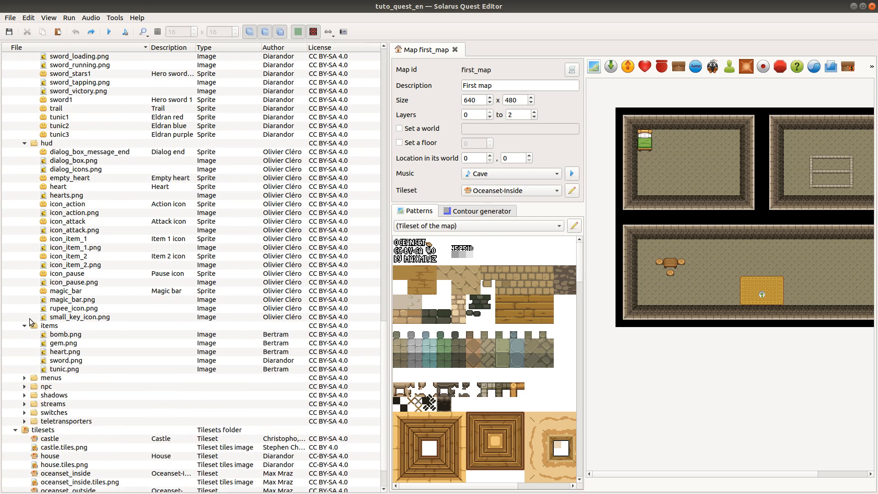
pyautogui.scroll(-3)
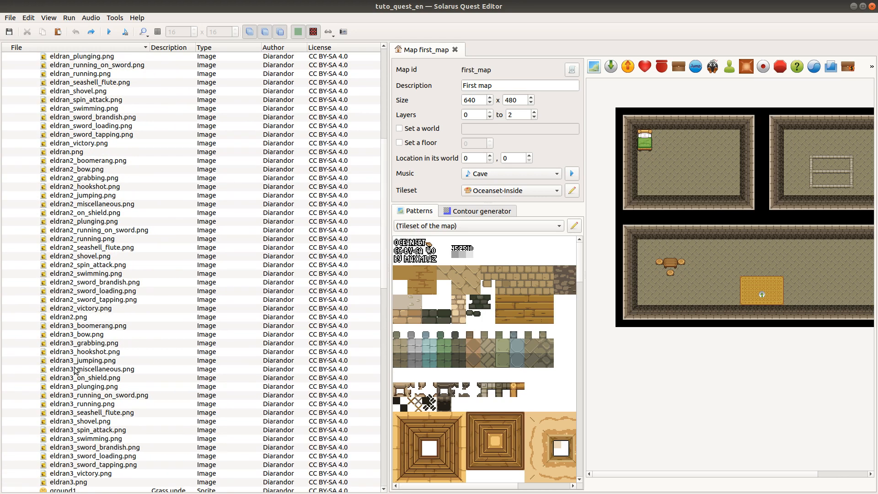
pyautogui.click(9, 17)
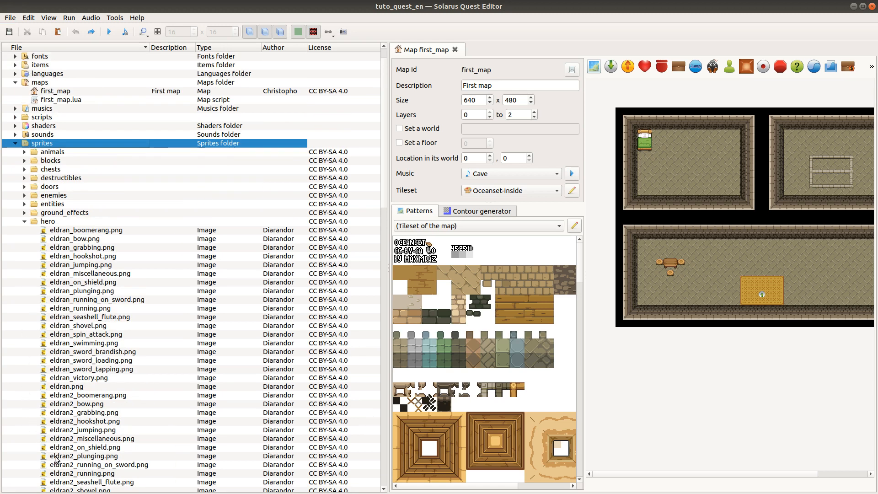
pyautogui.click(23, 212)
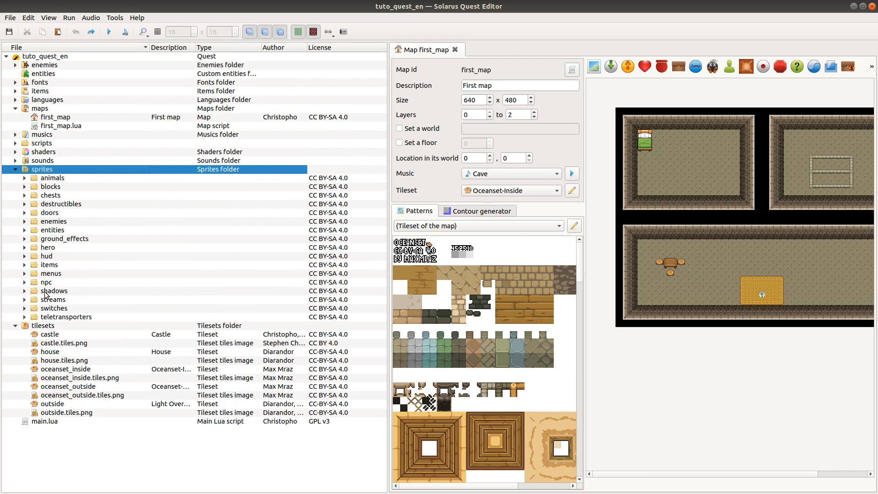
pyautogui.click(14, 169)
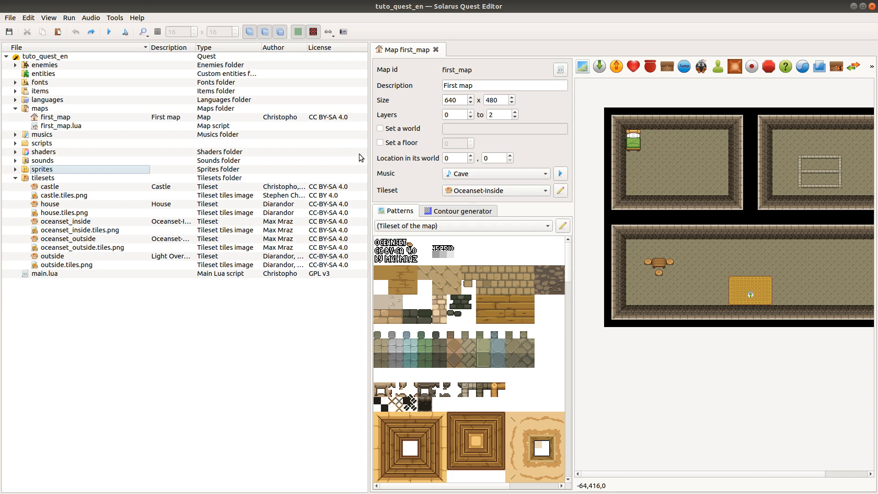
pyautogui.moveTo(197, 338)
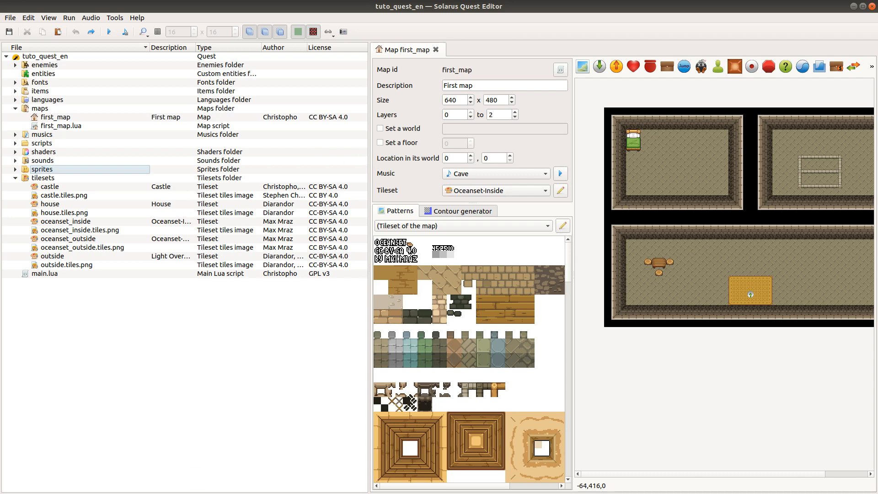
pyautogui.click(9, 18)
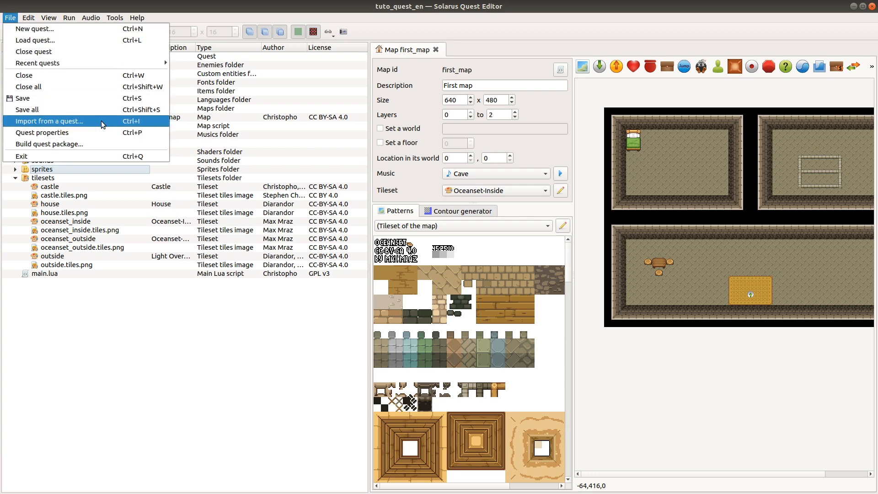
pyautogui.moveTo(108, 124)
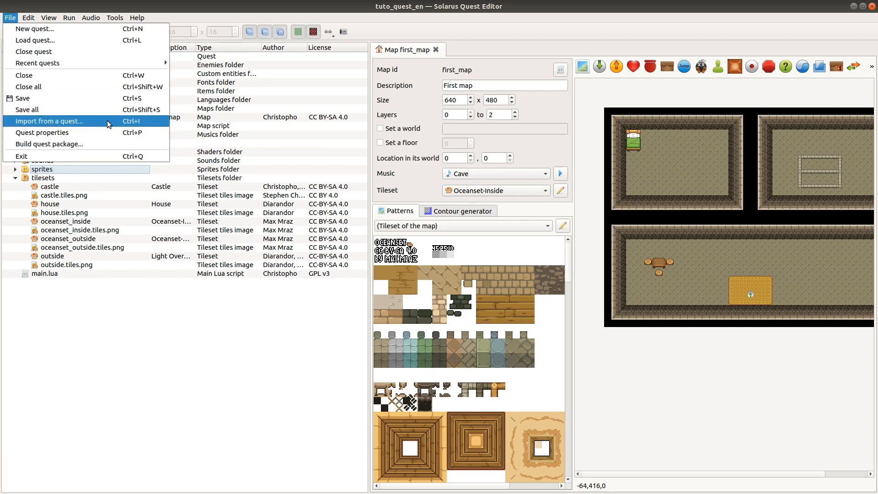
pyautogui.moveTo(102, 126)
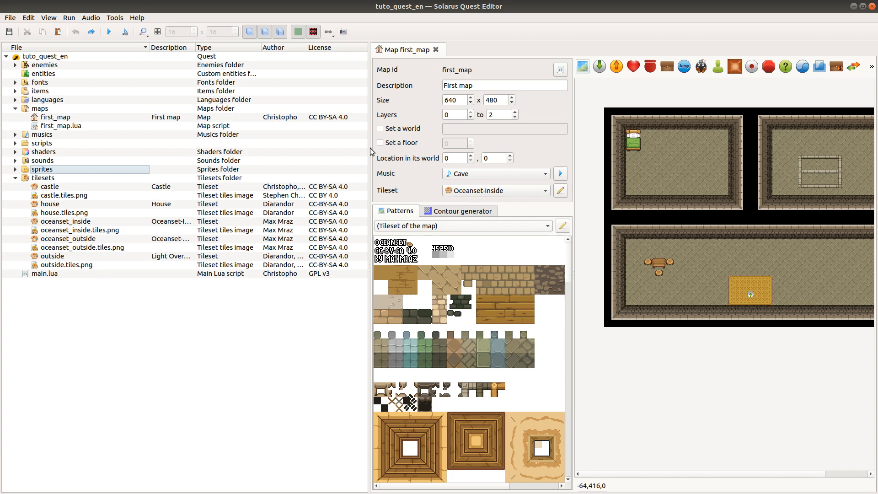
pyautogui.moveTo(330, 314)
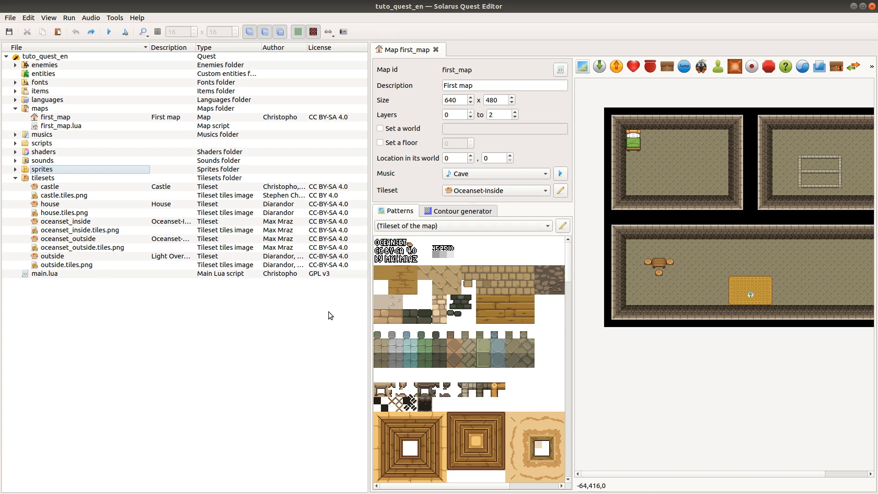